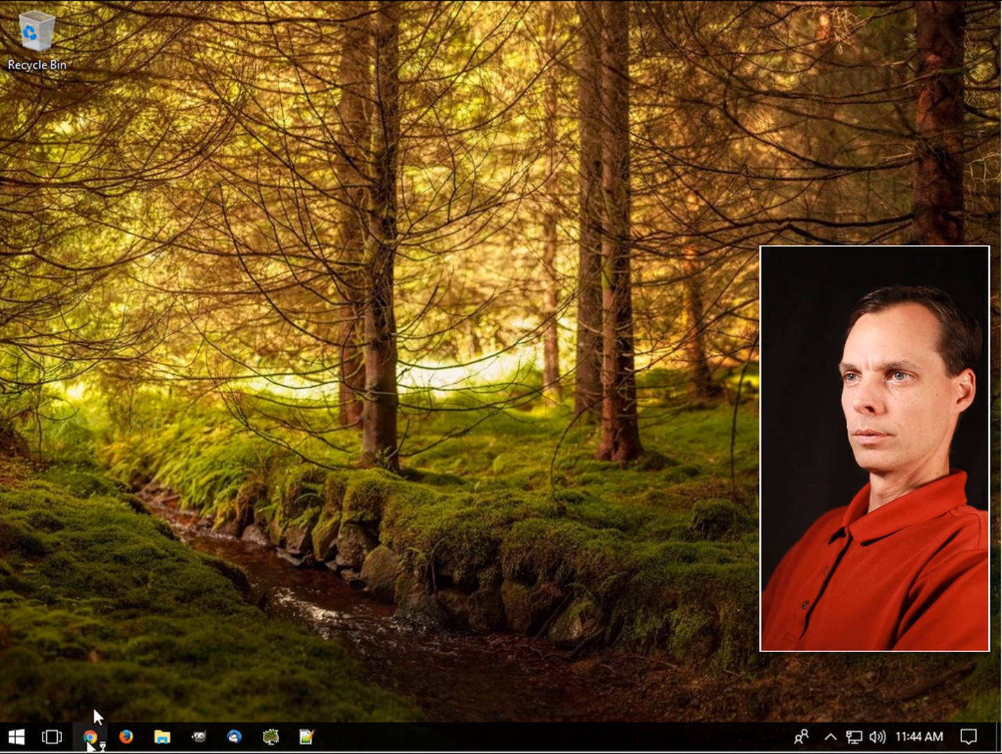
- Download the 64-bit Hard Disk Manager installer from the Paragon Backup & Recovery Free page in Chrome
{"action": "left_click", "coordinate": [89, 737]}
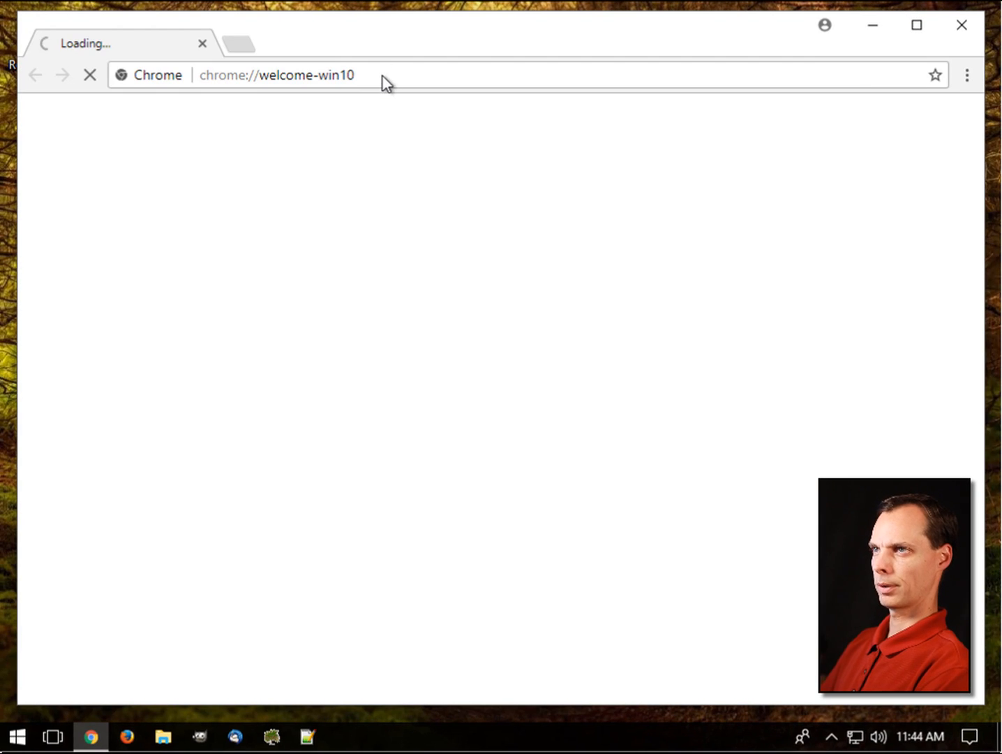
{"action": "type", "text": "backstage.paragon-software."}
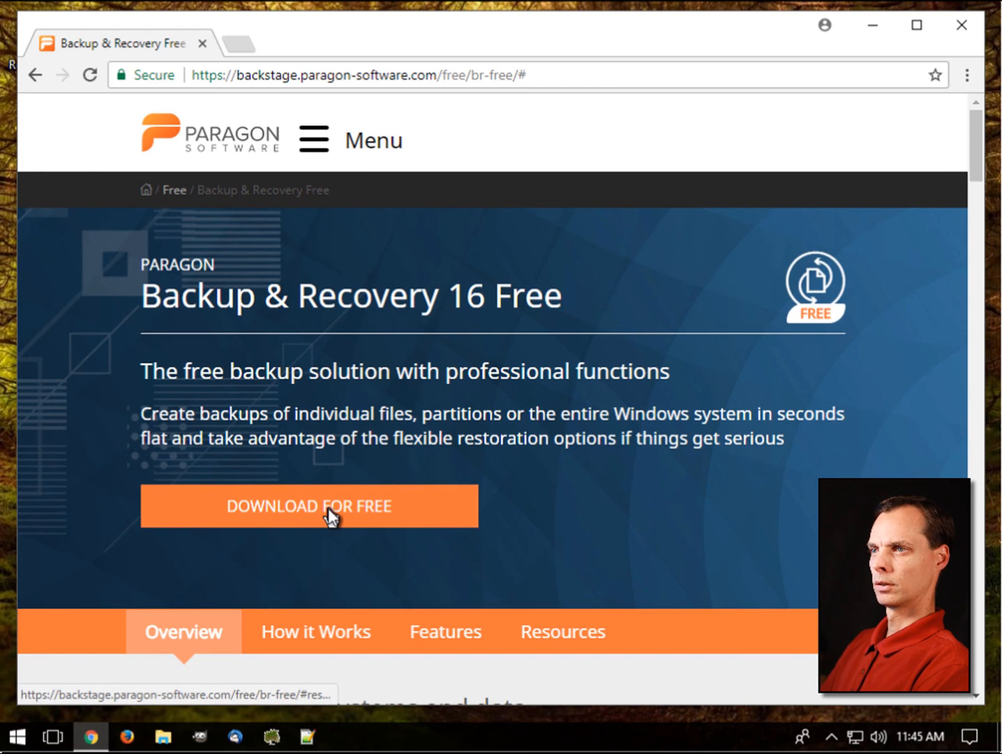
{"action": "left_click", "coordinate": [562, 630]}
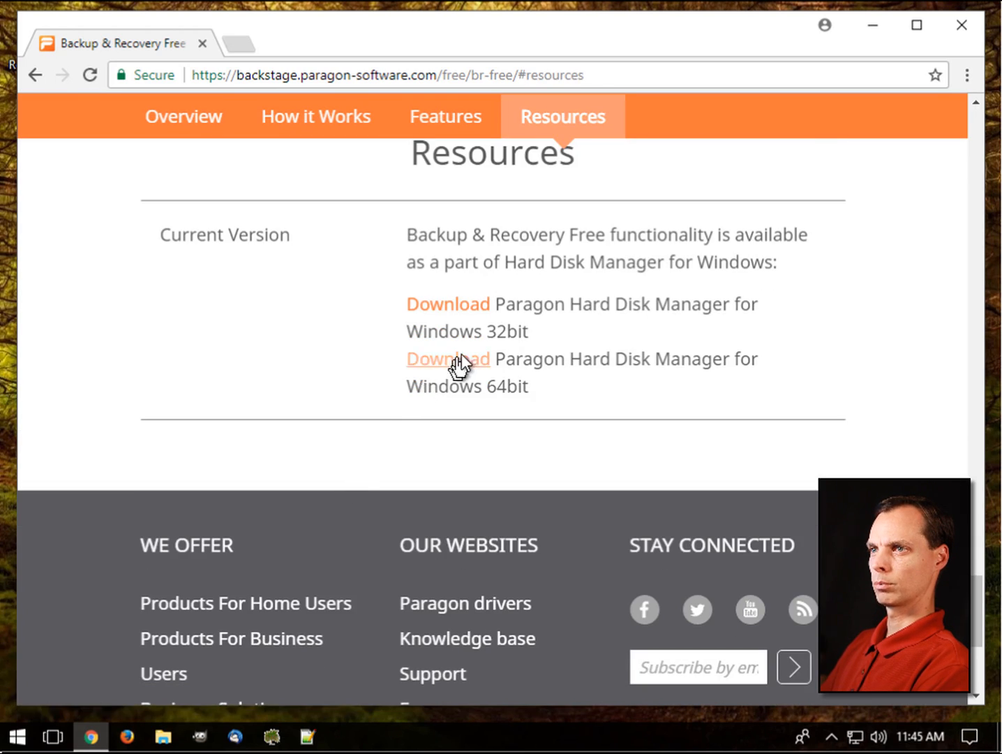
{"action": "mouse_move", "coordinate": [448, 358]}
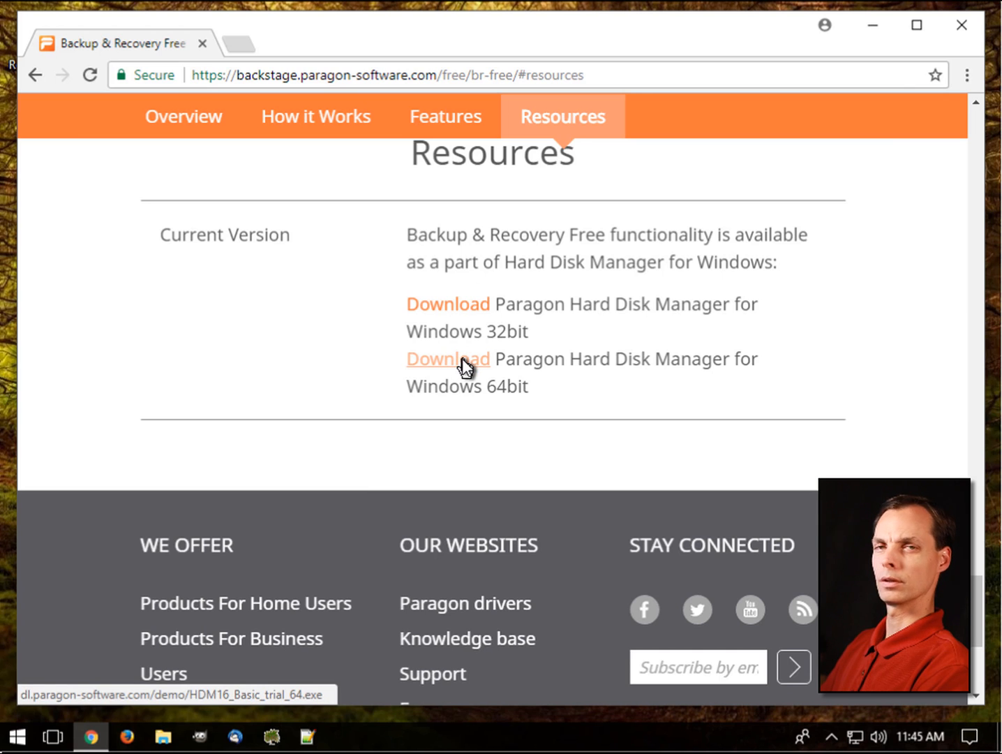
{"action": "left_click", "coordinate": [448, 357]}
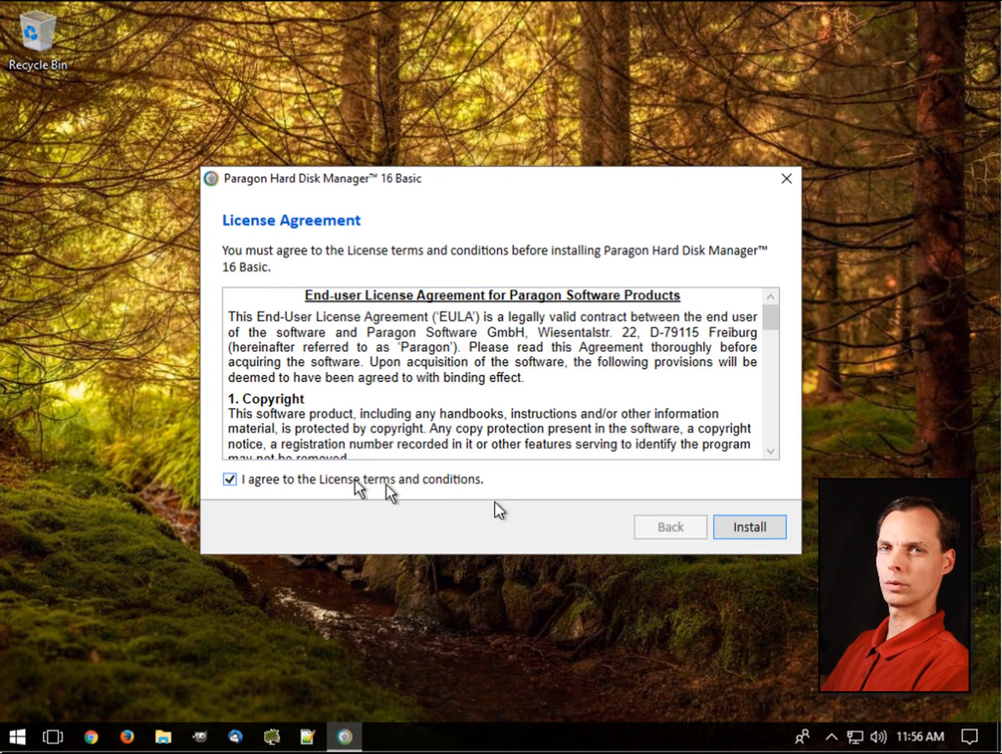
- Install Hard Disk Manager 16 Basic with the license terms accepted and finish the setup
{"action": "left_click", "coordinate": [748, 526]}
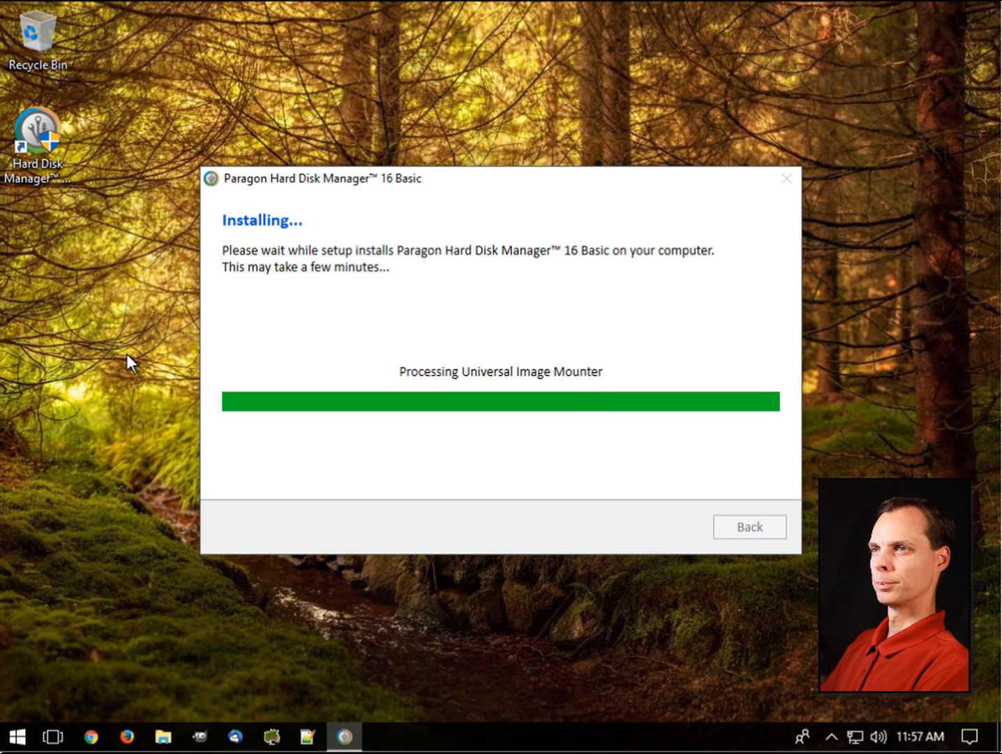
{"action": "mouse_move", "coordinate": [119, 374]}
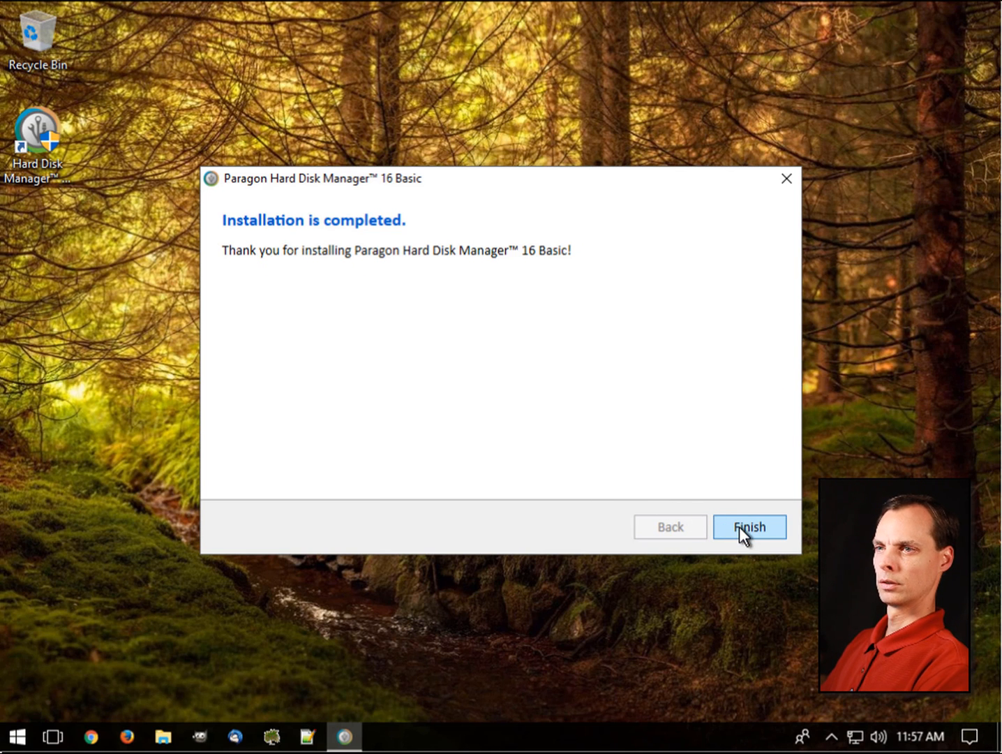
{"action": "left_click", "coordinate": [748, 526]}
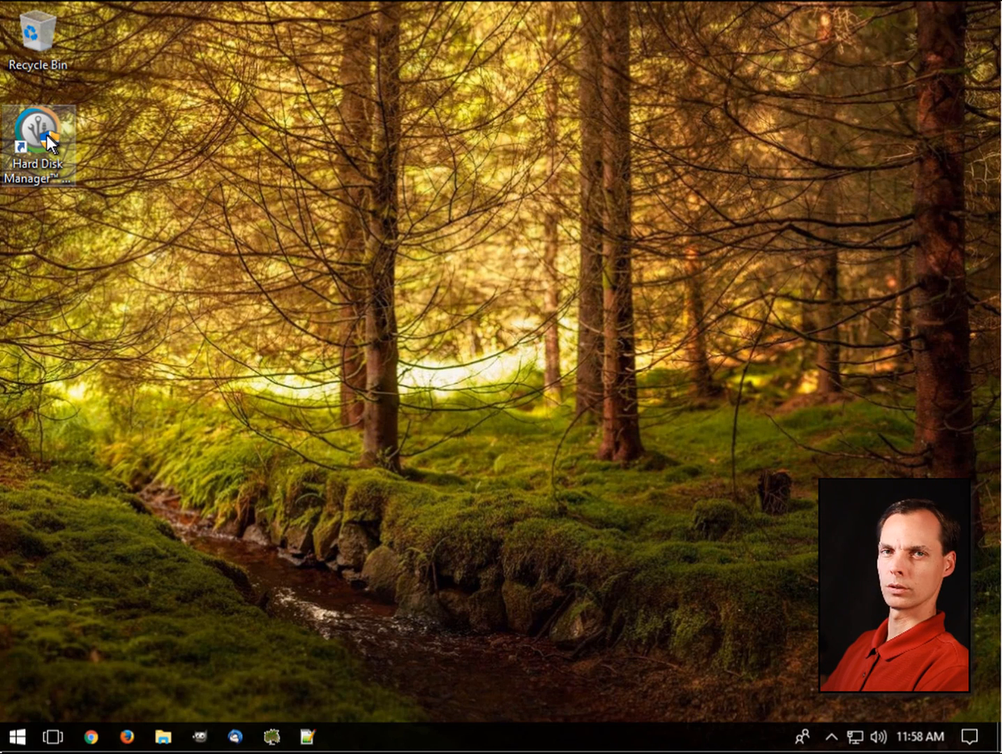
- Launch Hard Disk Manager 16 Basic from the desktop shortcut and start product activation
{"action": "double_click", "coordinate": [40, 132]}
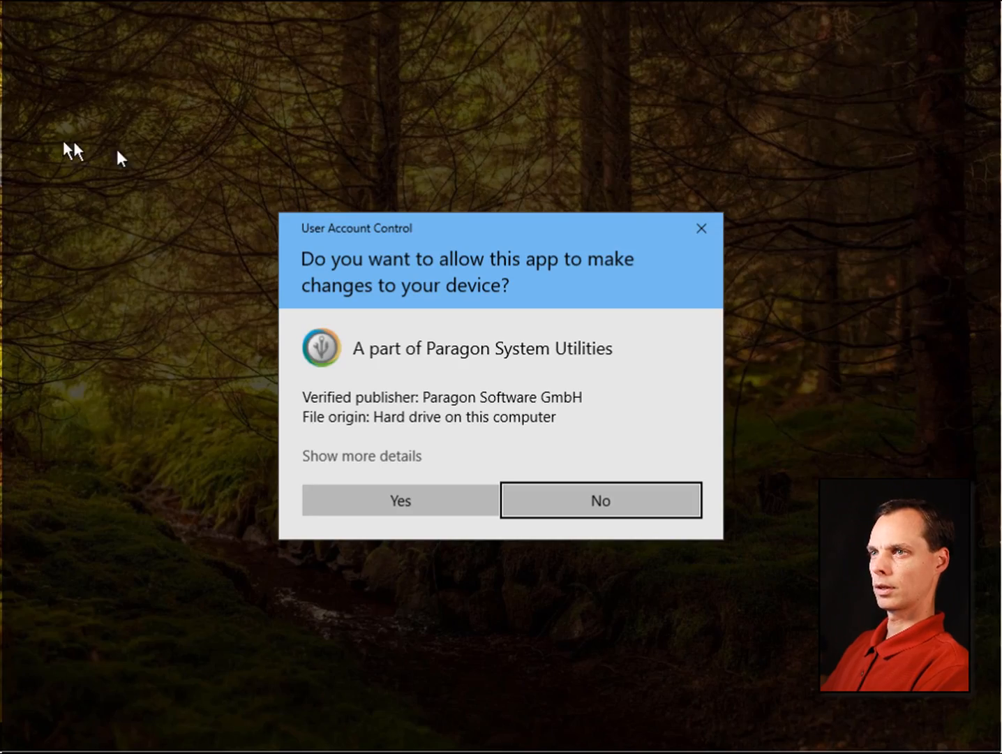
{"action": "left_click", "coordinate": [399, 499]}
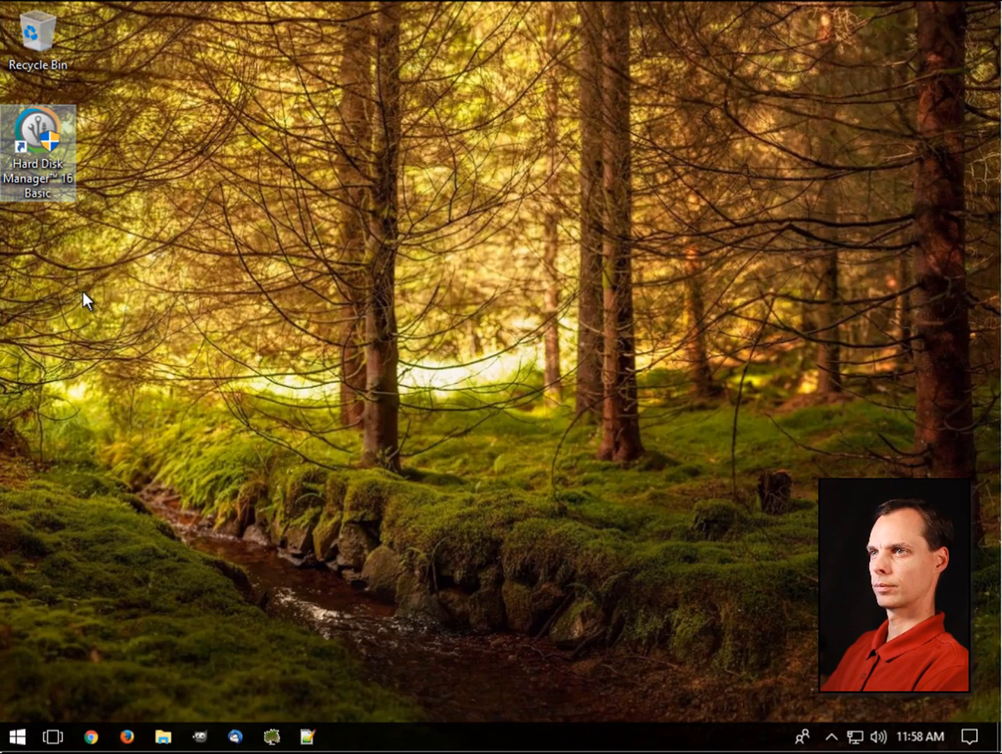
{"action": "double_click", "coordinate": [39, 147]}
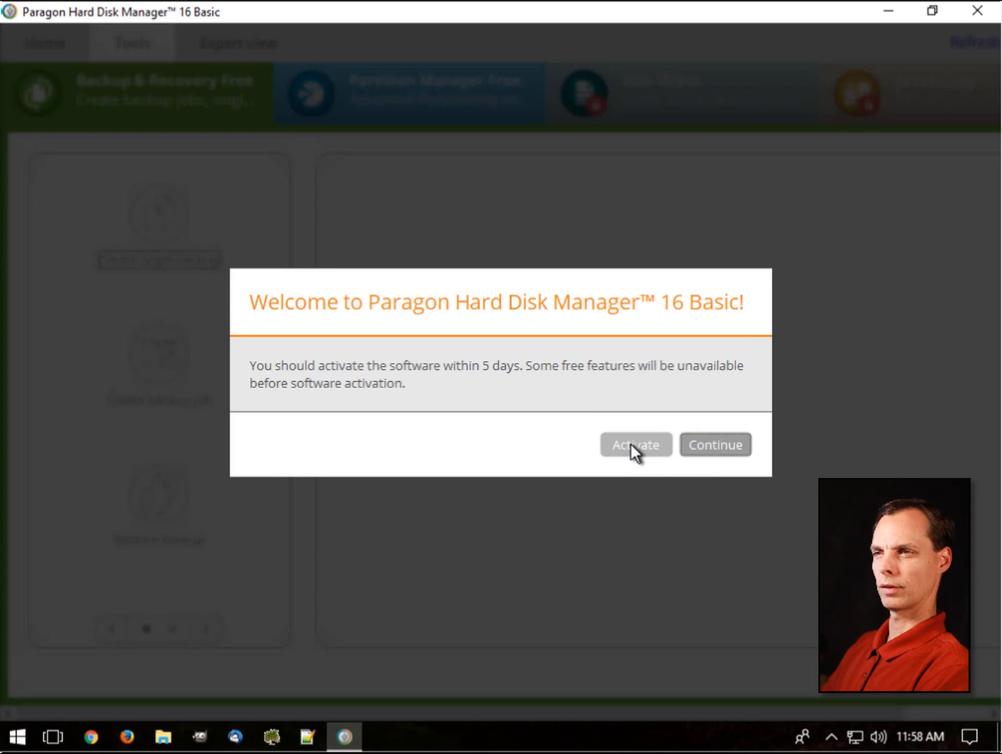
{"action": "left_click", "coordinate": [635, 444]}
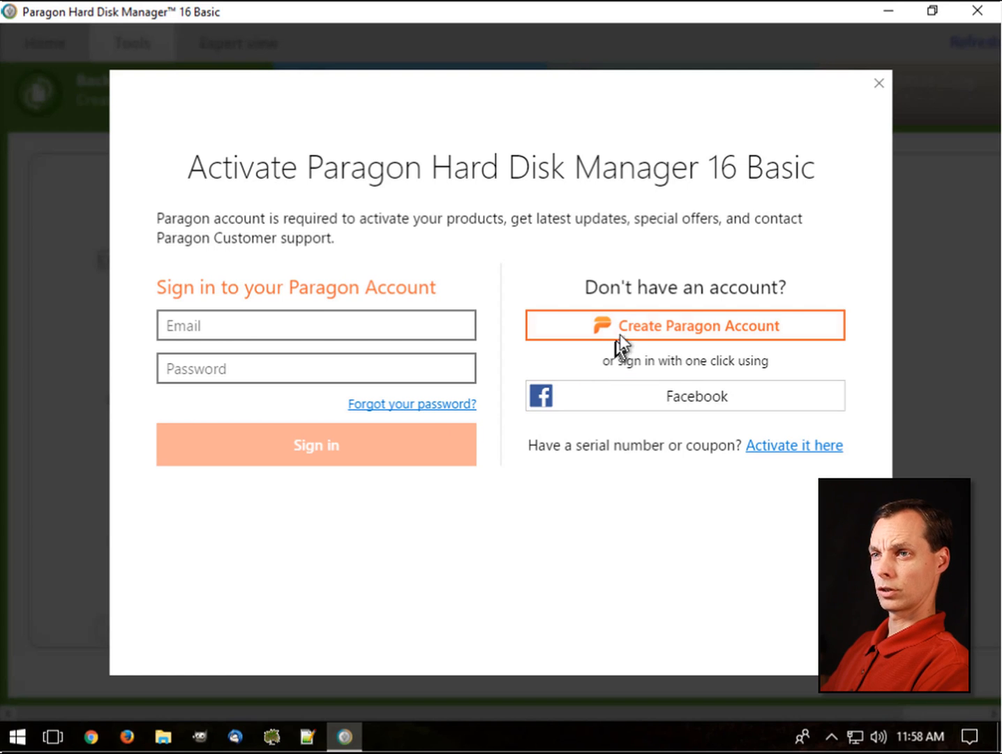
{"action": "left_click", "coordinate": [685, 326]}
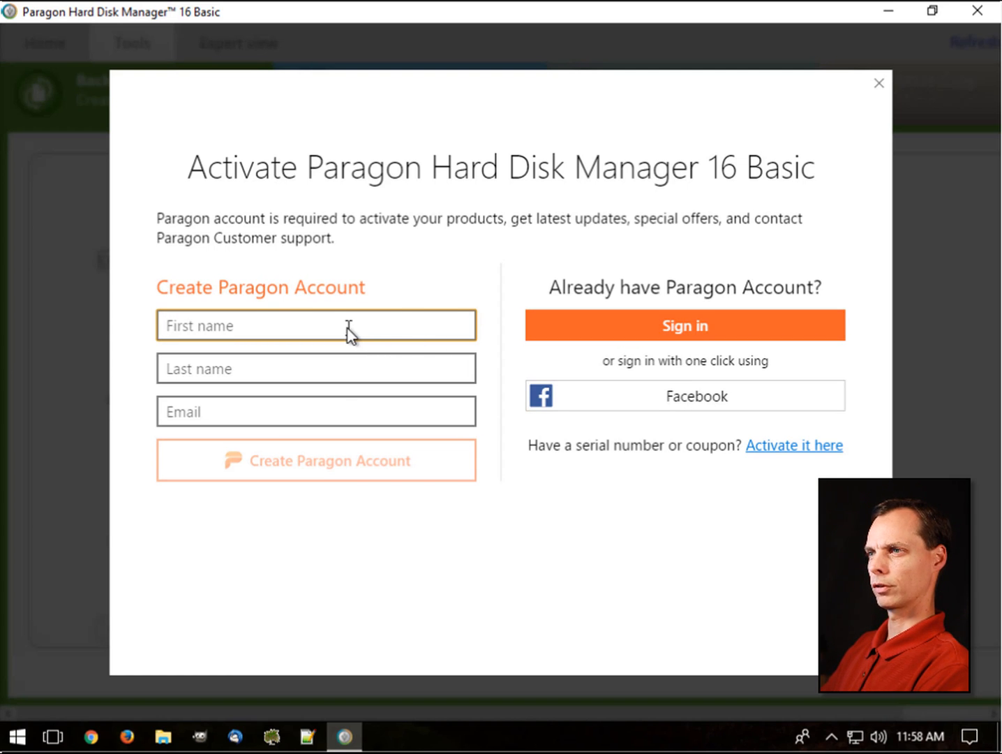
{"action": "type", "text": "Technically"}
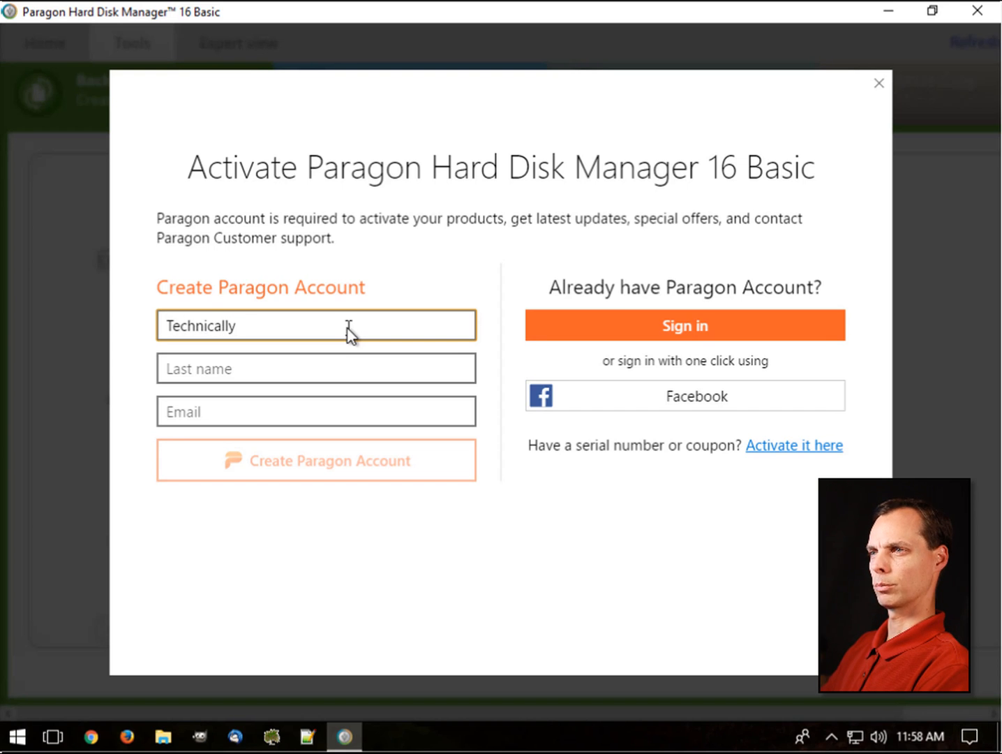
{"action": "type", "text": "U"}
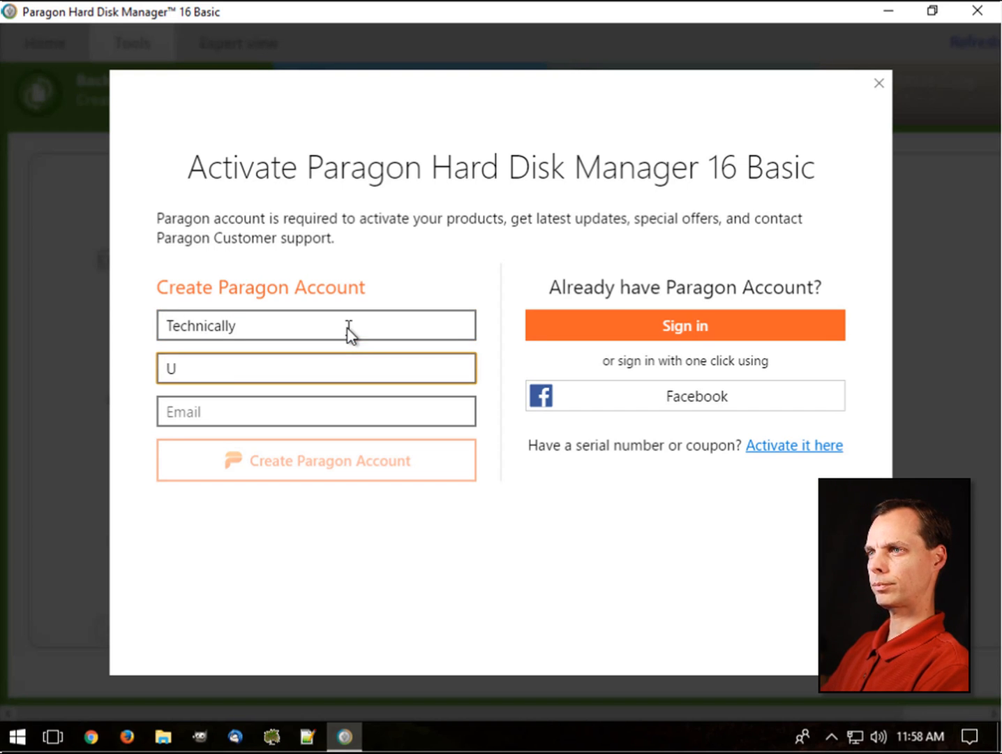
{"action": "type", "text": "tech"}
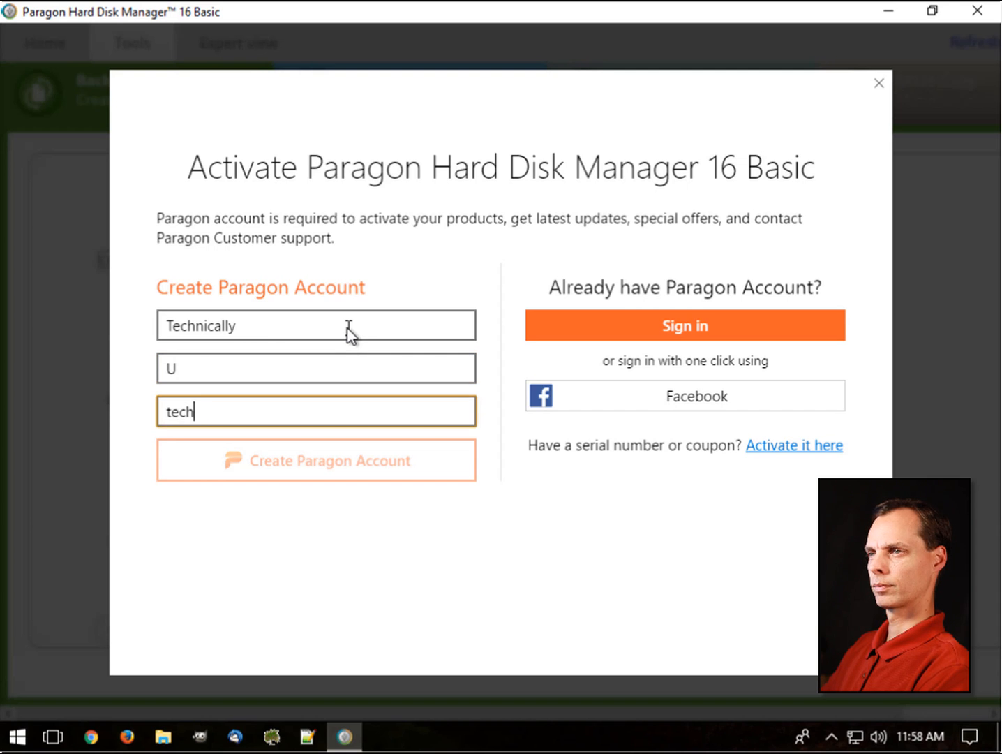
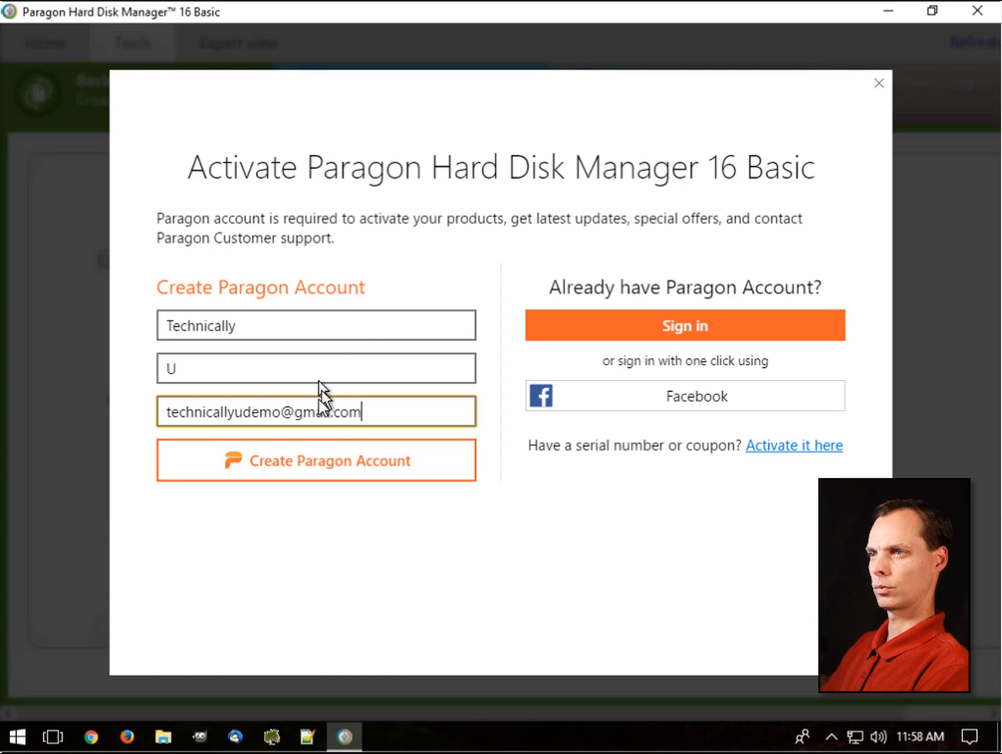
{"action": "mouse_move", "coordinate": [335, 466]}
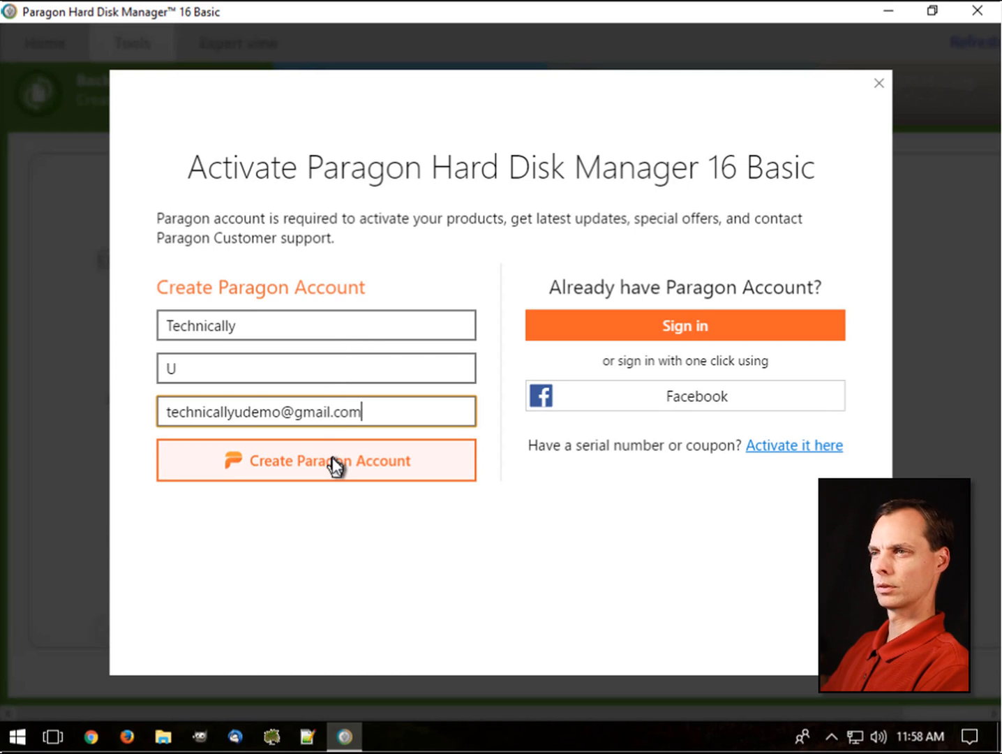
{"action": "left_click", "coordinate": [315, 460]}
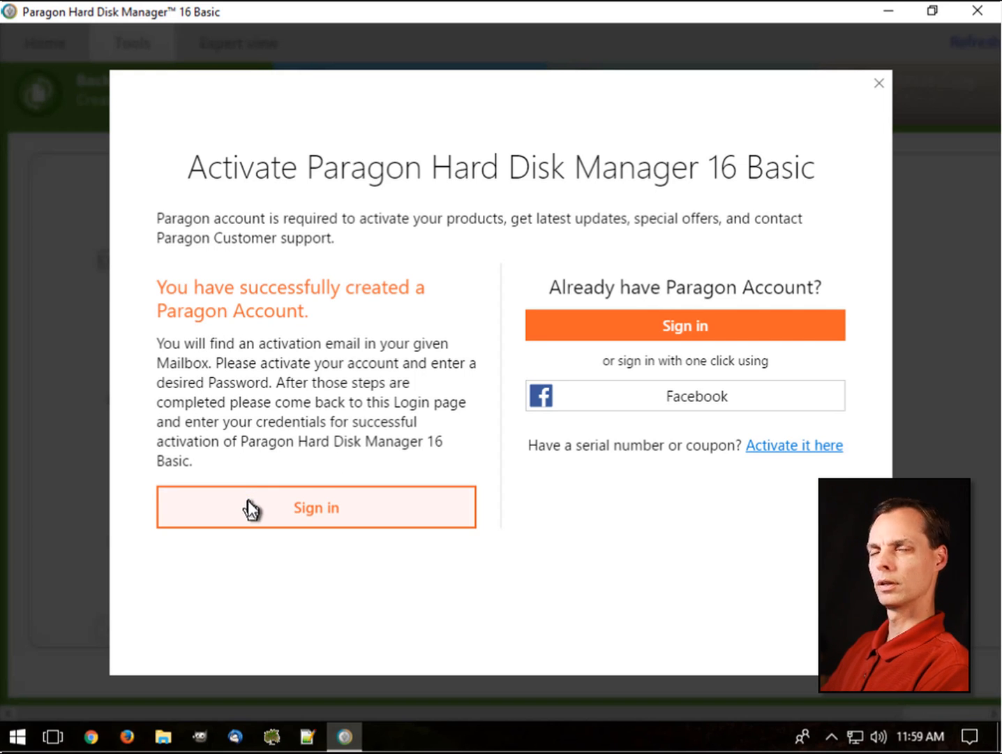
{"action": "mouse_move", "coordinate": [89, 737]}
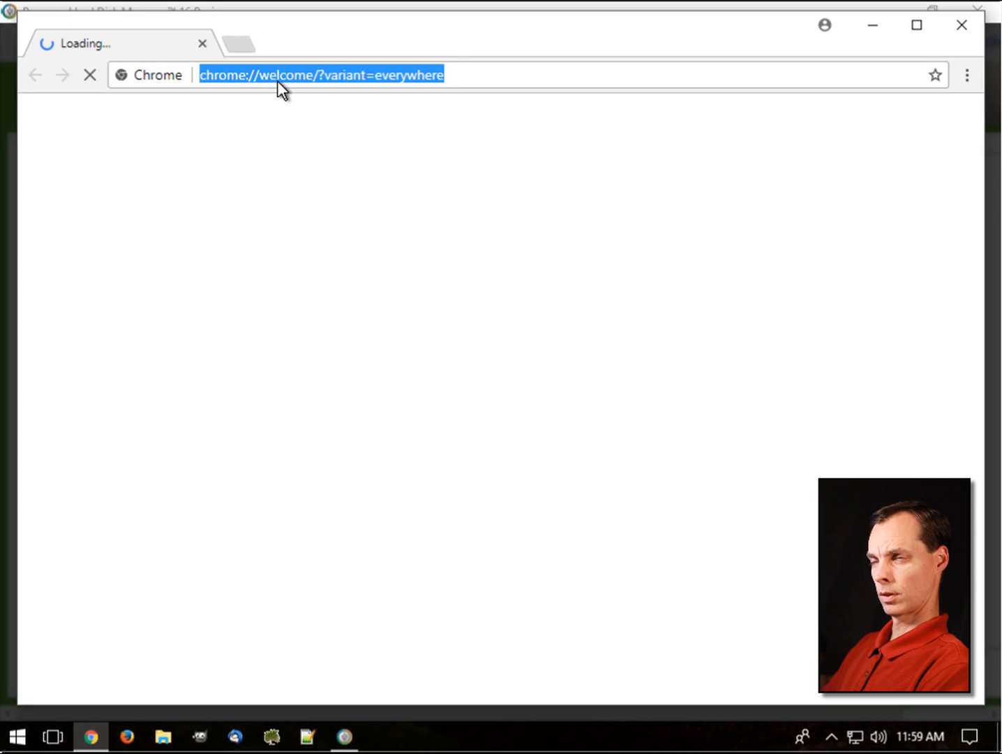
- Sign into Gmail as the demo@gmail account to reach the Paragon registration email
{"action": "type", "text": "gmail.com"}
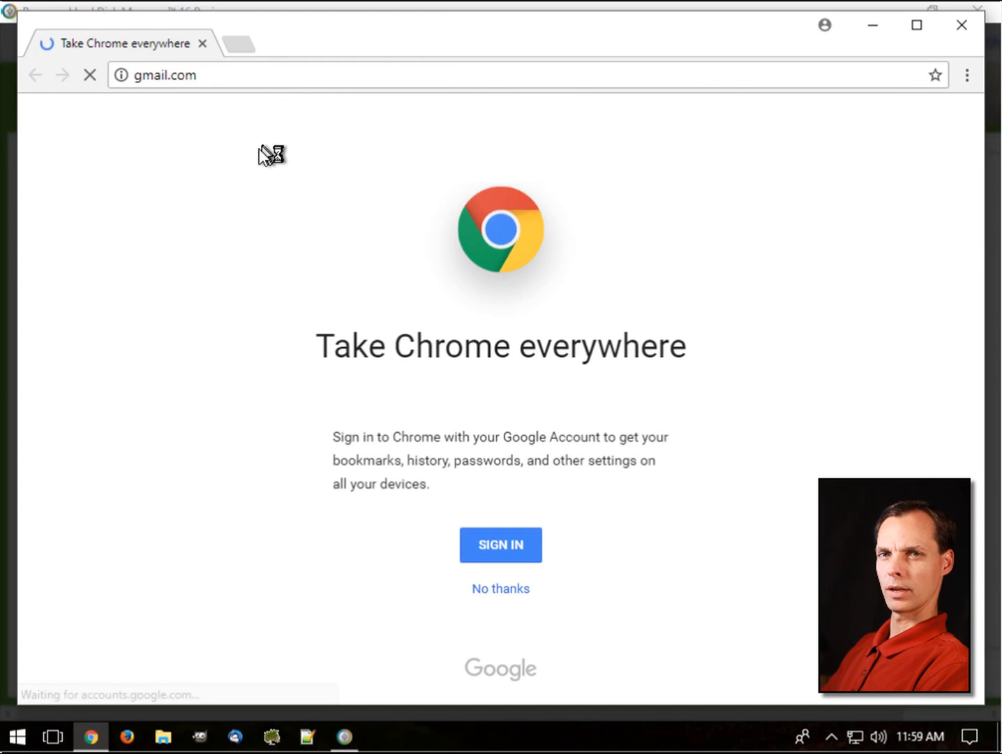
{"action": "left_click", "coordinate": [500, 544]}
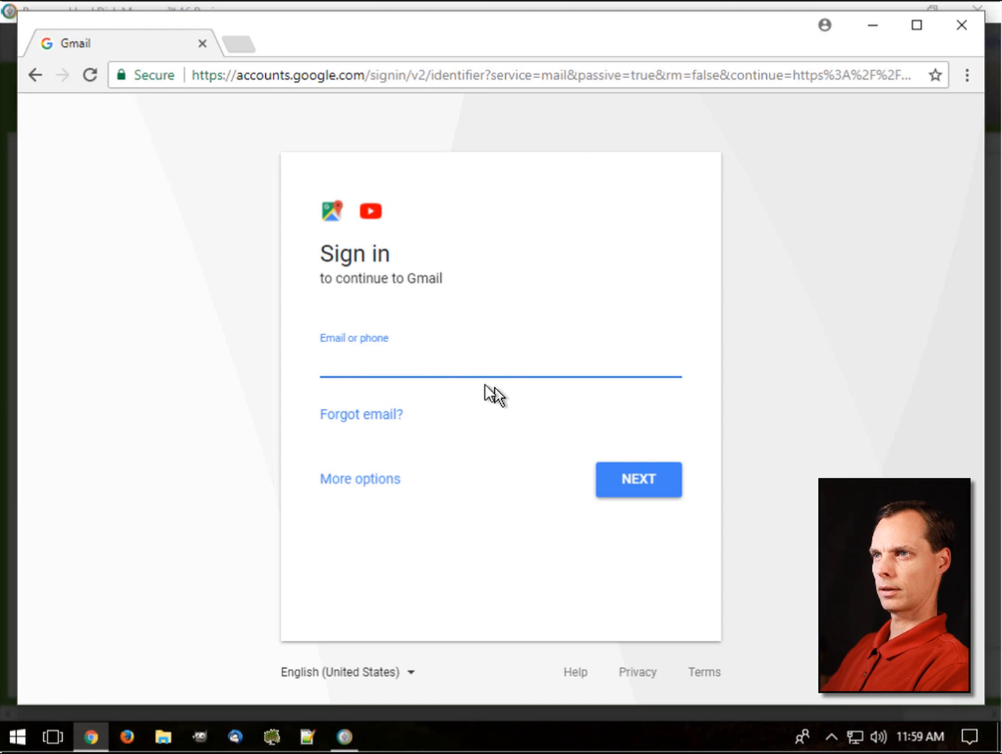
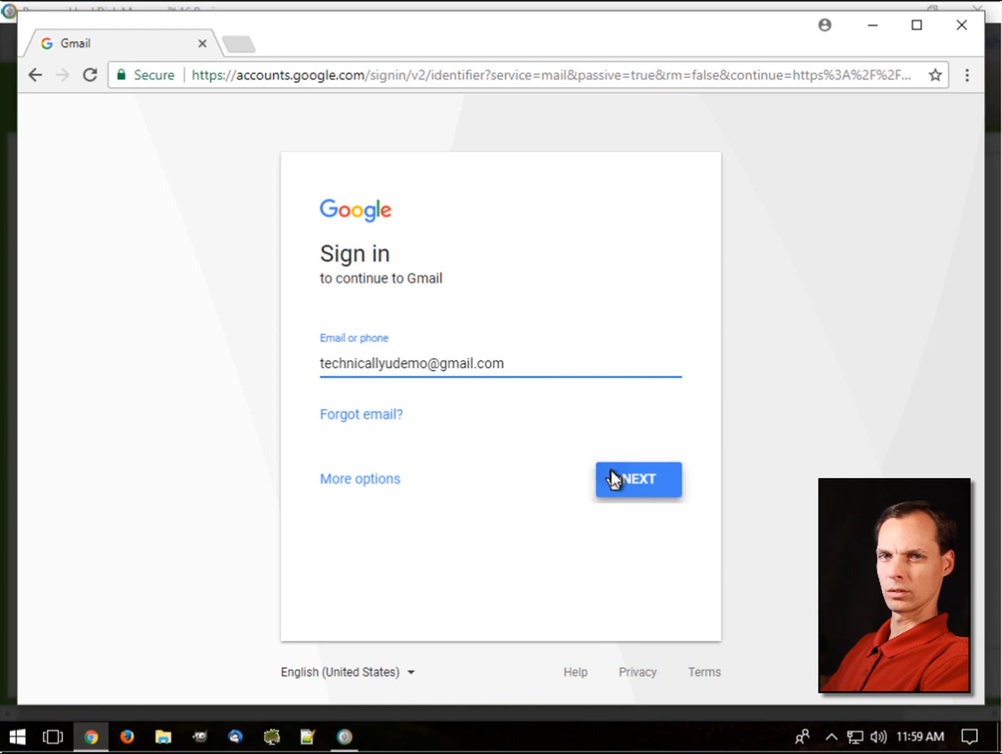
{"action": "left_click", "coordinate": [637, 481]}
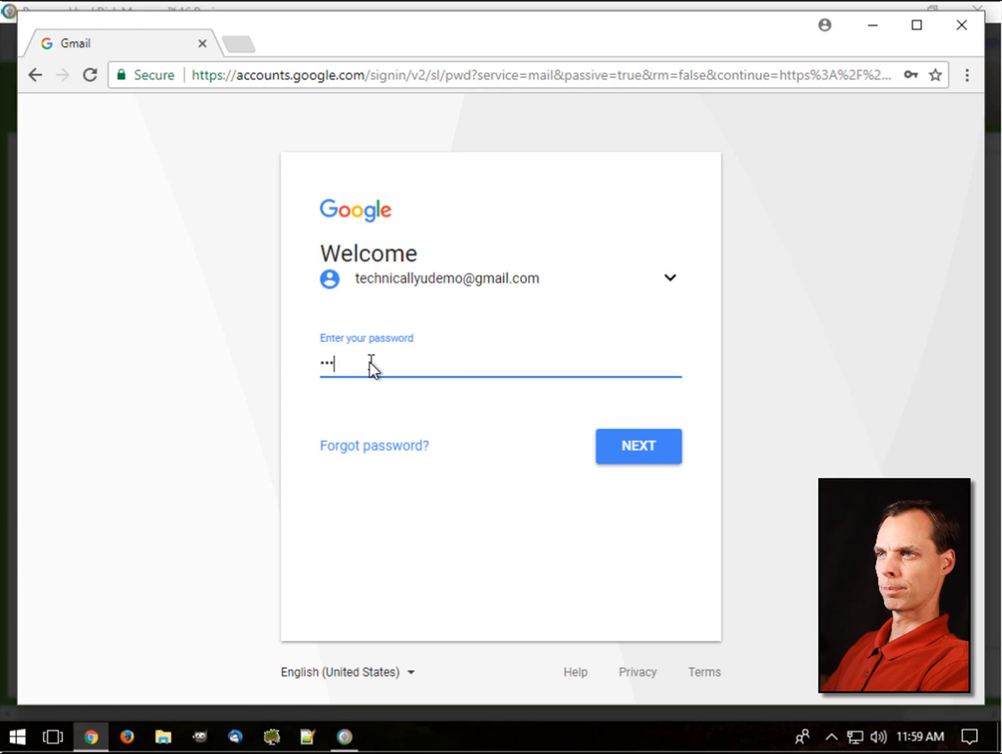
{"action": "left_click", "coordinate": [637, 445]}
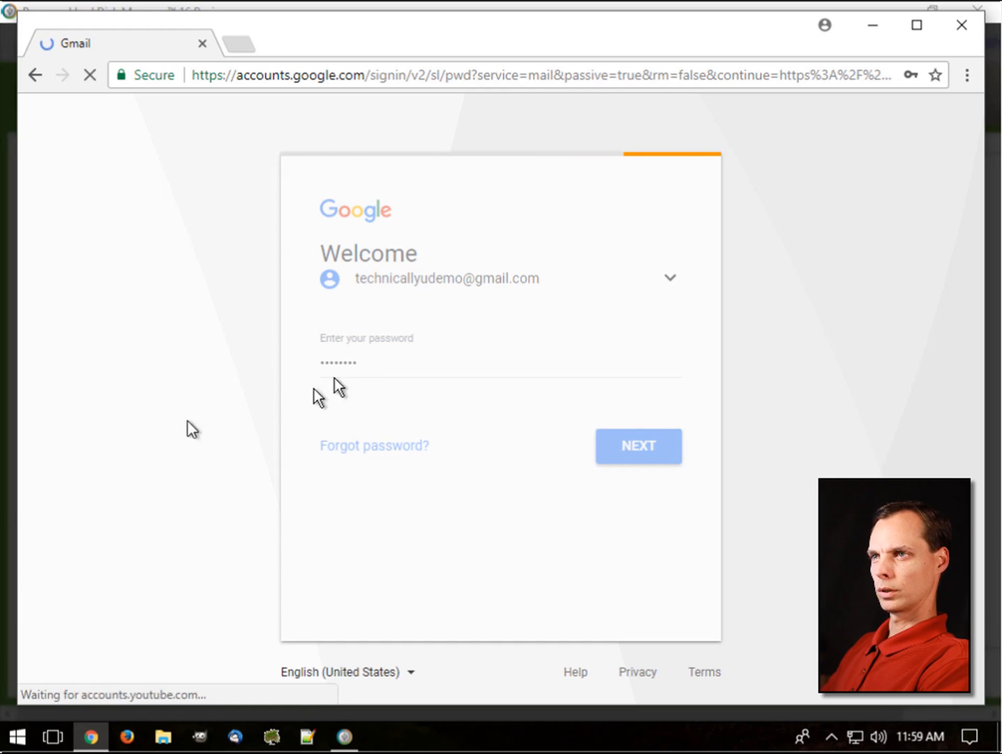
{"action": "left_click", "coordinate": [637, 446]}
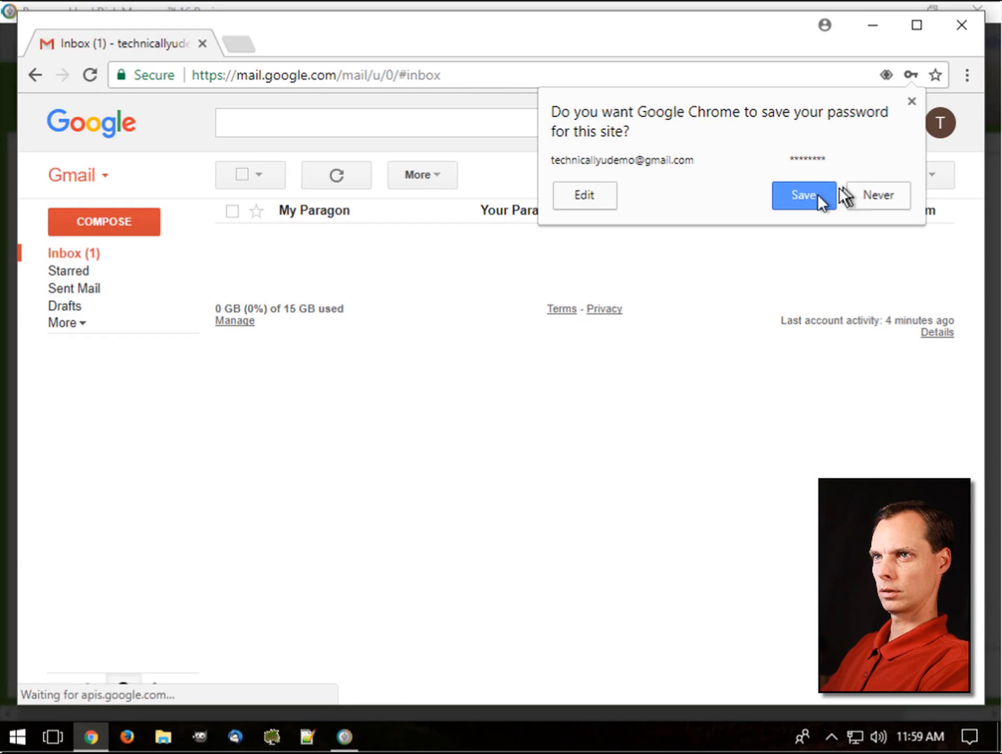
{"action": "left_click", "coordinate": [803, 195]}
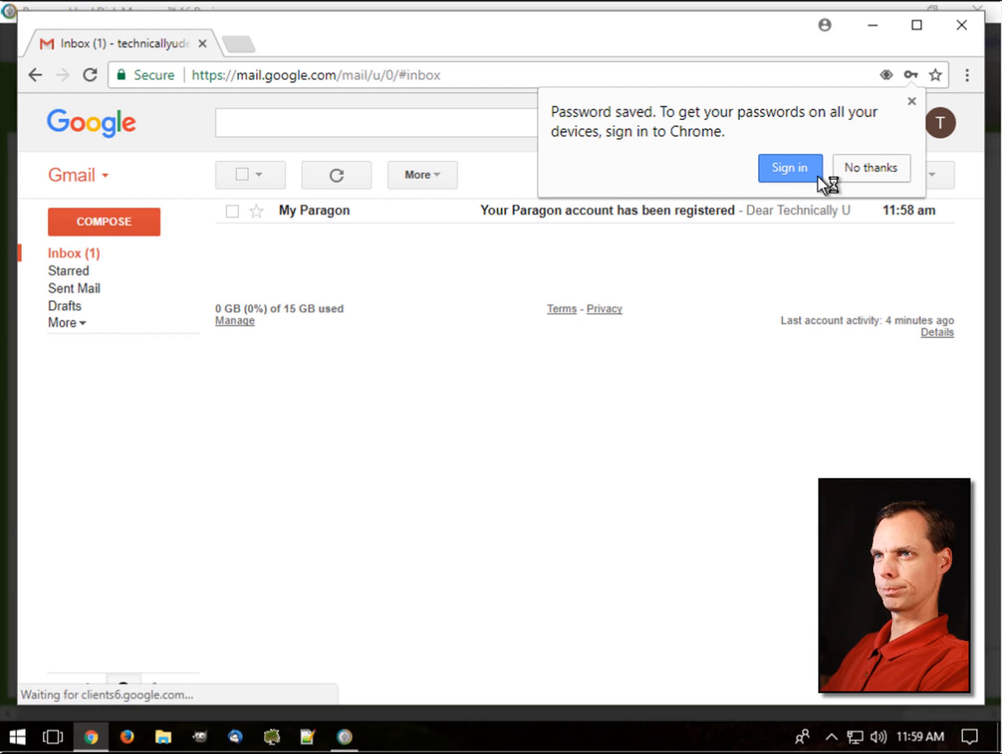
{"action": "left_click", "coordinate": [871, 168]}
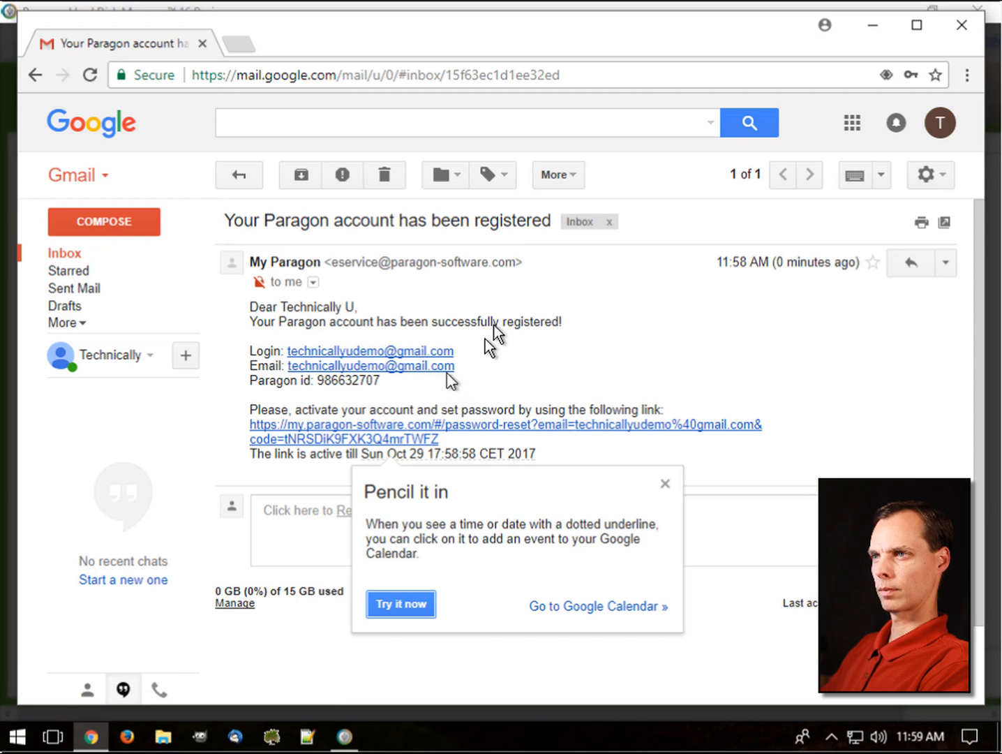
{"action": "mouse_move", "coordinate": [390, 433]}
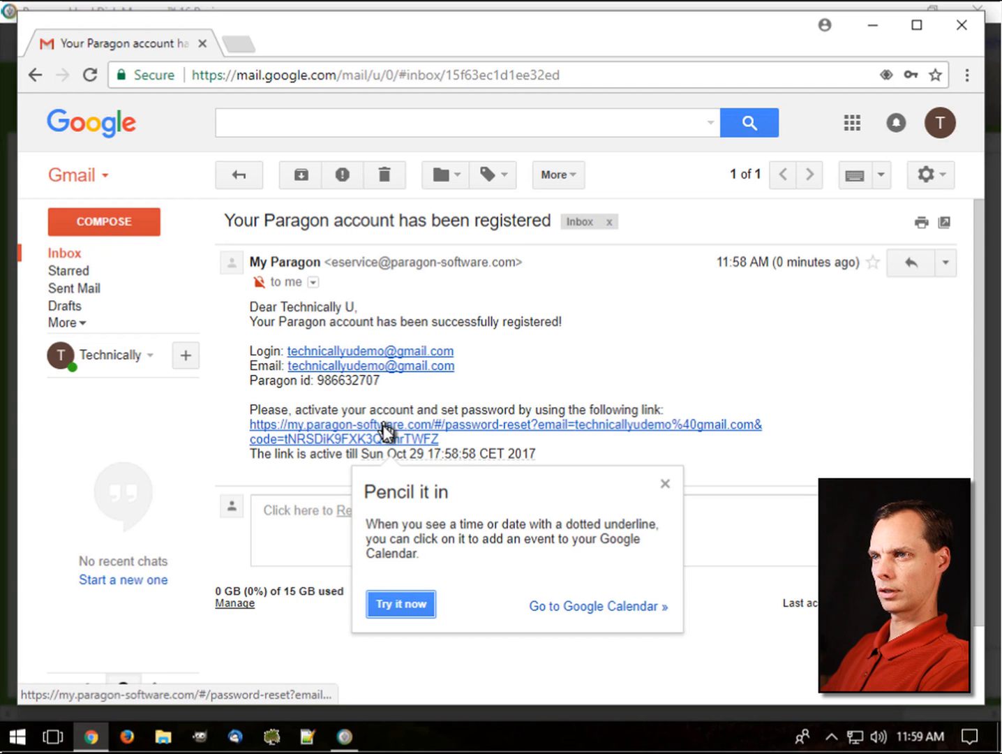
{"action": "mouse_move", "coordinate": [635, 486]}
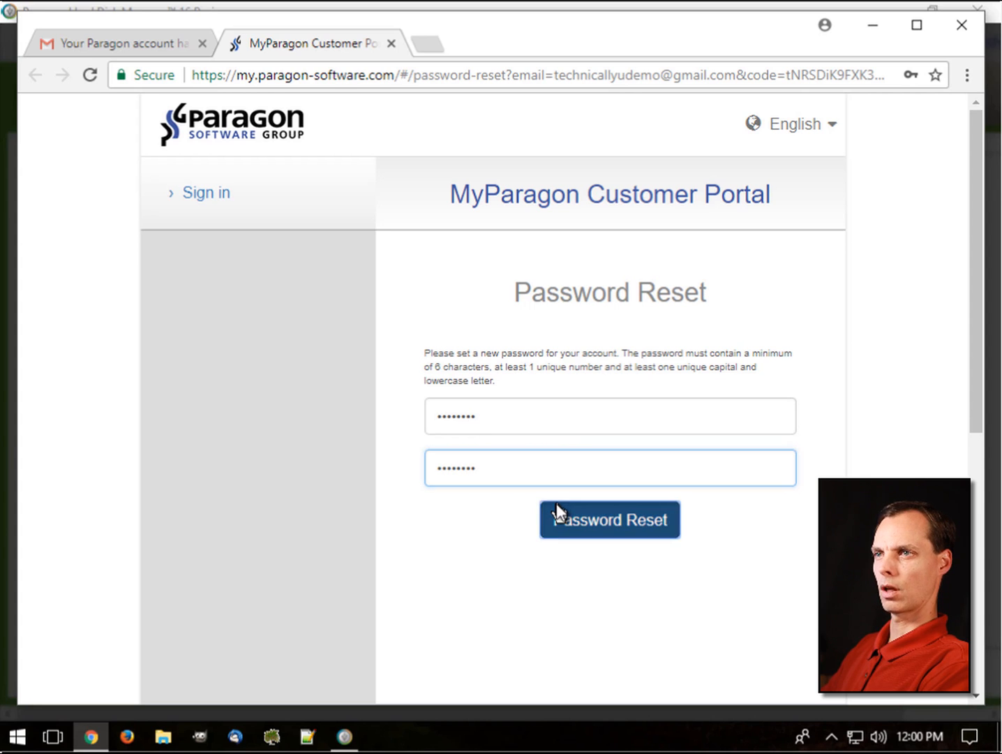
- Save the new Paragon account password and go to the MyParagon portal sign-in page
{"action": "left_click", "coordinate": [609, 519]}
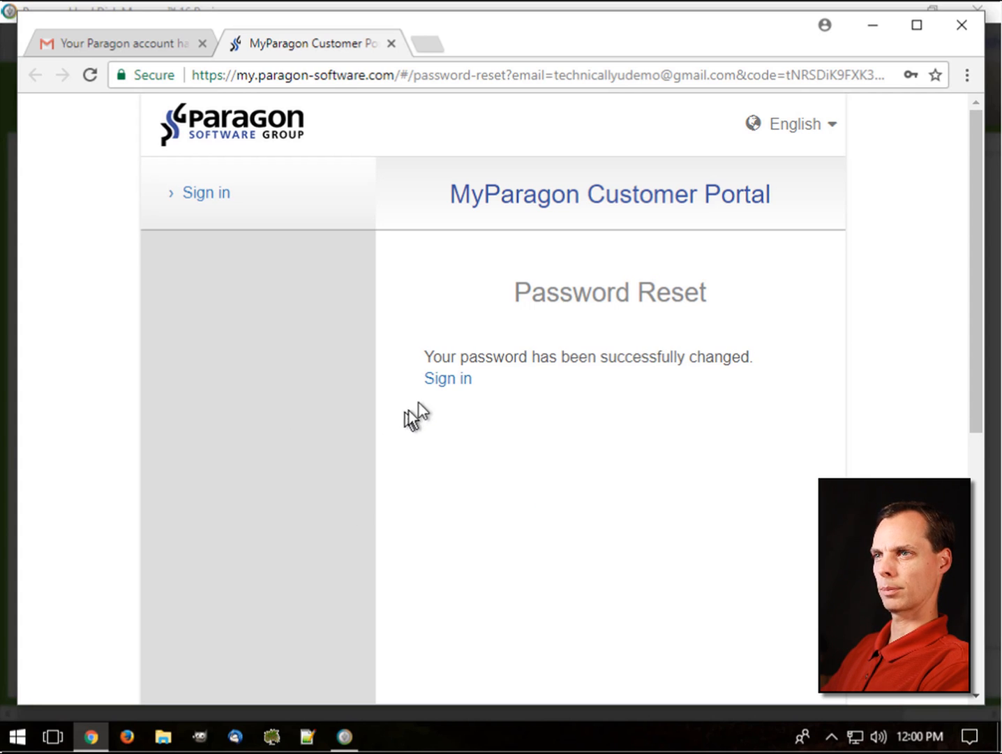
{"action": "mouse_move", "coordinate": [446, 377]}
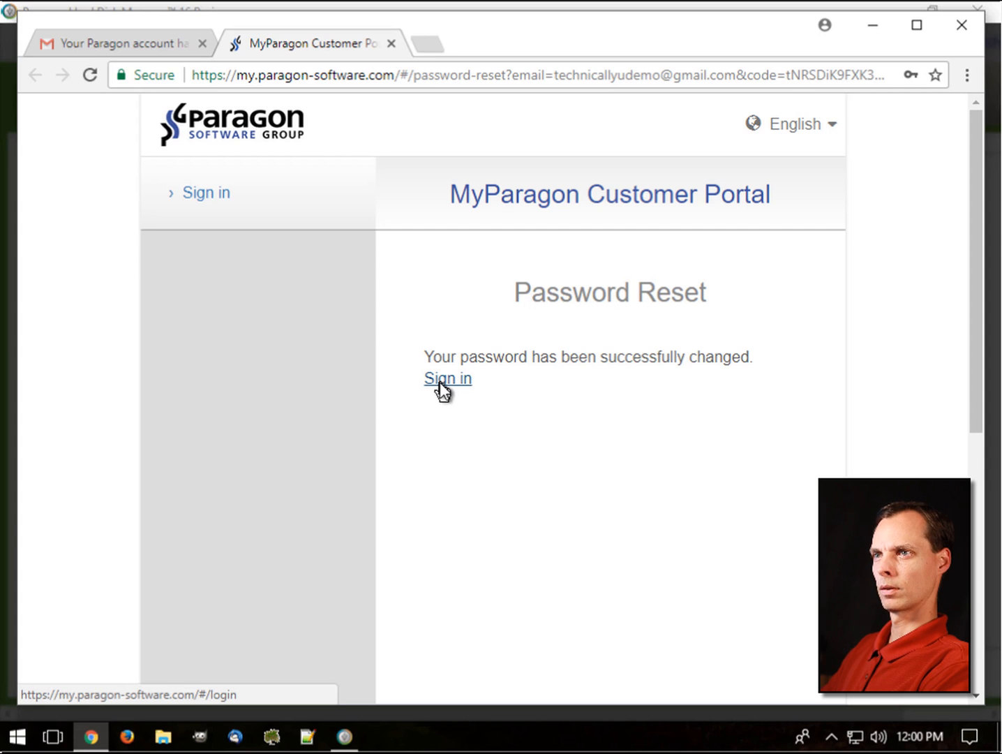
{"action": "left_click", "coordinate": [446, 377]}
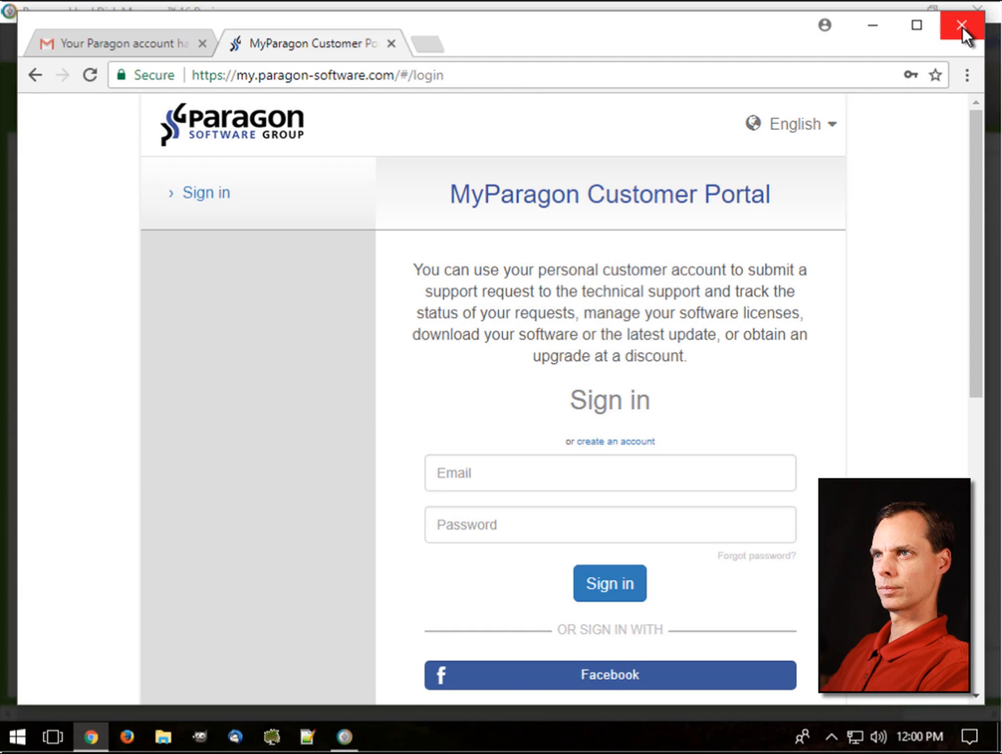
{"action": "left_click", "coordinate": [963, 25]}
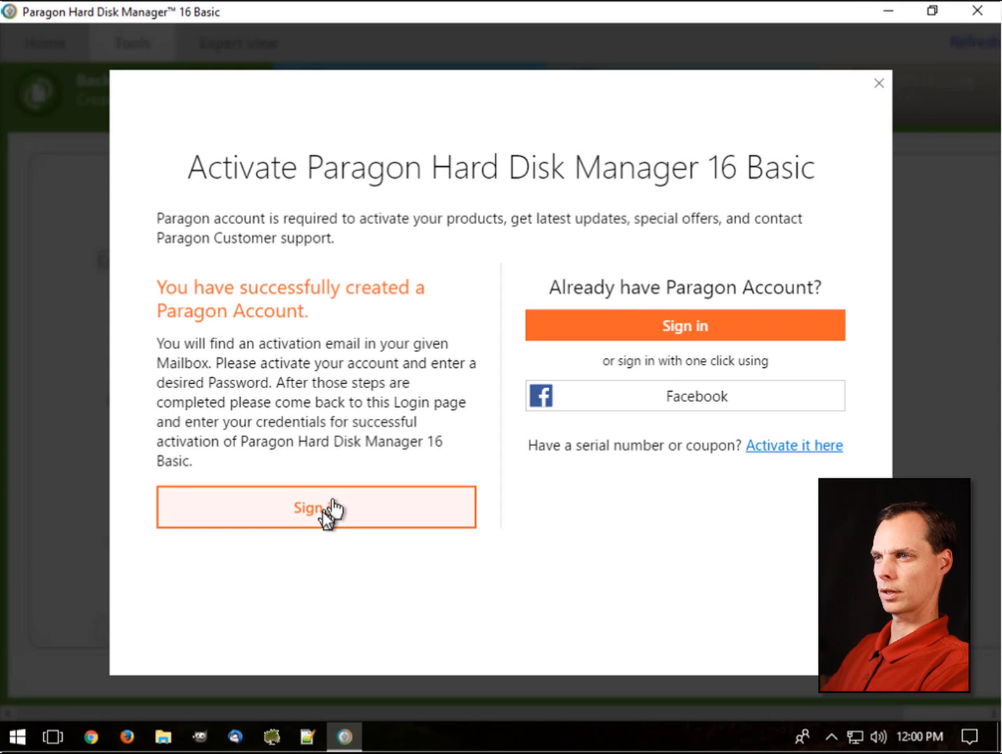
{"action": "left_click", "coordinate": [316, 507]}
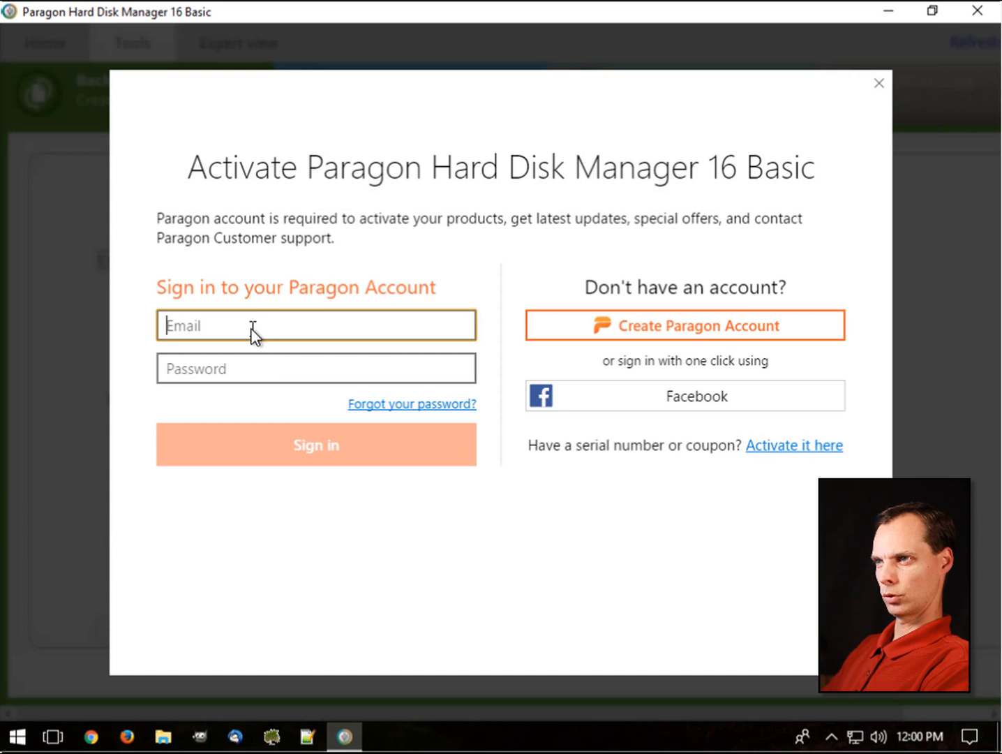
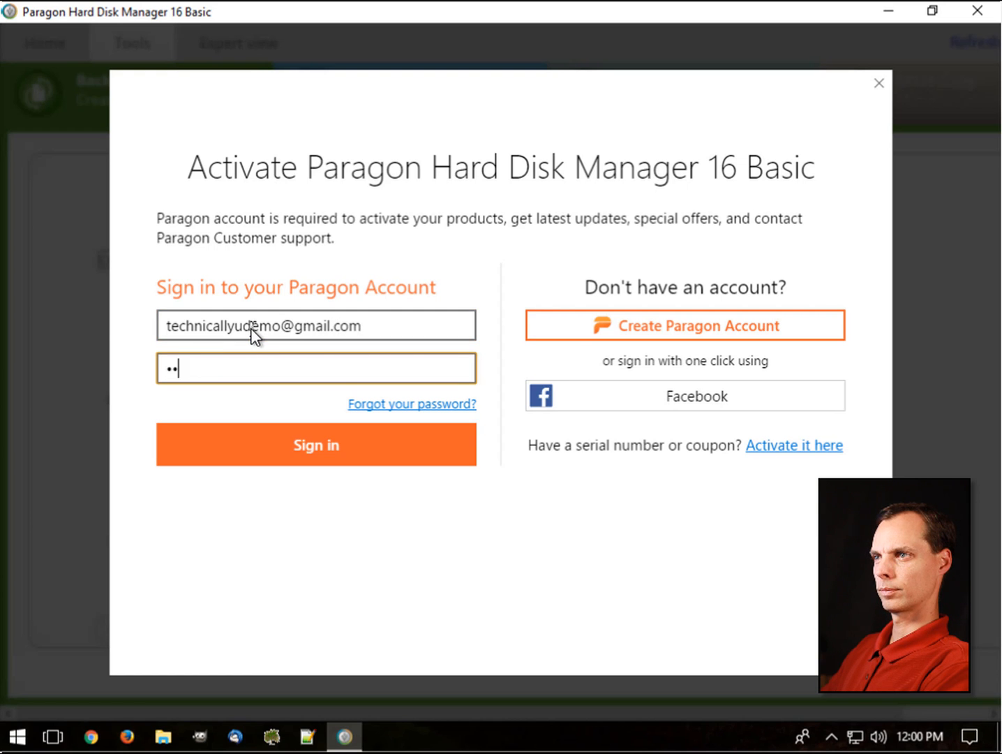
{"action": "type", "text": "••••••"}
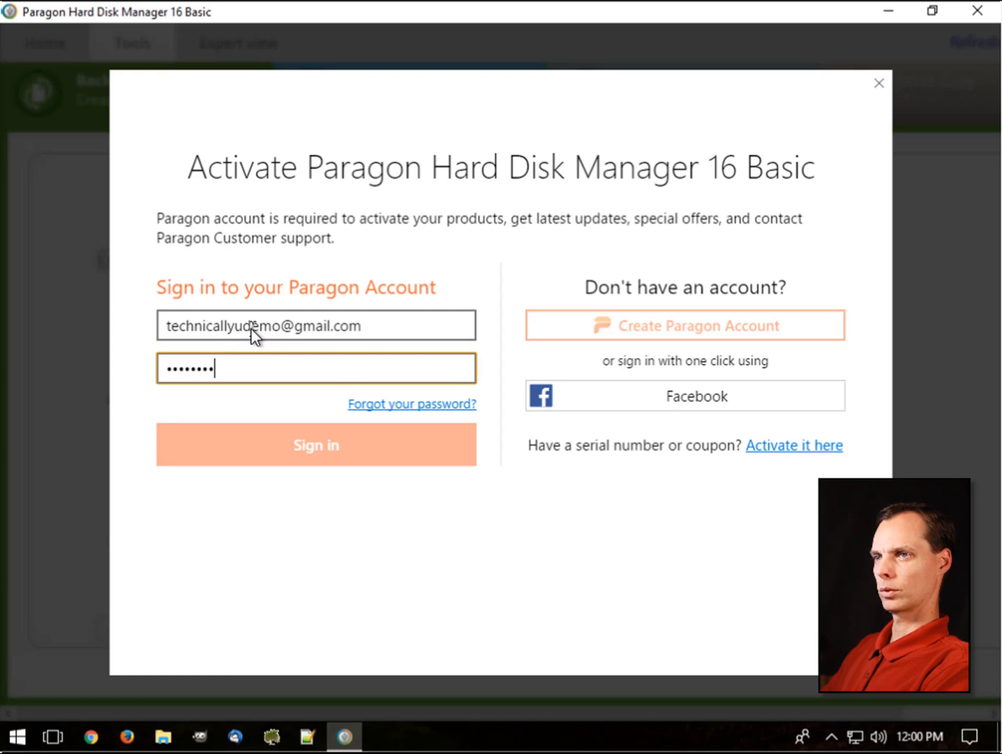
{"action": "left_click", "coordinate": [316, 444]}
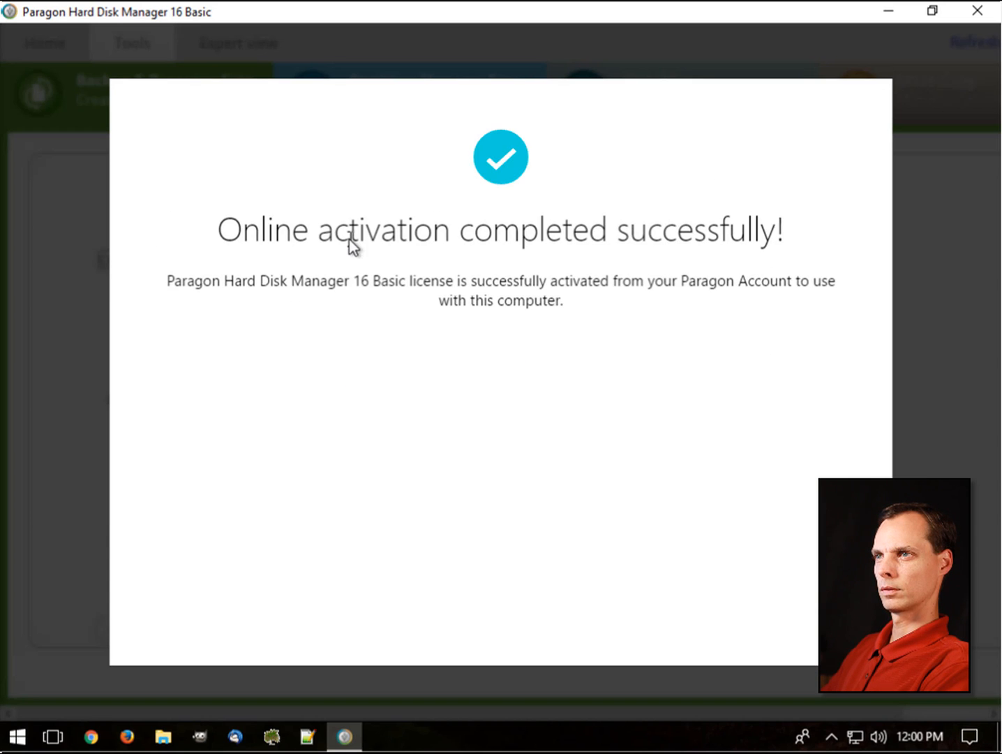
{"action": "mouse_move", "coordinate": [300, 529]}
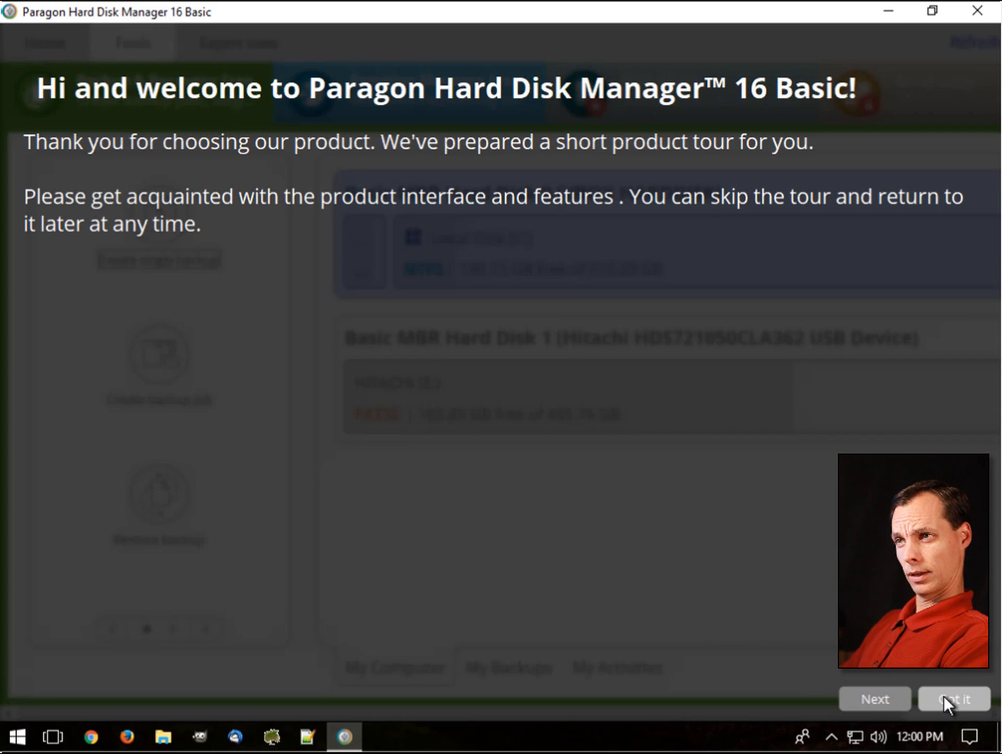
- Dismiss the welcome product tour with 'Got it' to show the main Tools view
{"action": "left_click", "coordinate": [955, 698]}
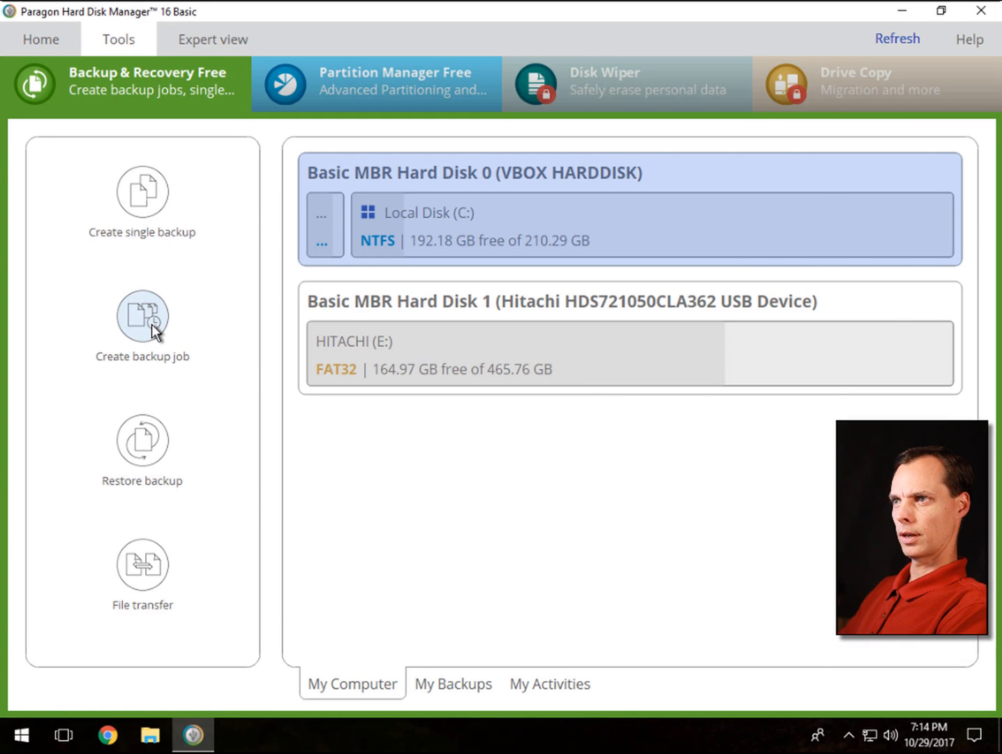
- Create a new backup job named 'Full Backup' and continue to source selection
{"action": "left_click", "coordinate": [143, 324]}
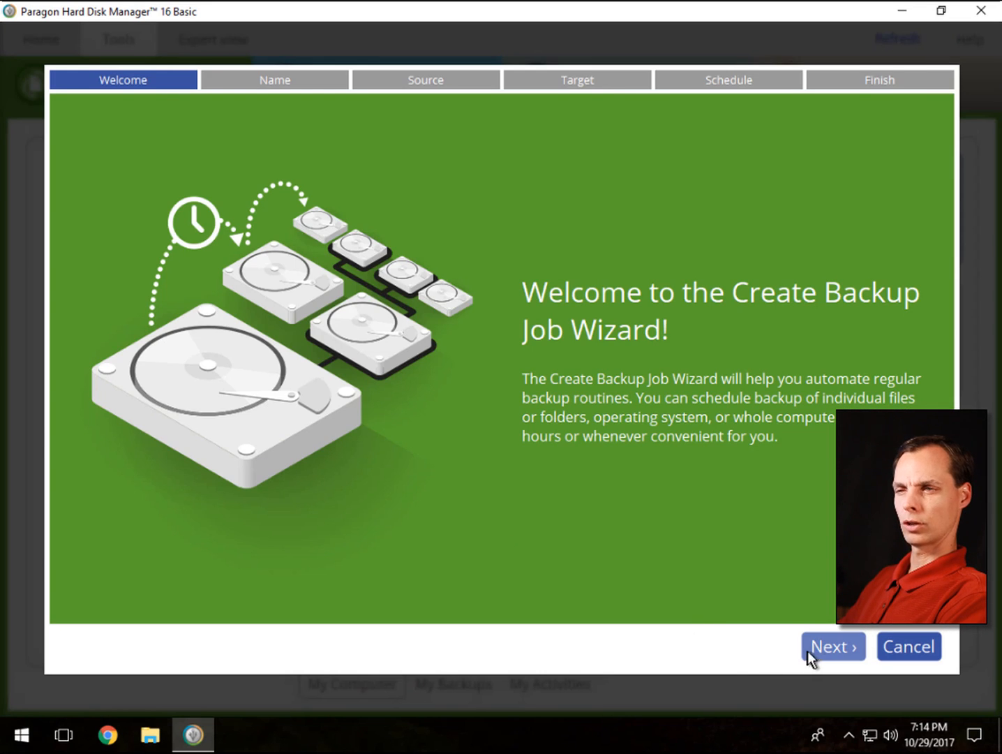
{"action": "left_click", "coordinate": [832, 645]}
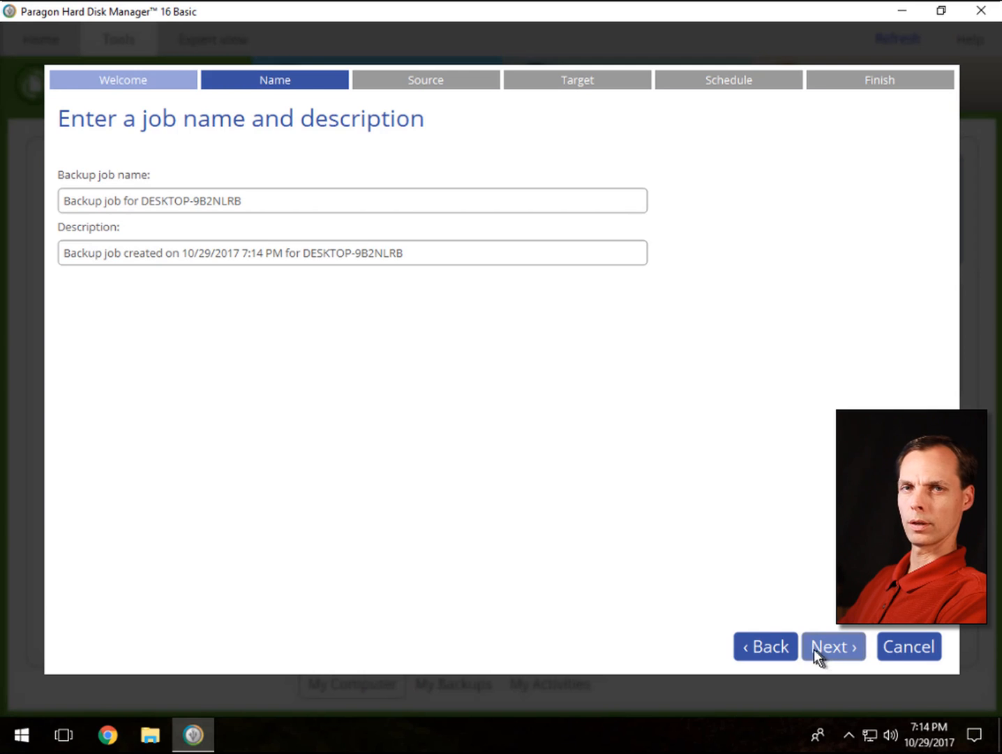
{"action": "left_click", "coordinate": [352, 201]}
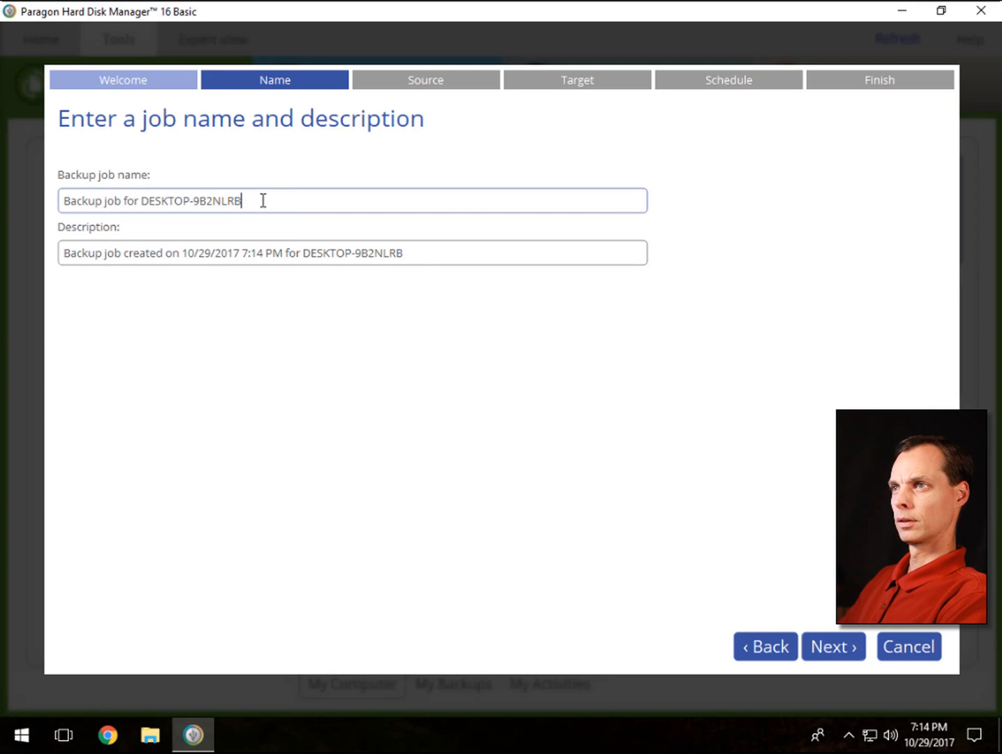
{"action": "type", "text": "F"}
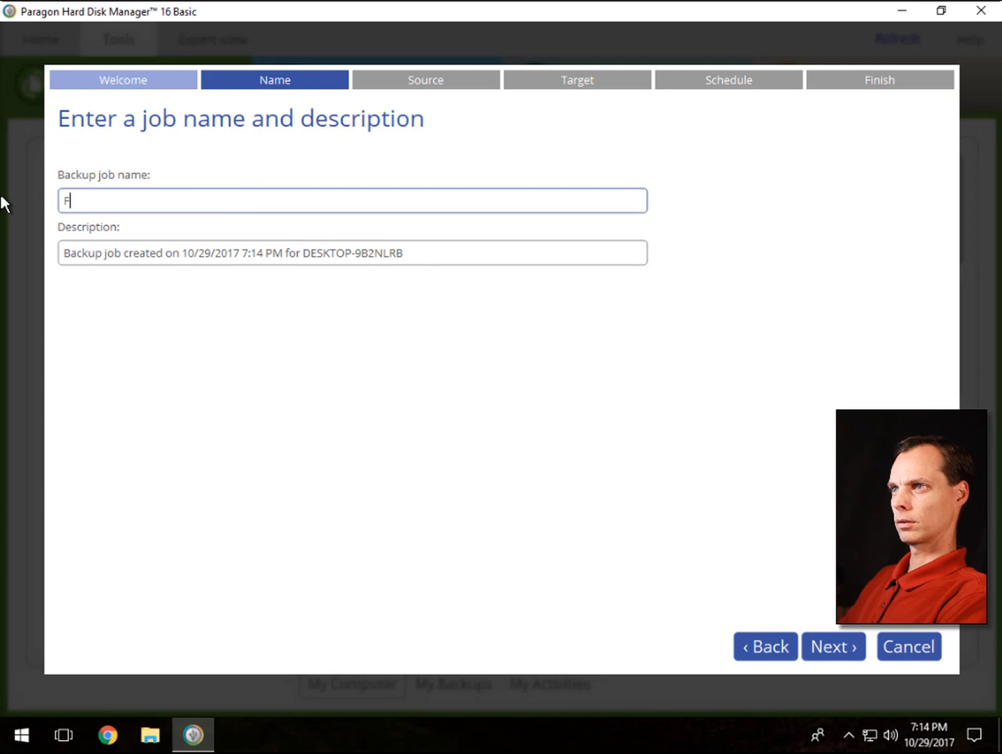
{"action": "type", "text": "ull Backup"}
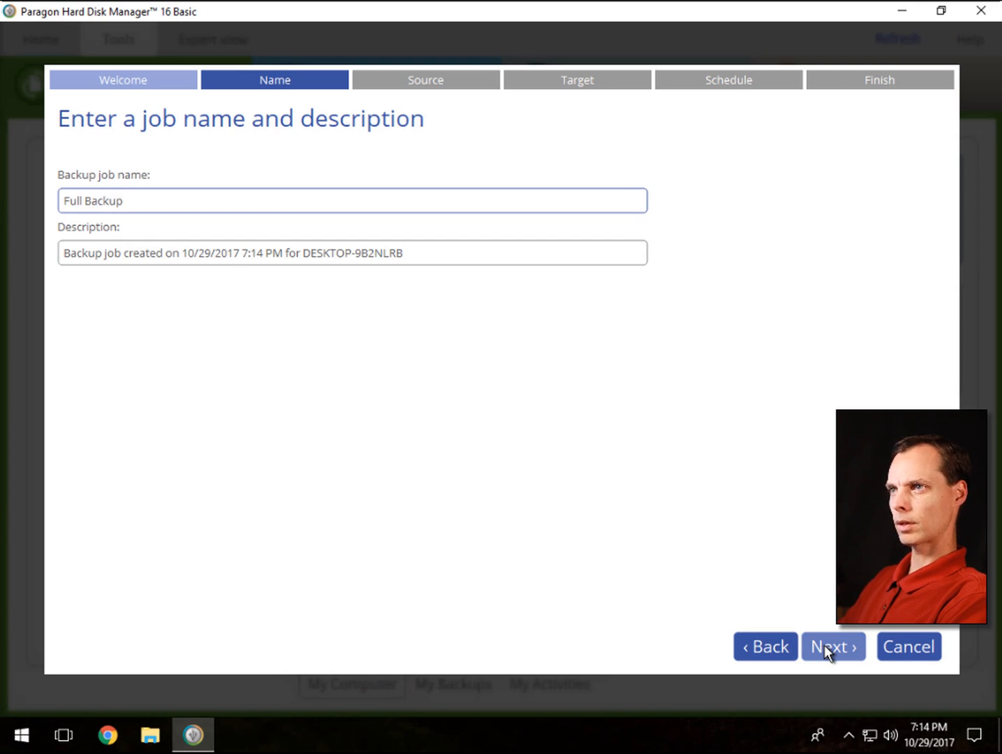
{"action": "left_click", "coordinate": [832, 645]}
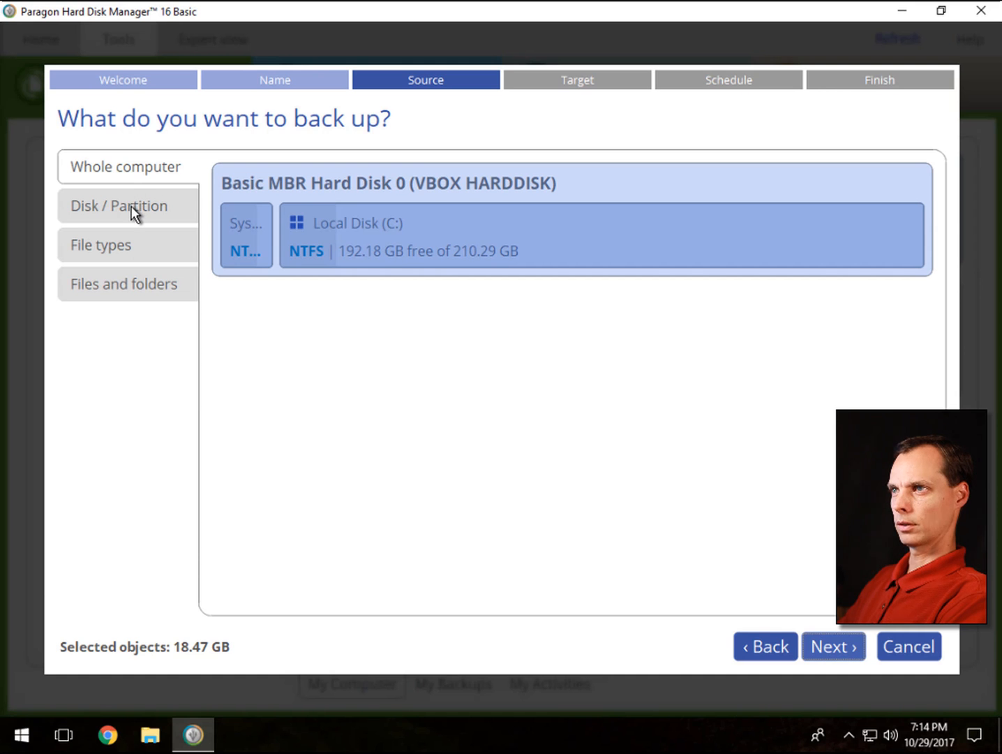
- Explore the source options: disks/partitions, file types, and files and folders under C:\Users
{"action": "left_click", "coordinate": [118, 205]}
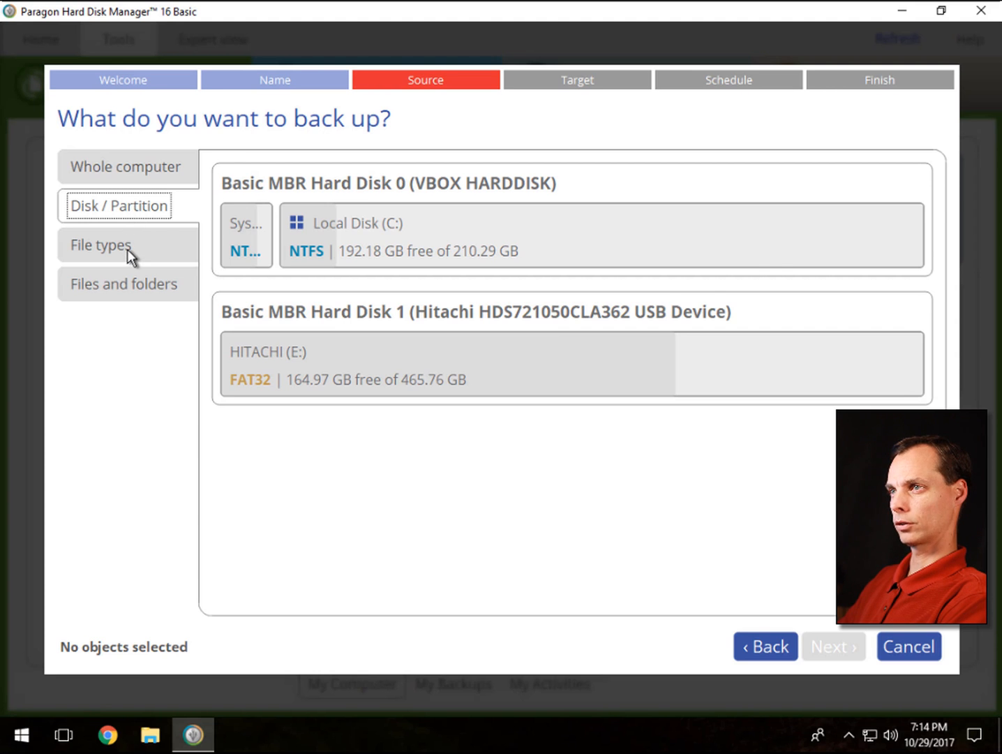
{"action": "left_click", "coordinate": [101, 245]}
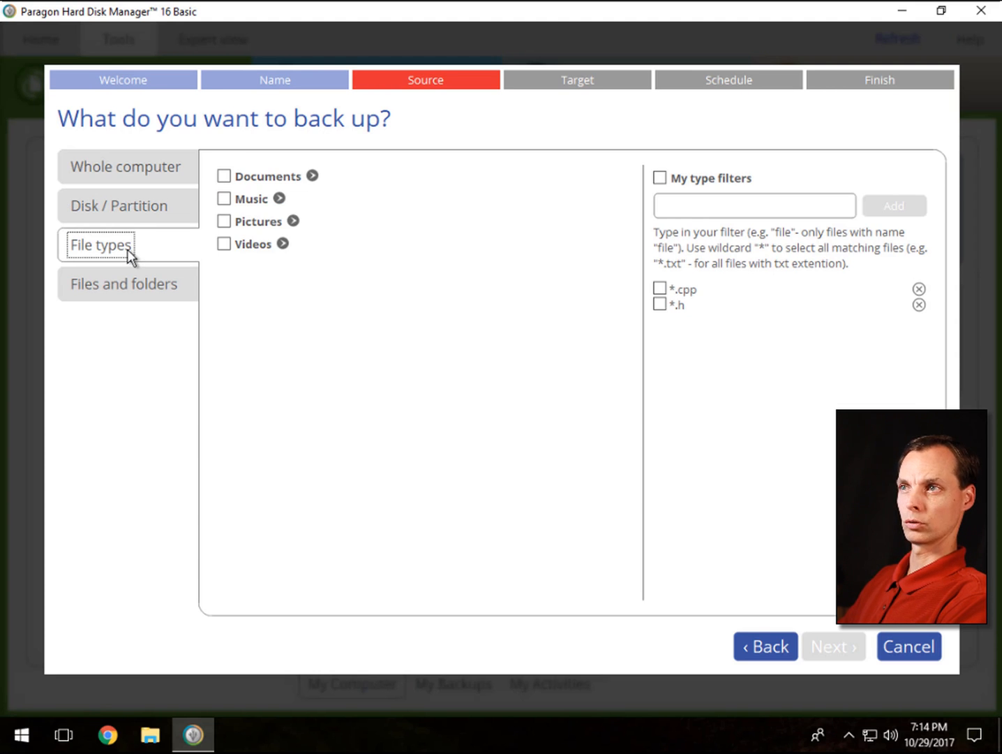
{"action": "mouse_move", "coordinate": [134, 293]}
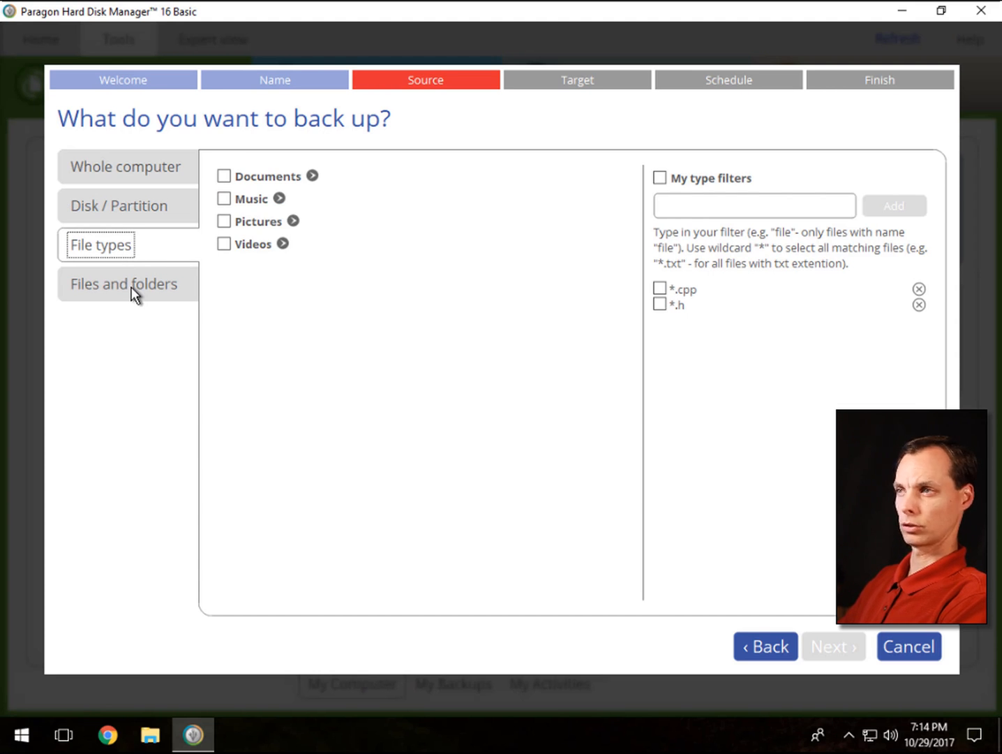
{"action": "left_click", "coordinate": [123, 283]}
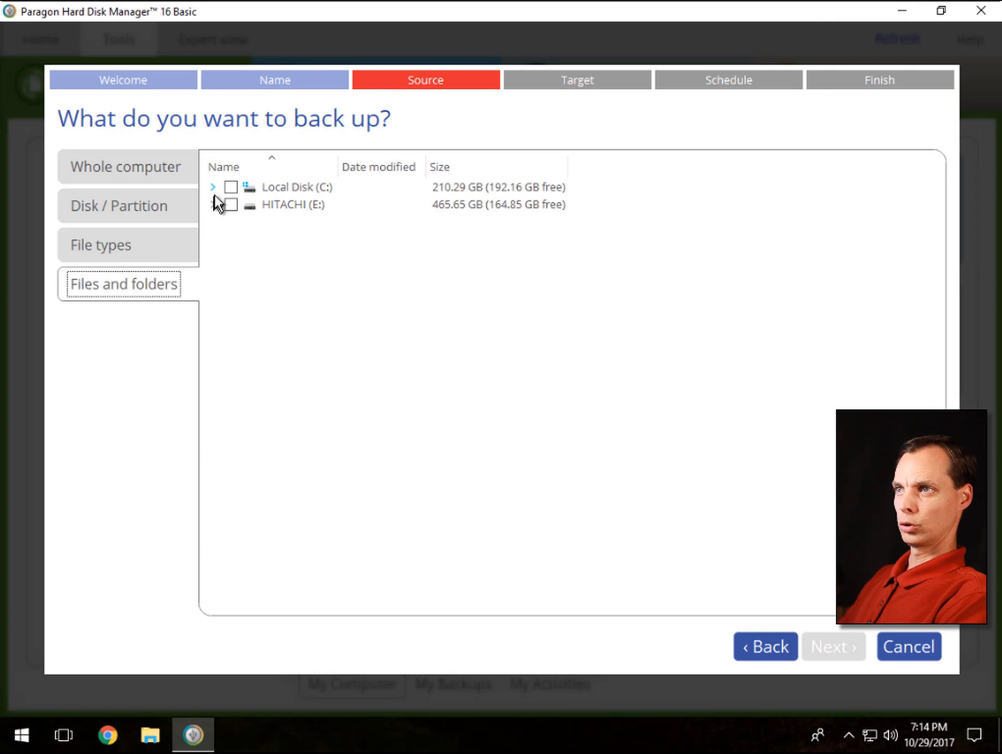
{"action": "left_click", "coordinate": [212, 187]}
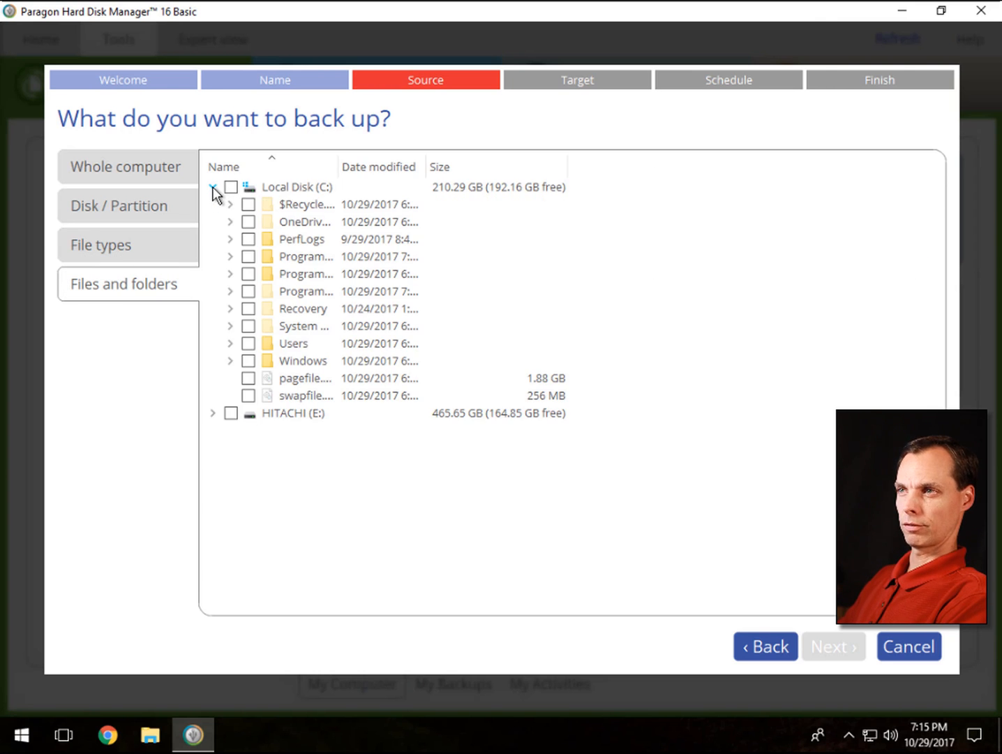
{"action": "left_click", "coordinate": [213, 187]}
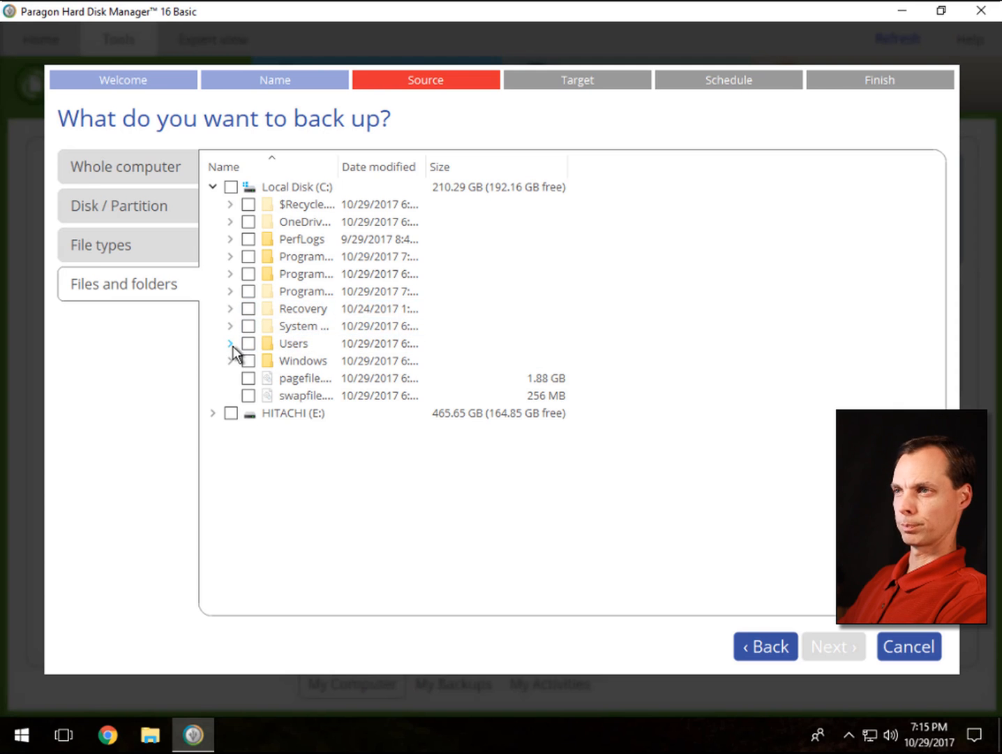
{"action": "left_click", "coordinate": [229, 343]}
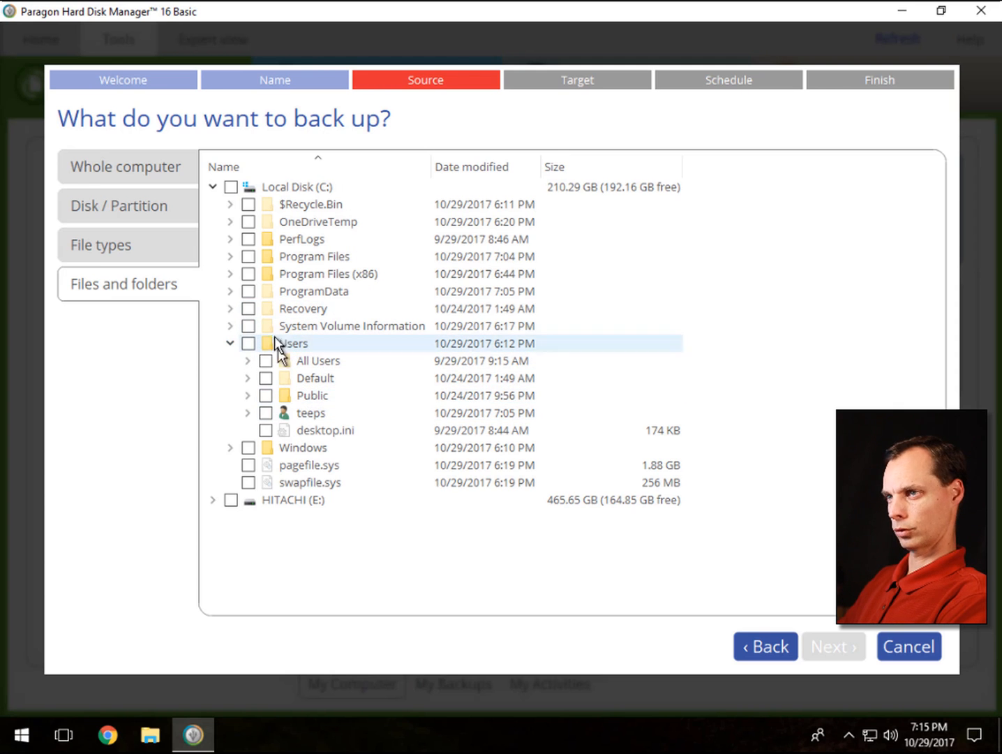
{"action": "left_click", "coordinate": [126, 166]}
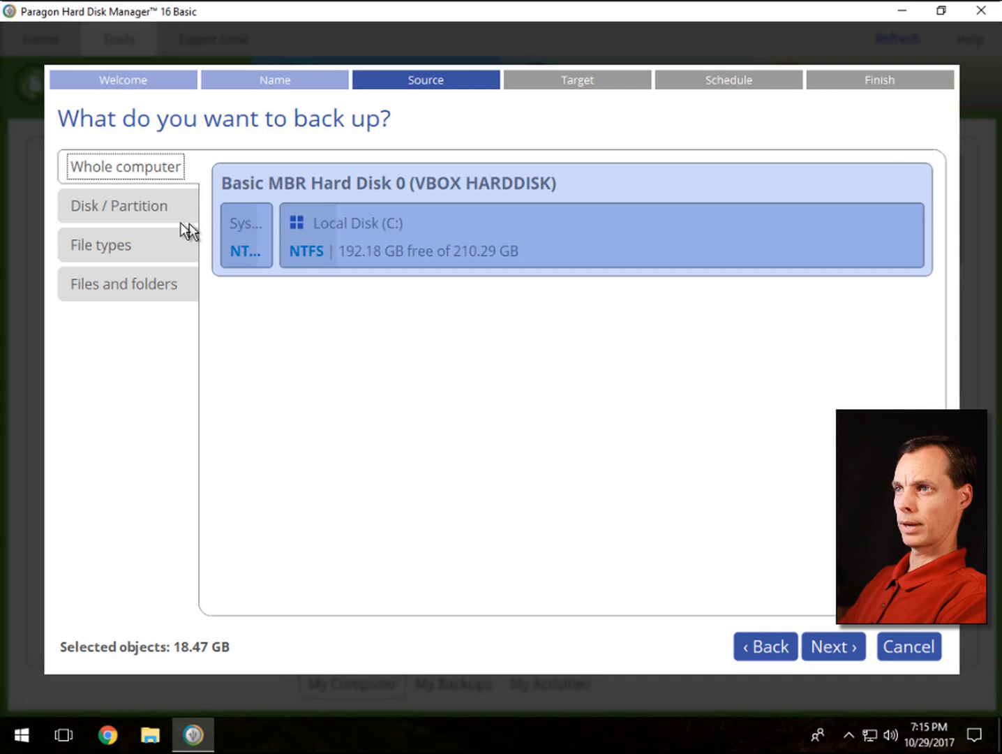
- Select Local Disk (C:) as the backup source, dismiss the partitions notice and continue to Target
{"action": "left_click", "coordinate": [118, 205]}
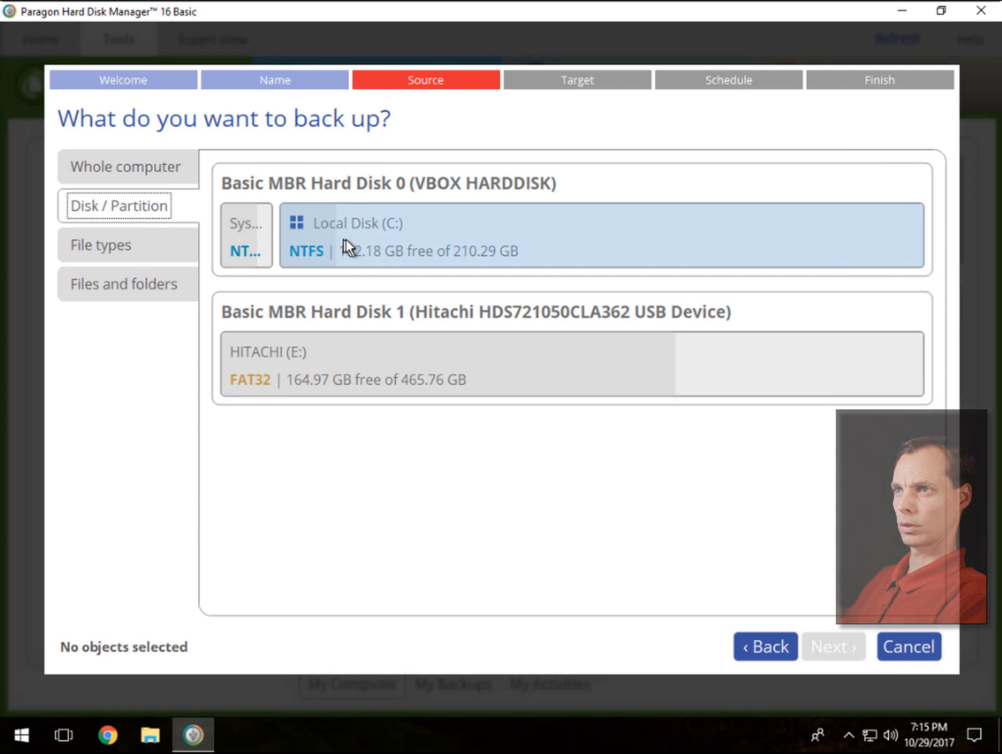
{"action": "left_click", "coordinate": [356, 223]}
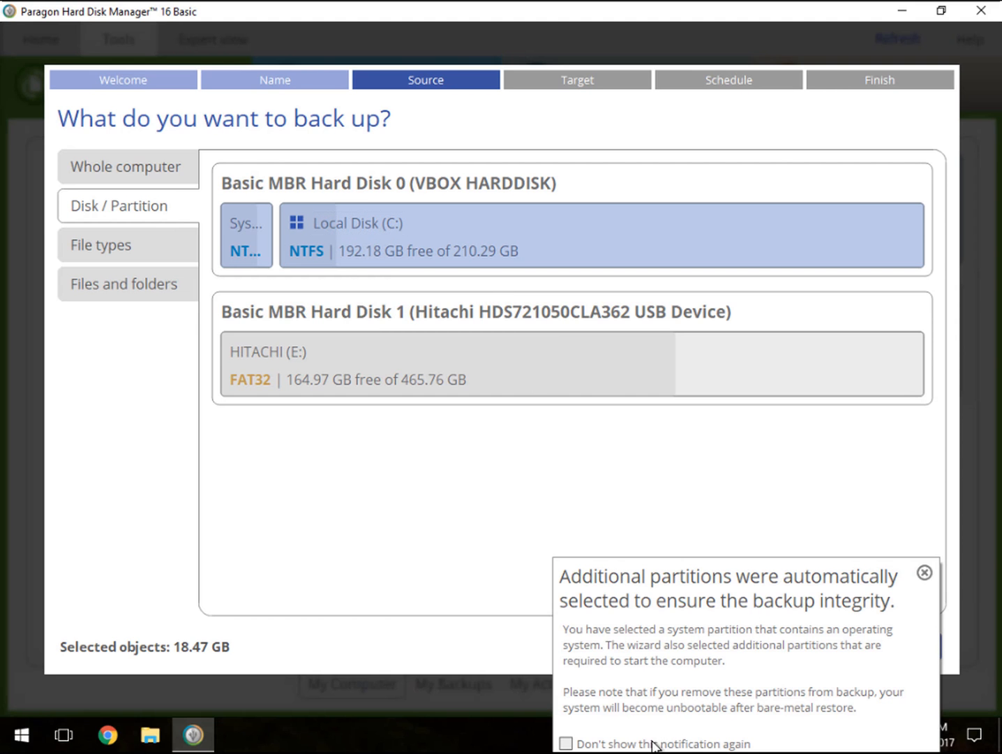
{"action": "left_click", "coordinate": [924, 572]}
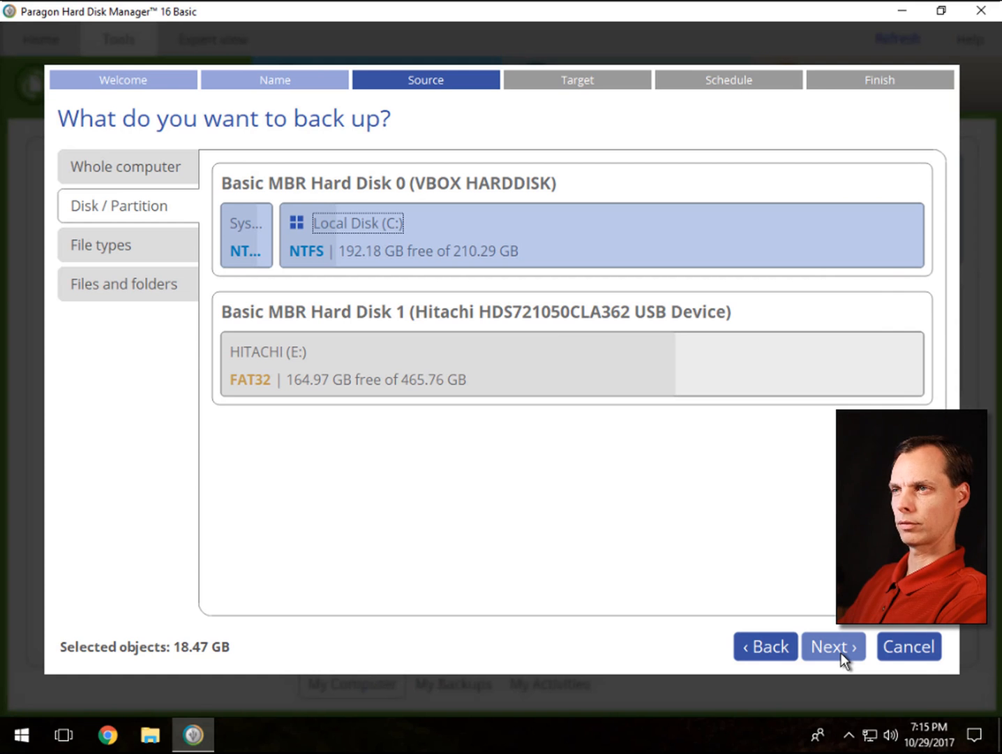
{"action": "left_click", "coordinate": [832, 645]}
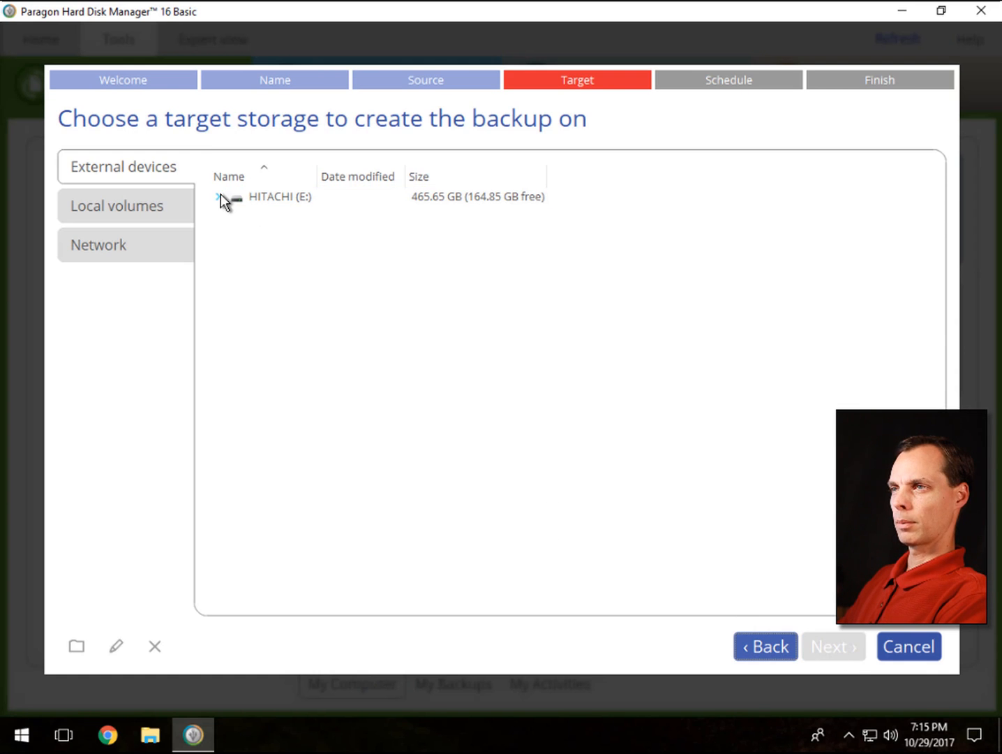
- Choose the _ParagonBackups folder on HITACHI (E:) as the backup destination and continue
{"action": "left_click", "coordinate": [218, 197]}
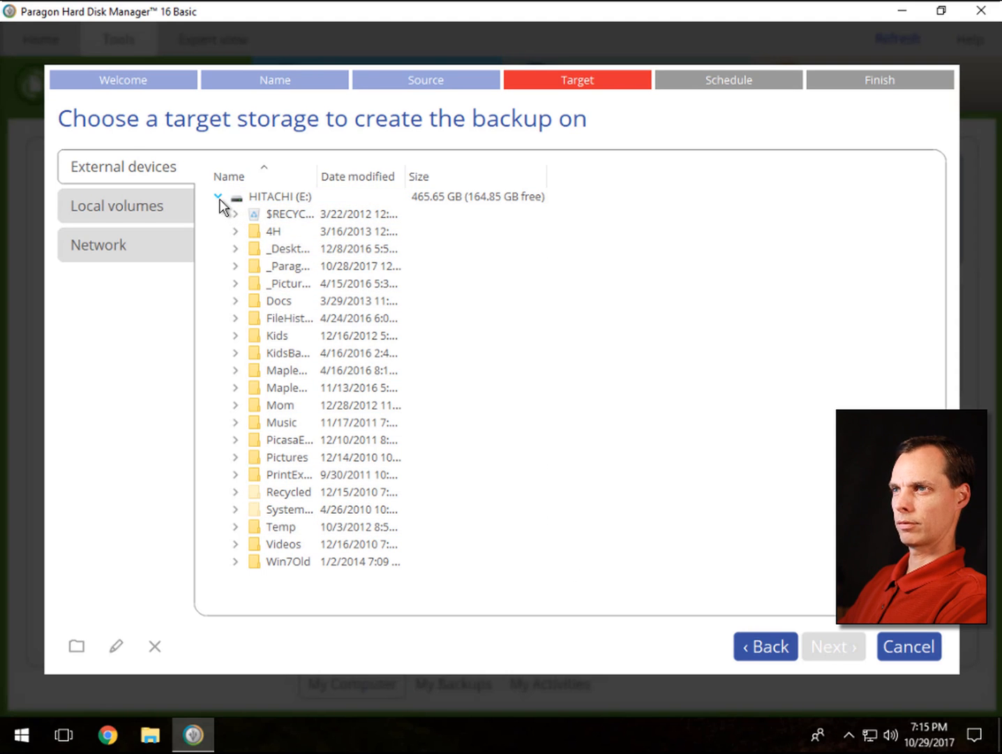
{"action": "left_click", "coordinate": [218, 195]}
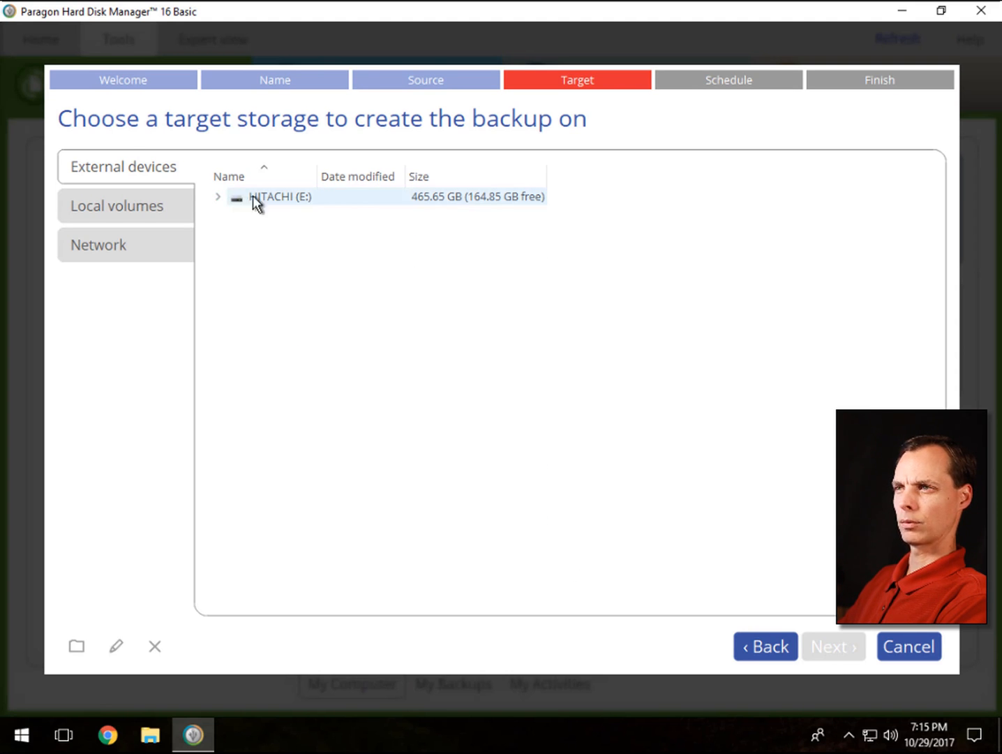
{"action": "left_click", "coordinate": [217, 195]}
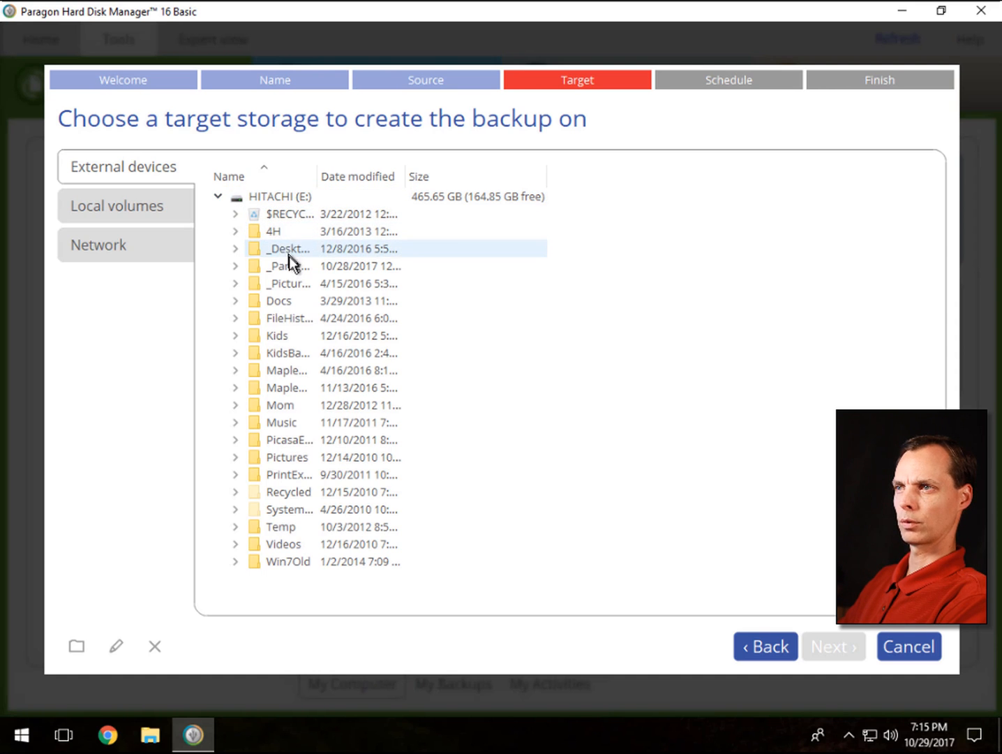
{"action": "left_click", "coordinate": [287, 265]}
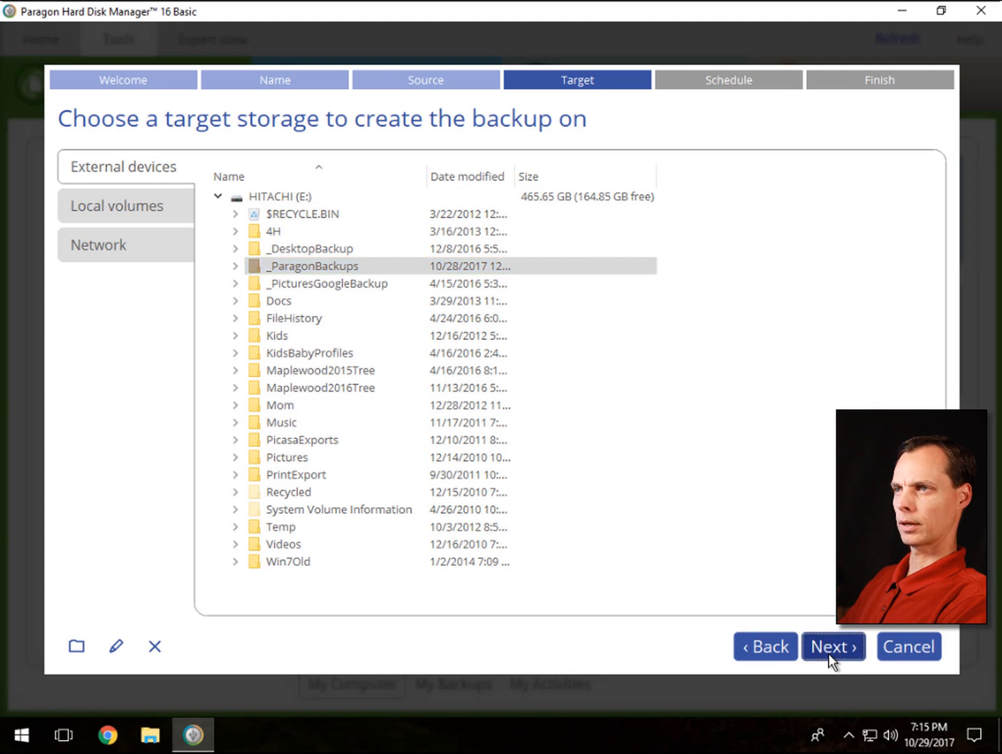
{"action": "left_click", "coordinate": [832, 645]}
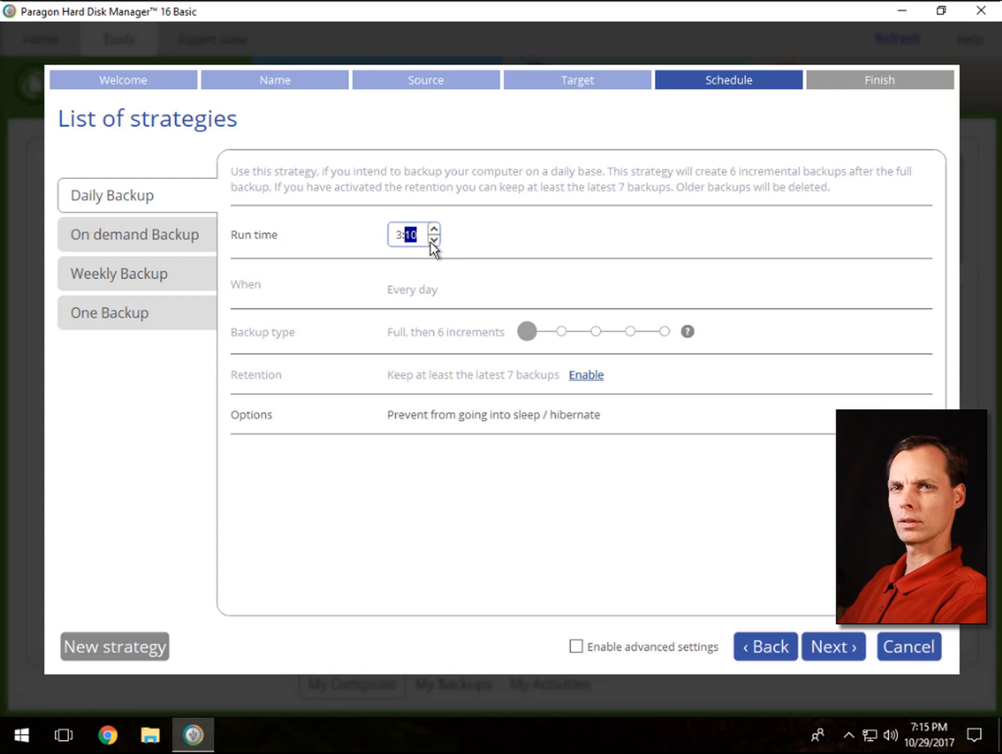
- Schedule the daily run at 3:00, enable retention of the latest 7 backups, and continue
{"action": "left_click", "coordinate": [433, 243]}
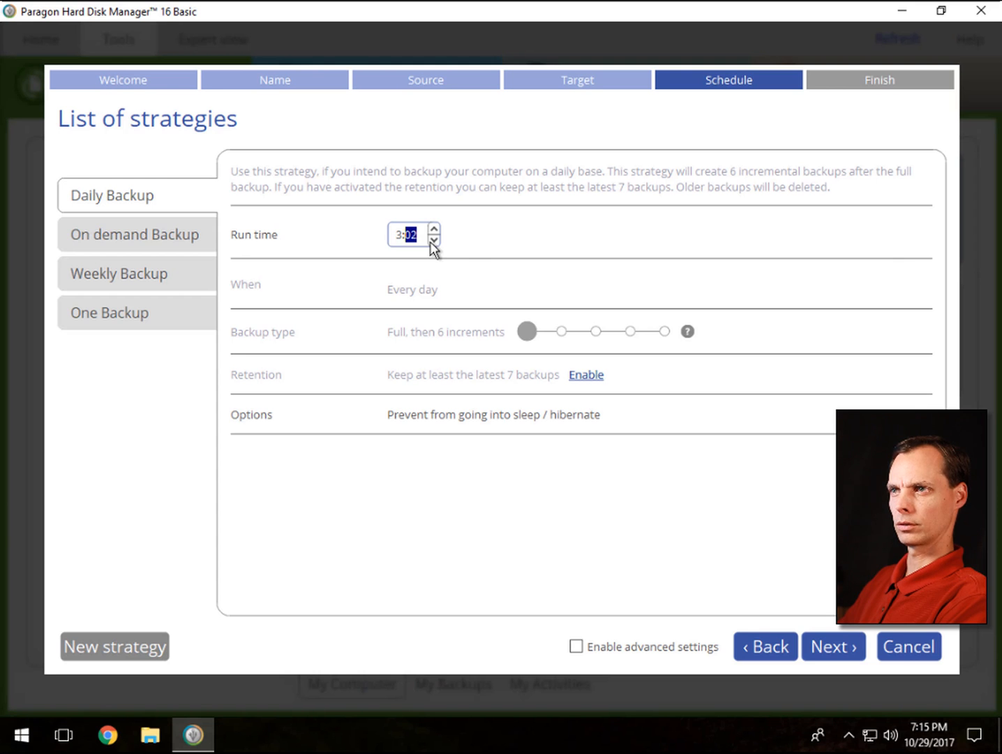
{"action": "left_click", "coordinate": [434, 240]}
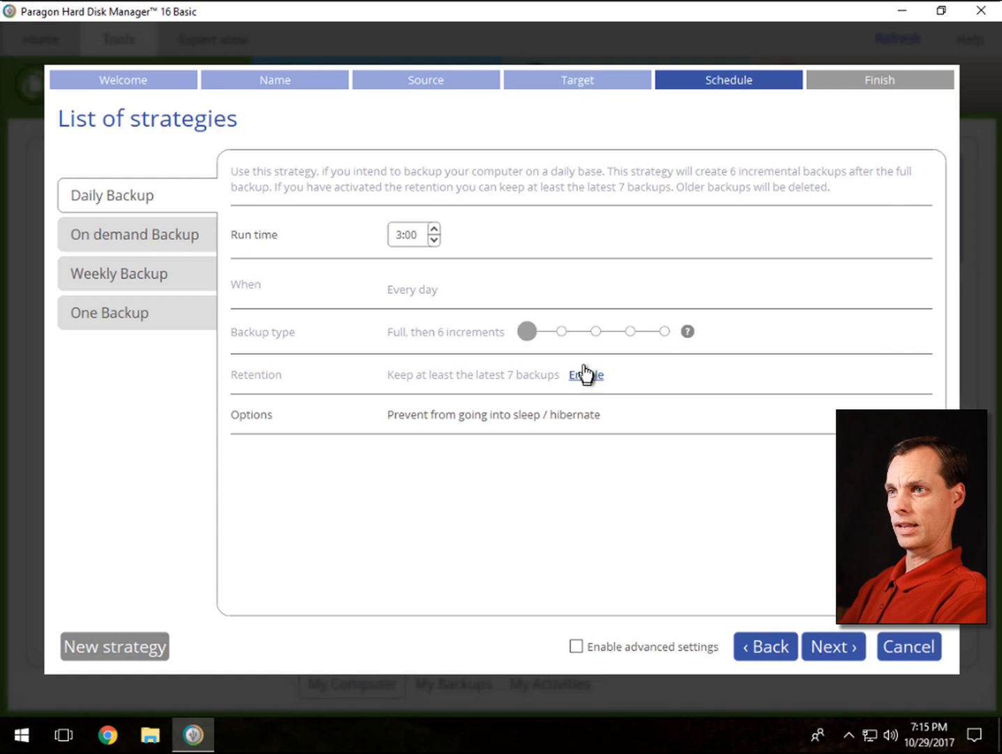
{"action": "left_click", "coordinate": [584, 374]}
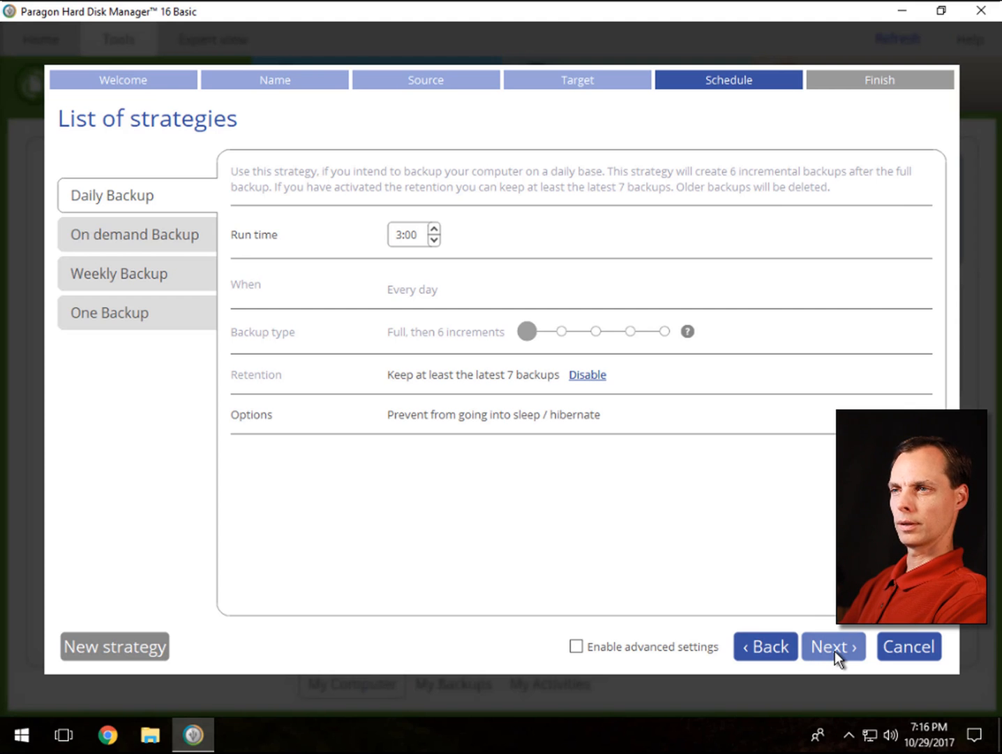
{"action": "left_click", "coordinate": [832, 644]}
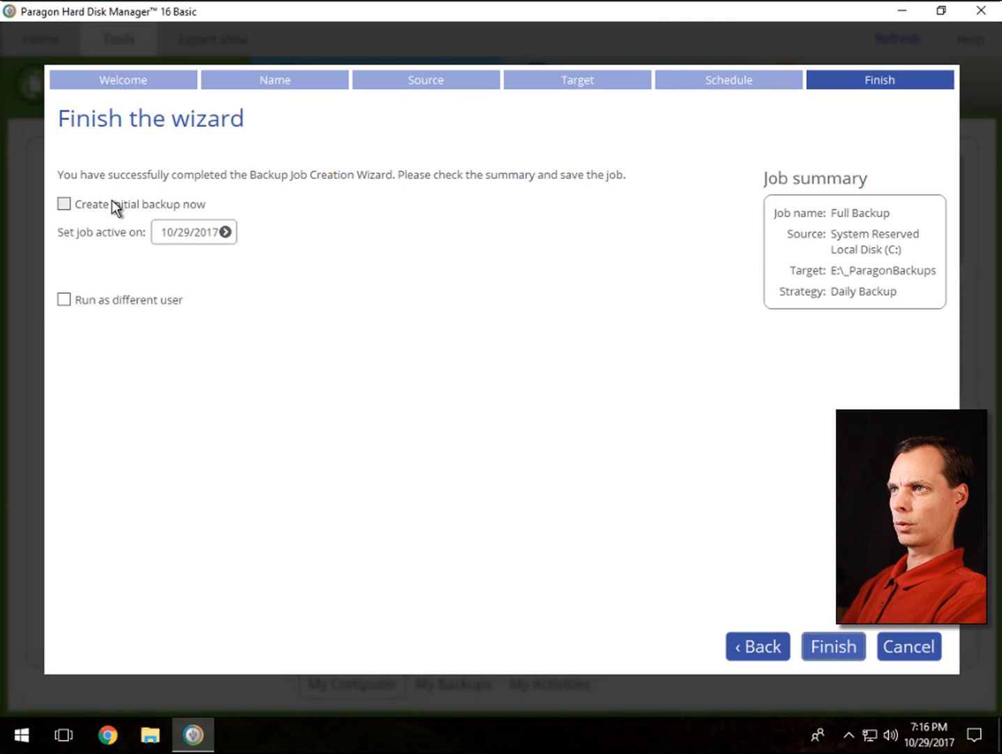
- Finish the Full Backup job with 'Create initial backup now' enabled so it runs immediately
{"action": "left_click", "coordinate": [64, 204]}
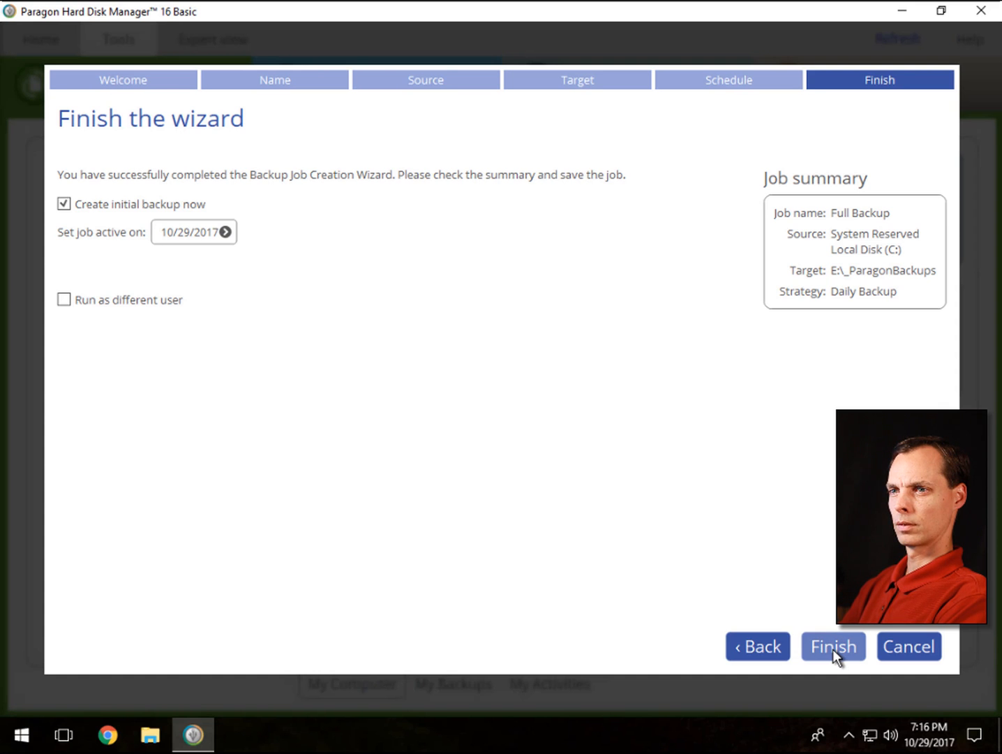
{"action": "left_click", "coordinate": [832, 645]}
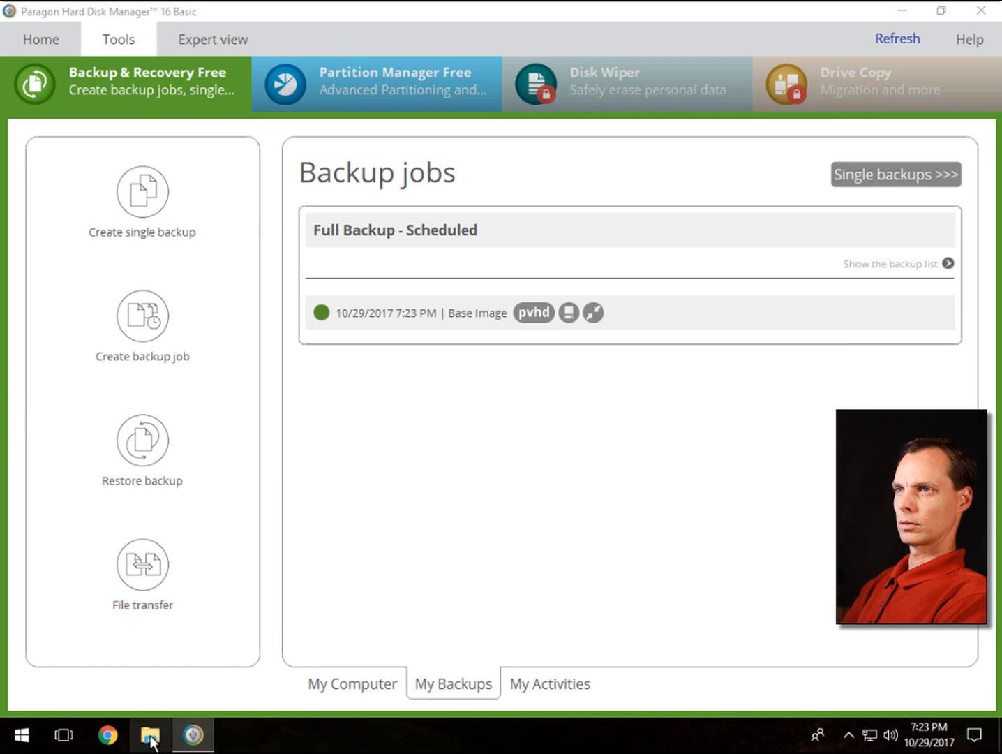
{"action": "left_click", "coordinate": [149, 734]}
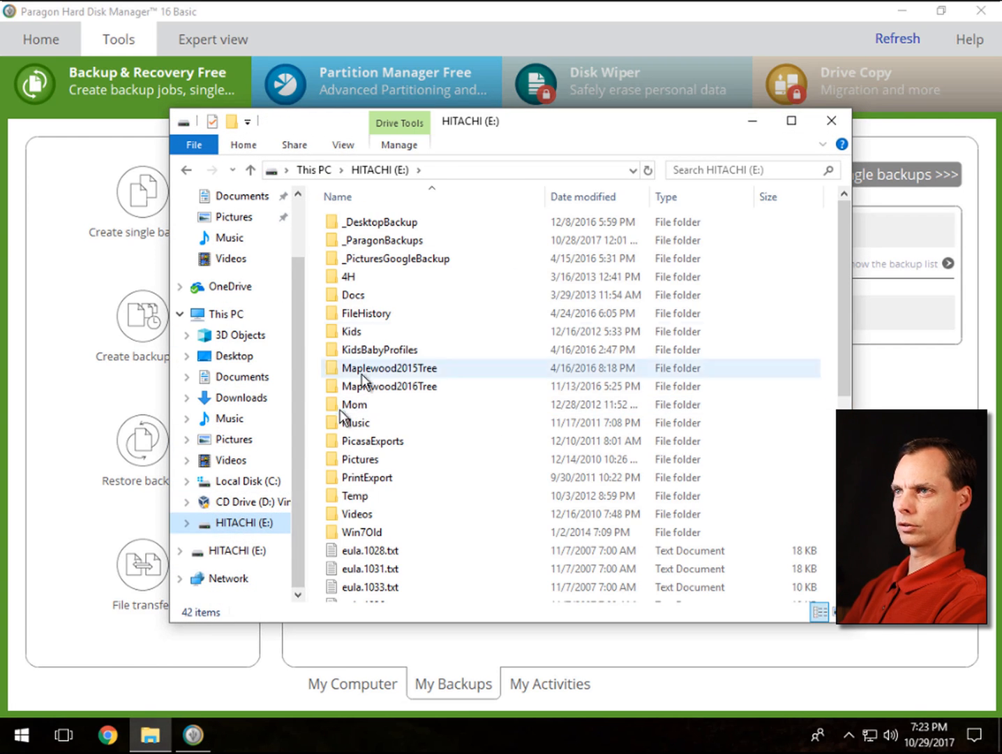
{"action": "double_click", "coordinate": [383, 240]}
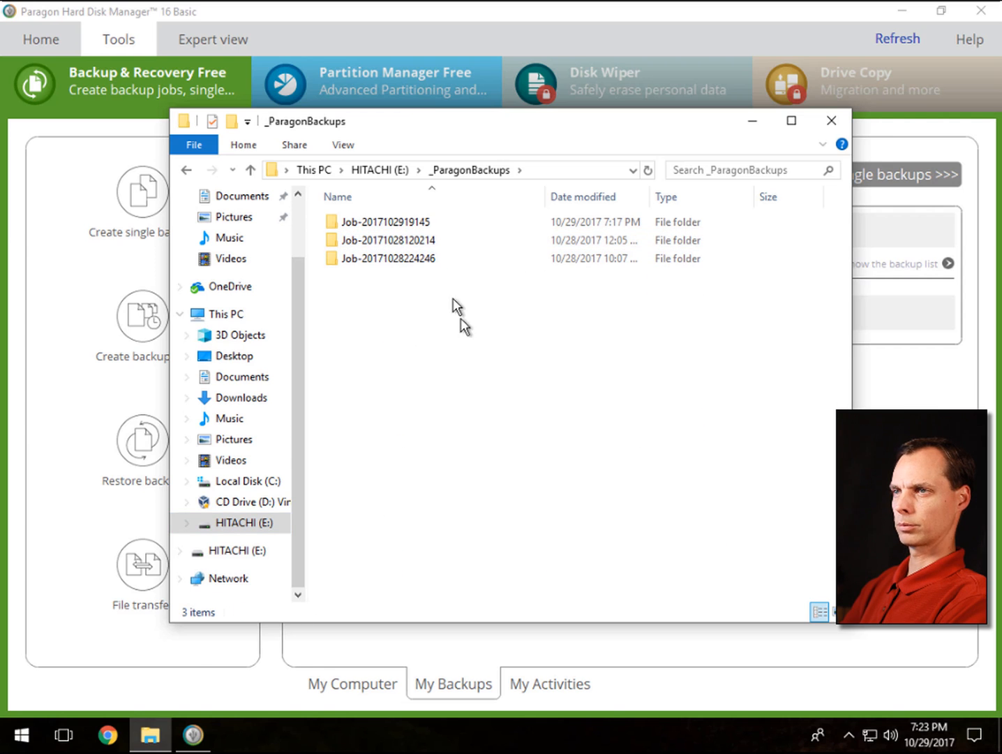
{"action": "left_click", "coordinate": [388, 240]}
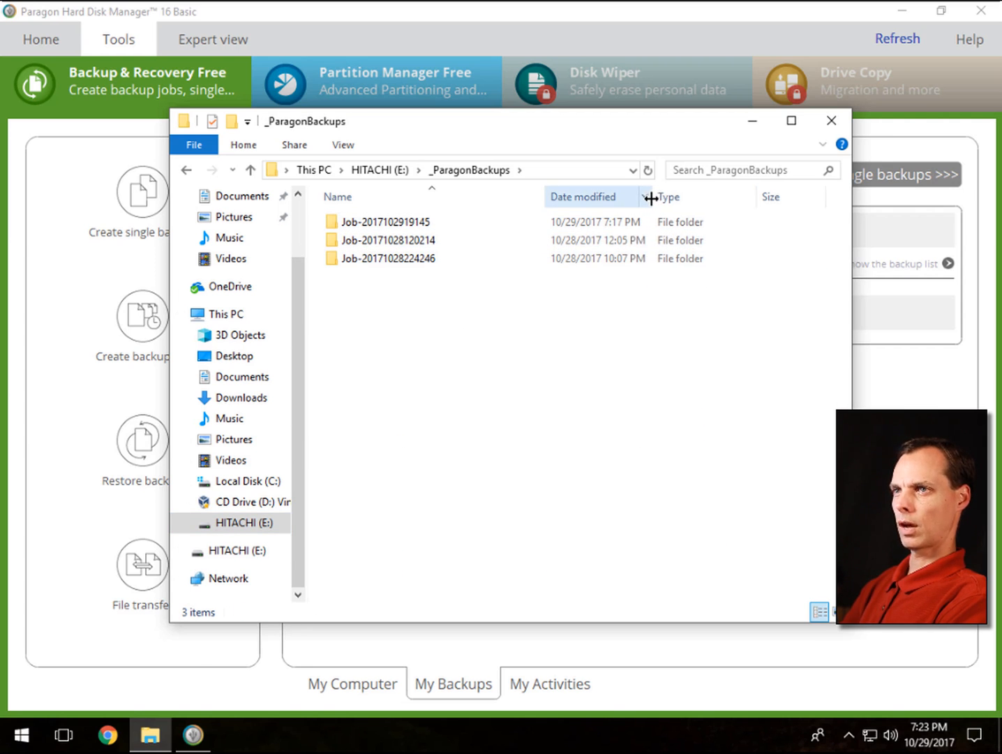
{"action": "mouse_move", "coordinate": [522, 311]}
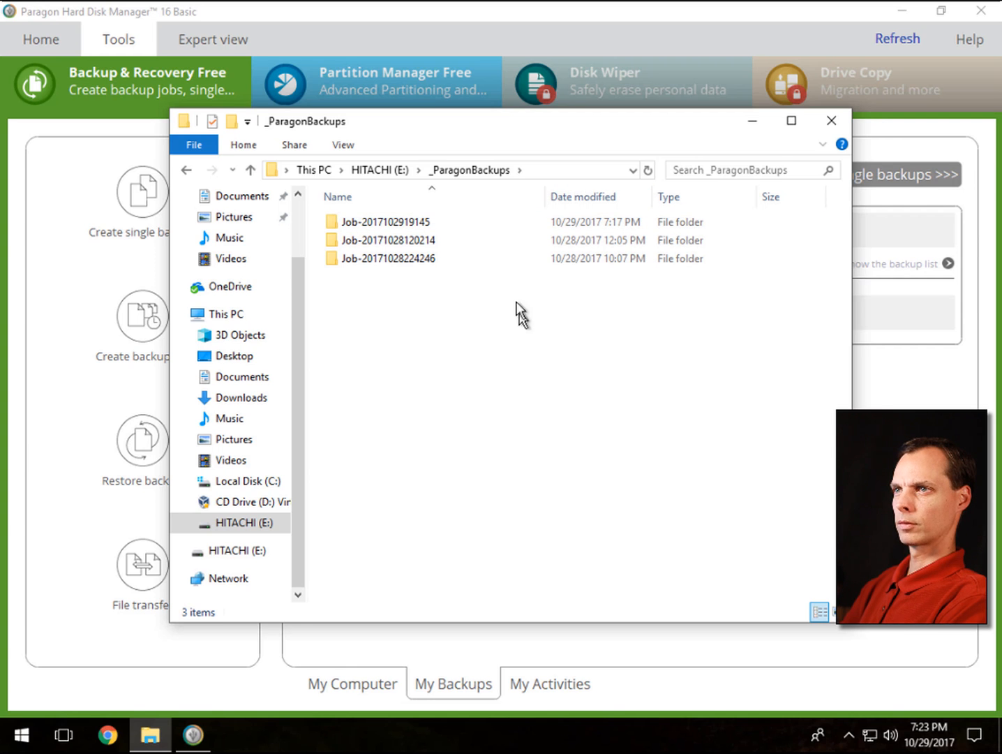
{"action": "double_click", "coordinate": [382, 220]}
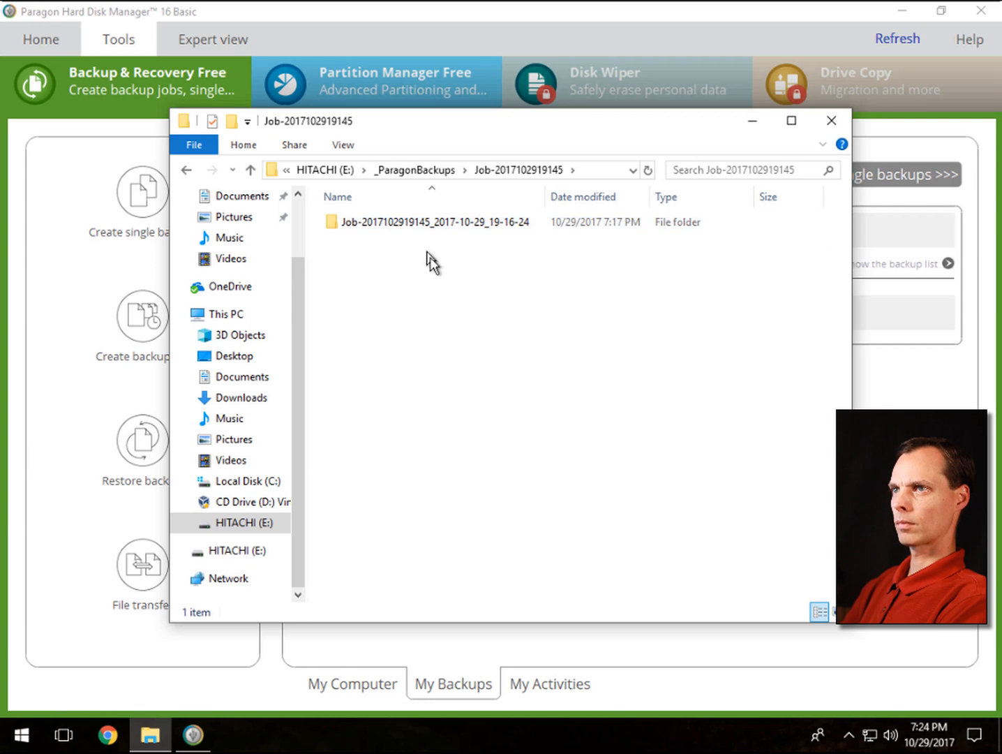
{"action": "double_click", "coordinate": [435, 221]}
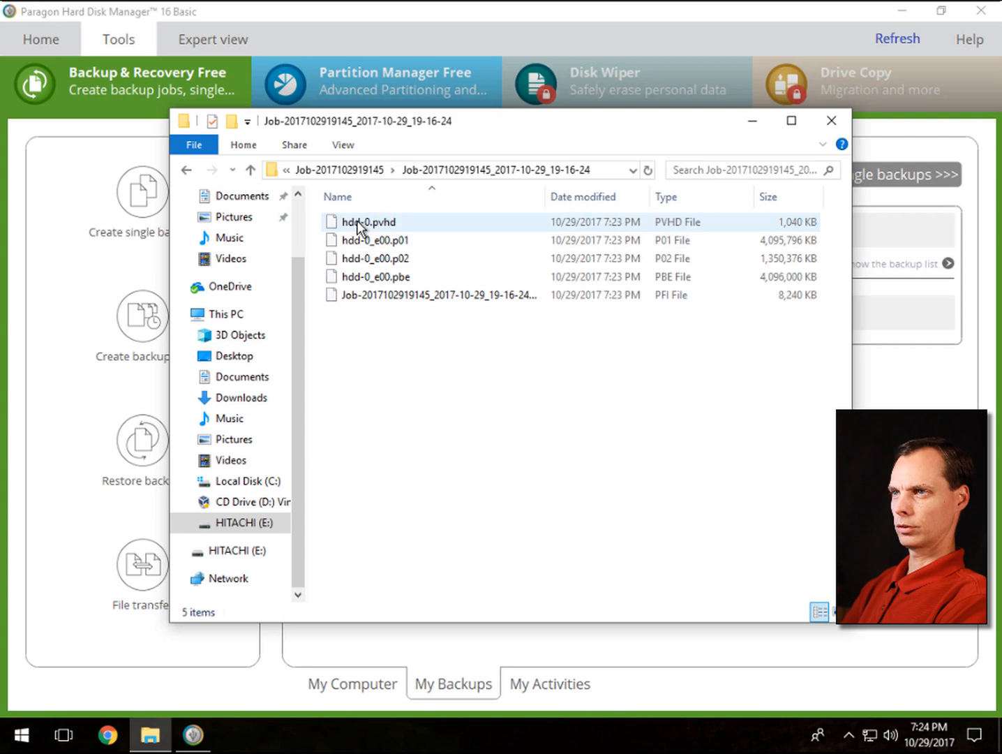
{"action": "left_click", "coordinate": [375, 258]}
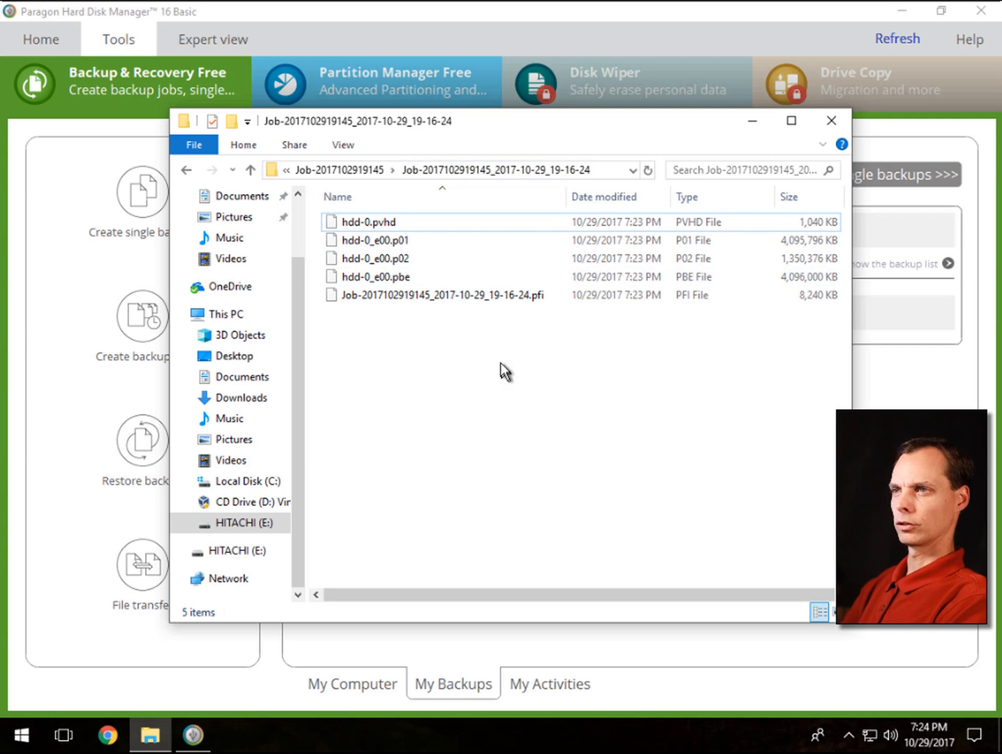
{"action": "mouse_move", "coordinate": [649, 346]}
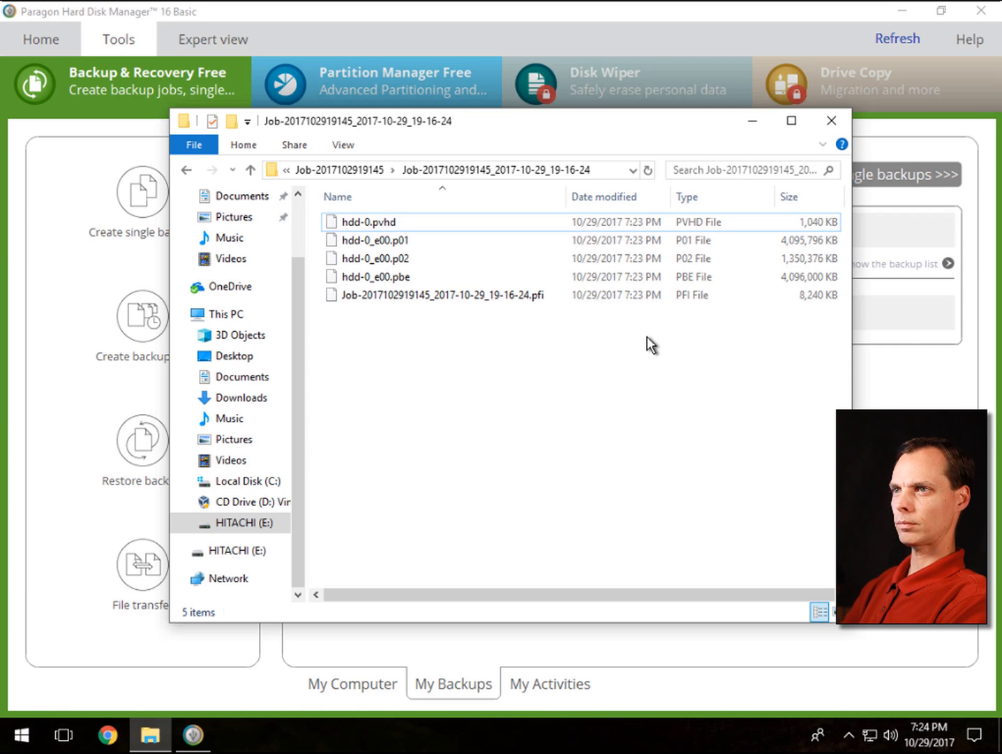
{"action": "mouse_move", "coordinate": [832, 120]}
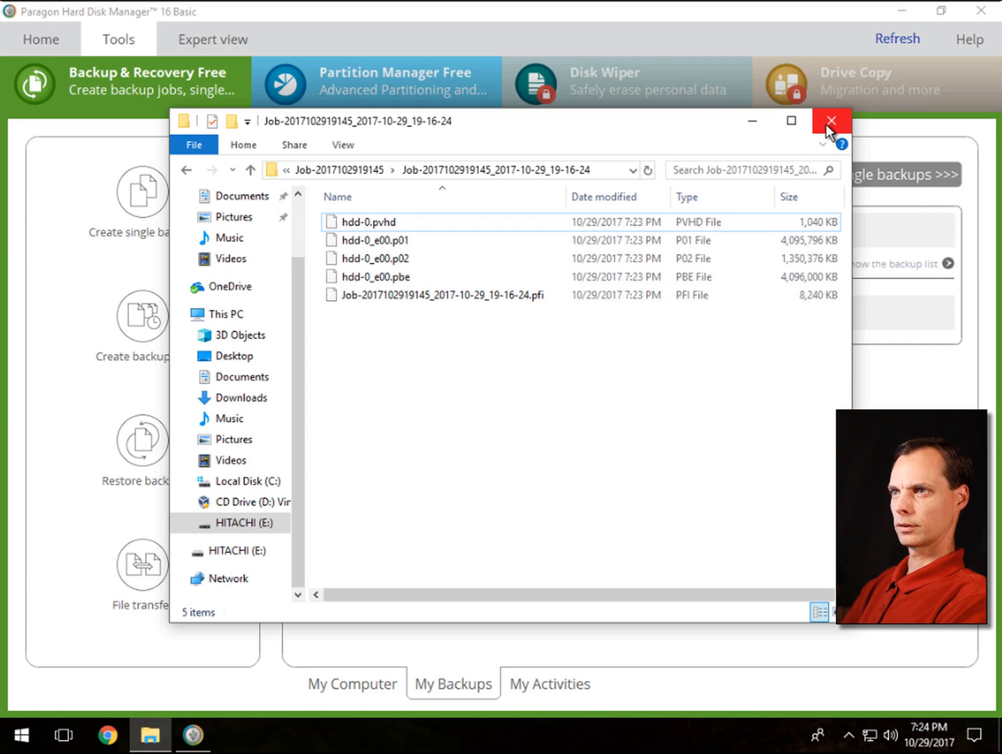
- Navigate a fresh File Explorer window to C:\Users\<user>\Pictures
{"action": "left_click", "coordinate": [829, 120]}
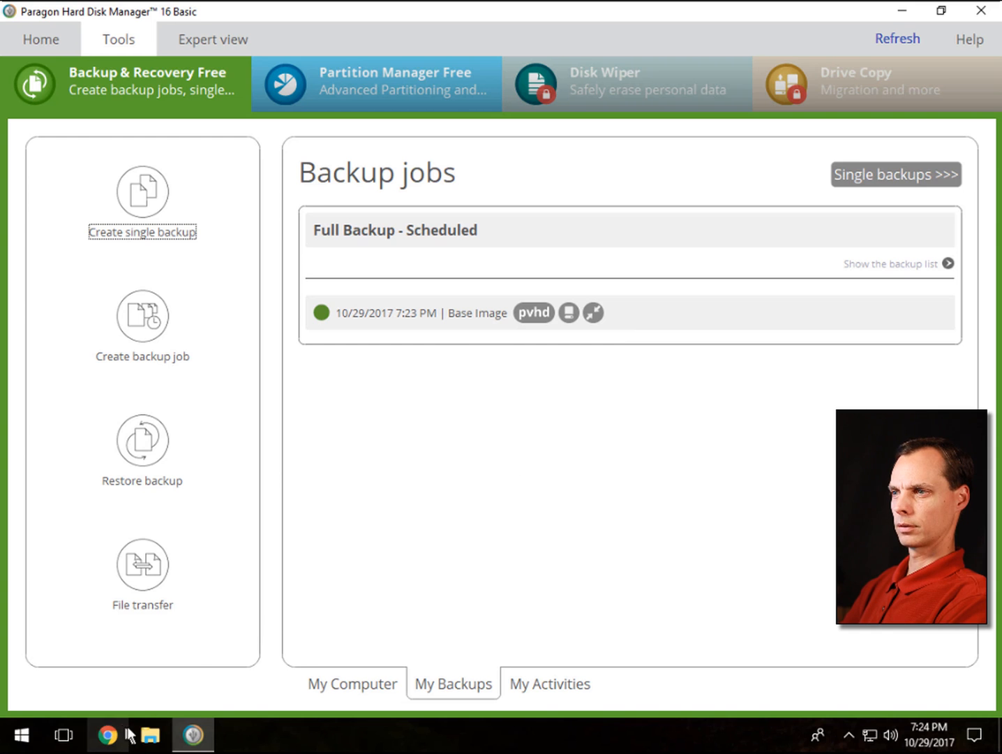
{"action": "left_click", "coordinate": [150, 734]}
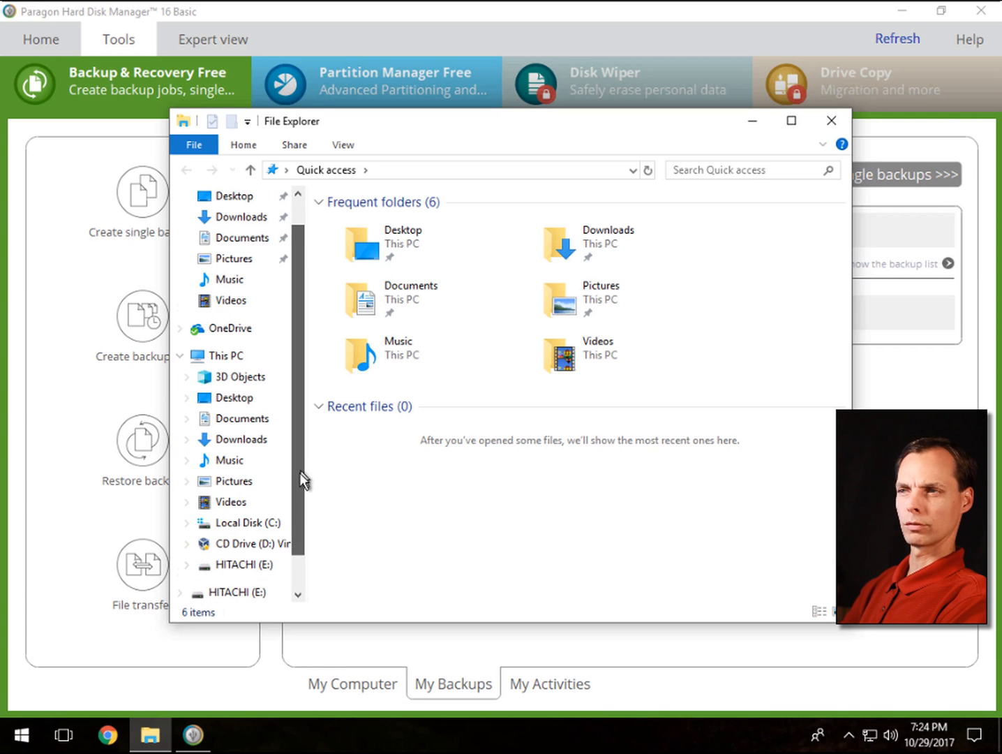
{"action": "left_click", "coordinate": [251, 480]}
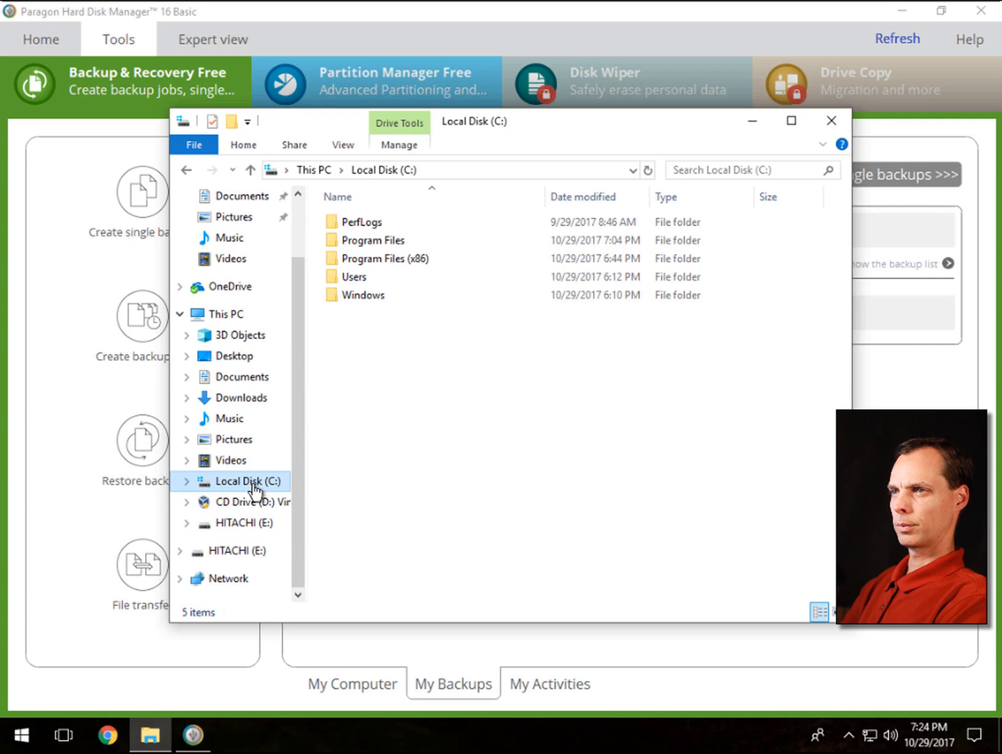
{"action": "left_click", "coordinate": [354, 276]}
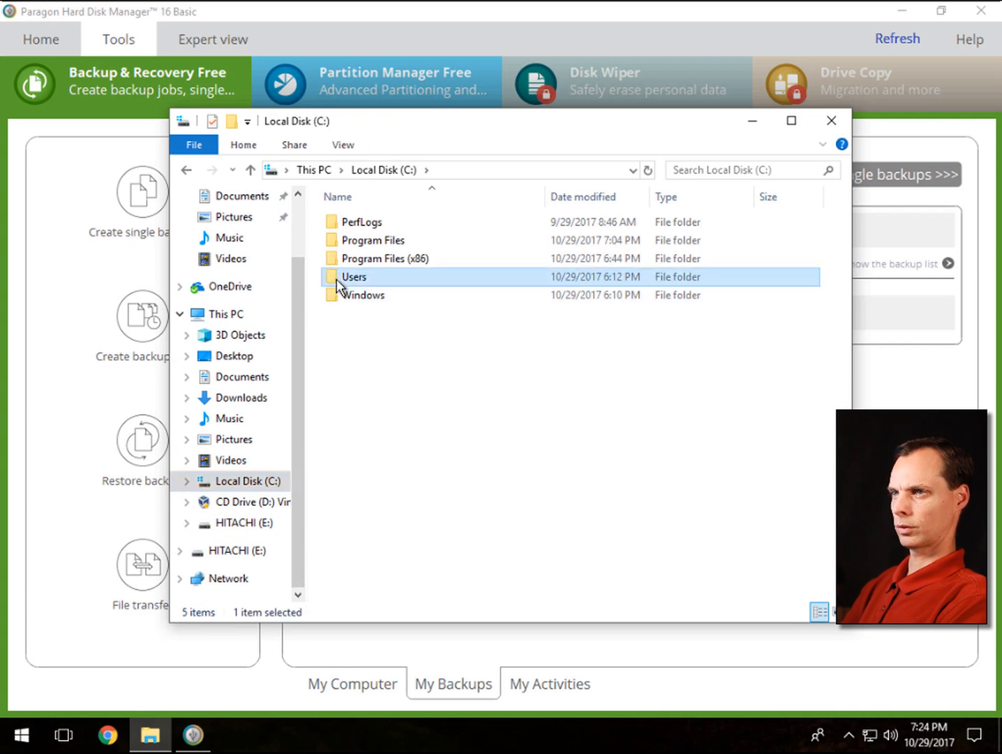
{"action": "double_click", "coordinate": [355, 277]}
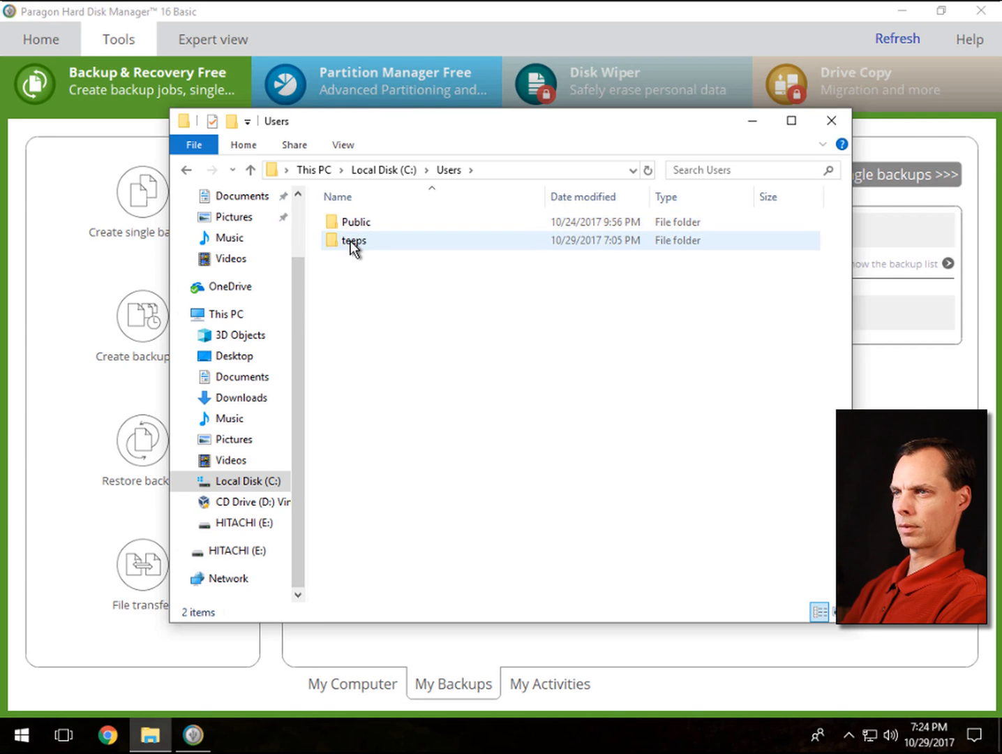
{"action": "double_click", "coordinate": [354, 240]}
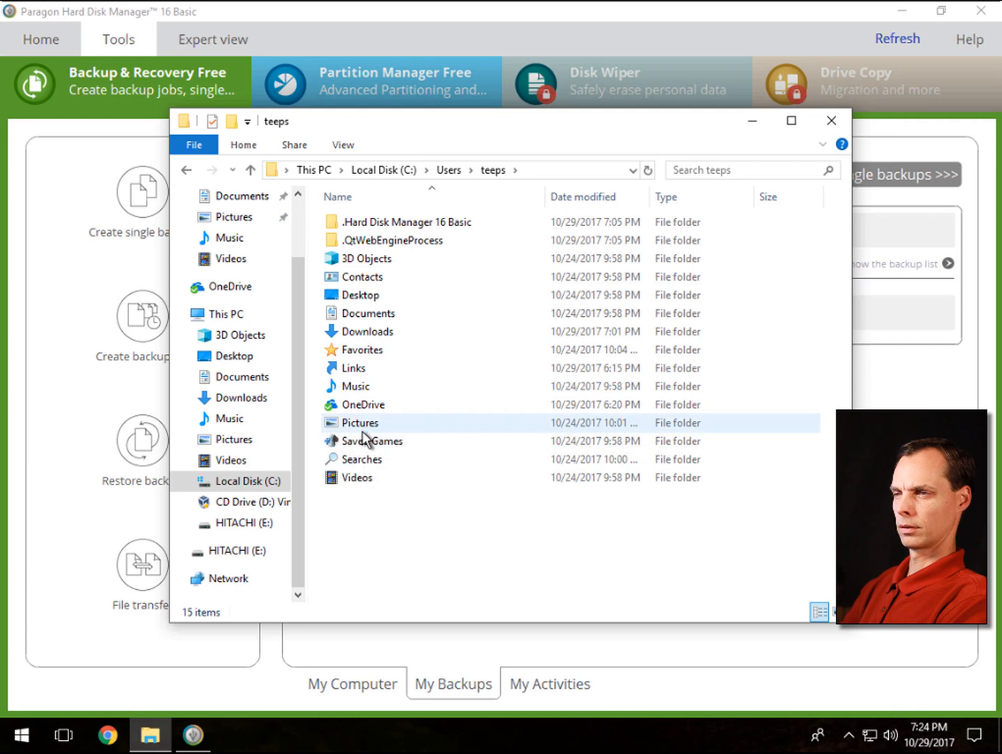
{"action": "double_click", "coordinate": [362, 422]}
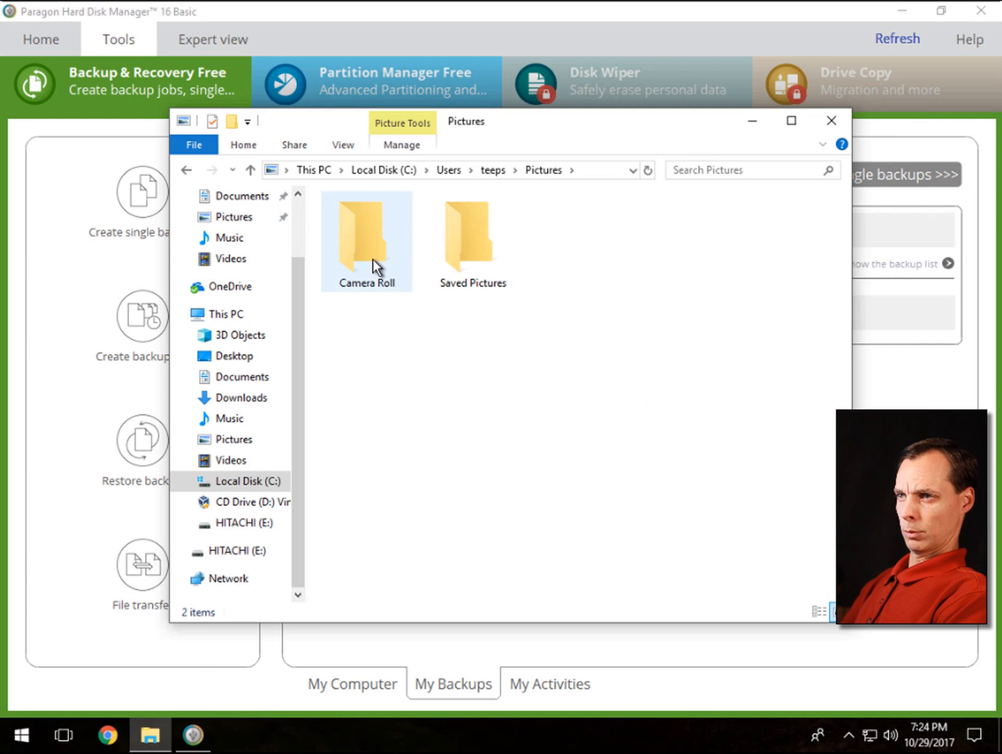
- Permanently delete the Camera Roll and Saved Pictures folders and close the window
{"action": "double_click", "coordinate": [366, 235]}
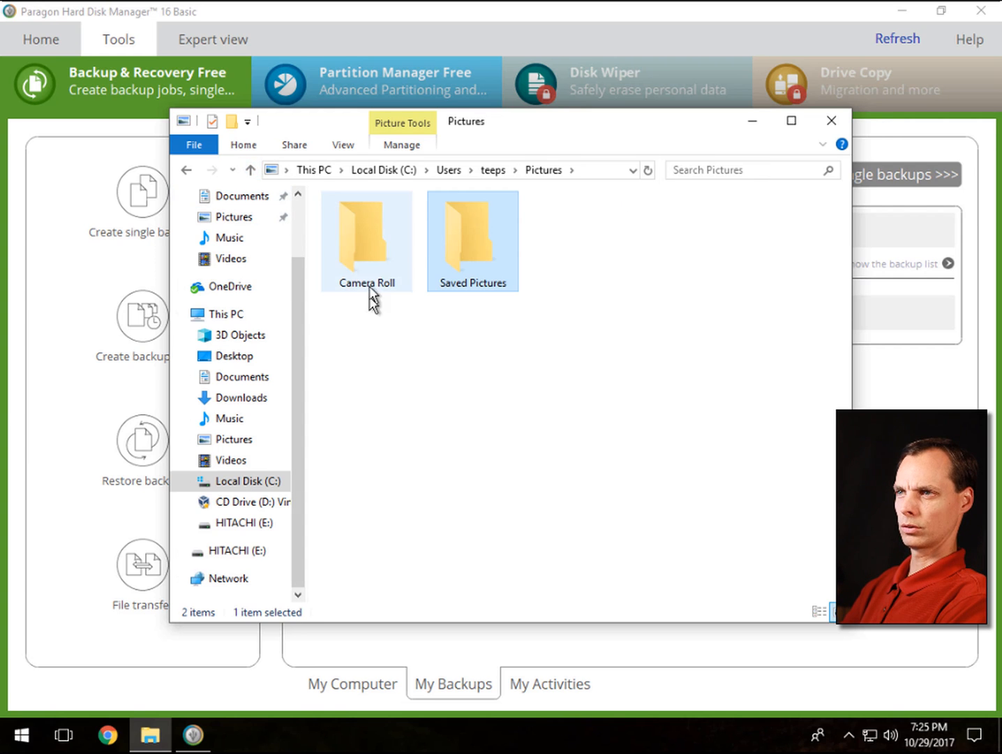
{"action": "left_click", "coordinate": [365, 240]}
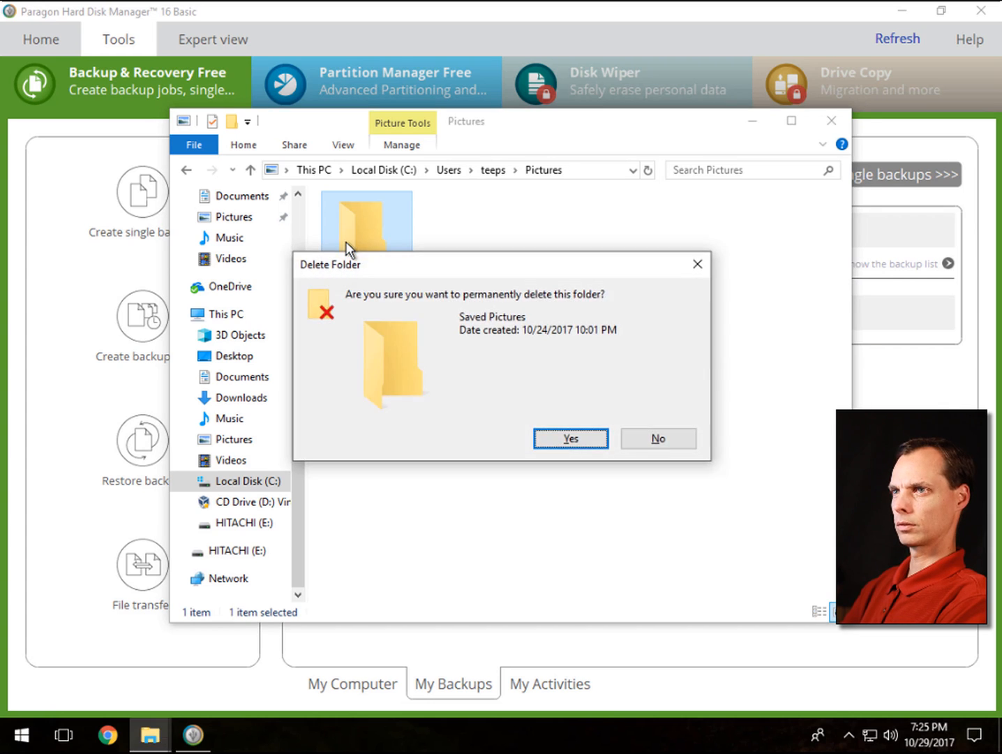
{"action": "left_click", "coordinate": [570, 439]}
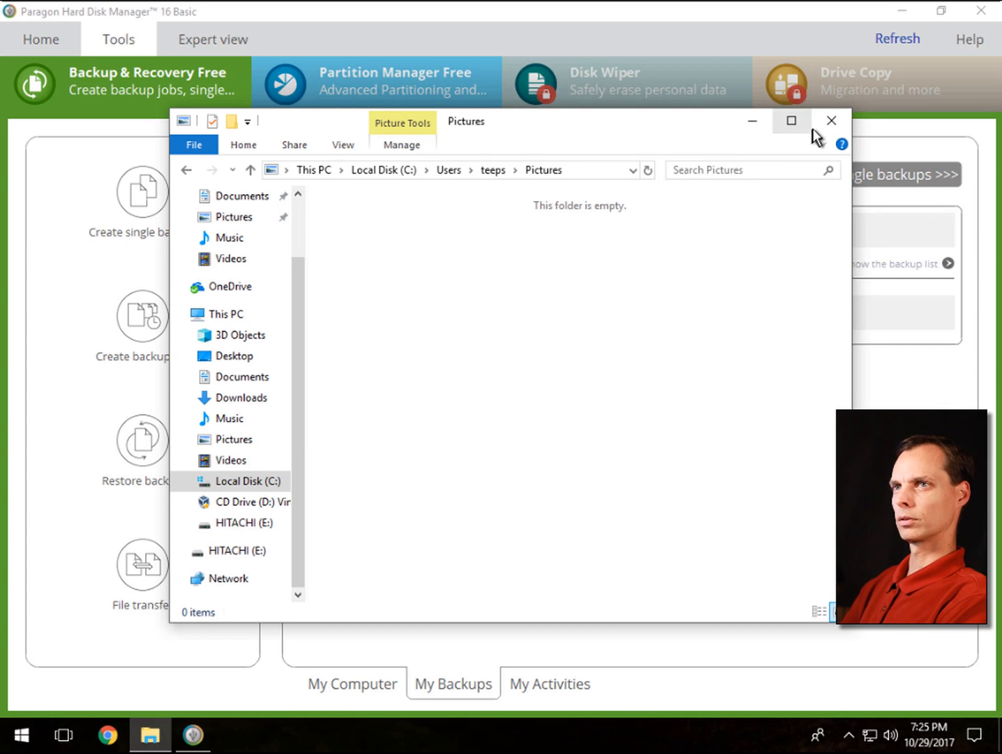
{"action": "left_click", "coordinate": [832, 120]}
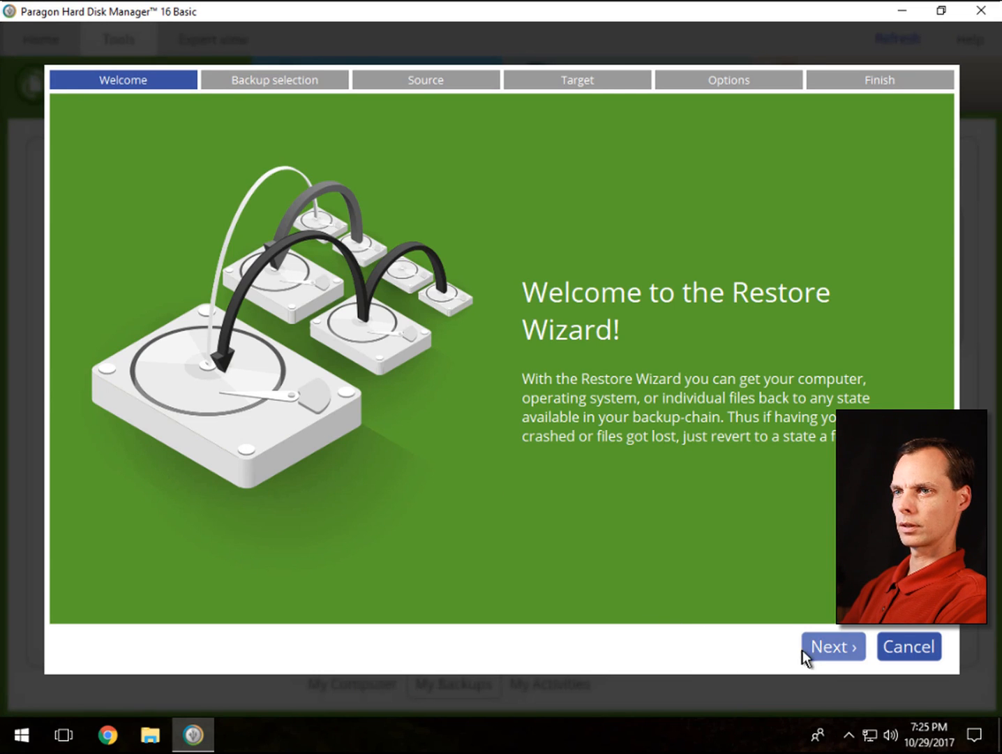
- In the Restore Wizard choose the Full Backup - Scheduled base image and advance to the Target page
{"action": "left_click", "coordinate": [832, 645]}
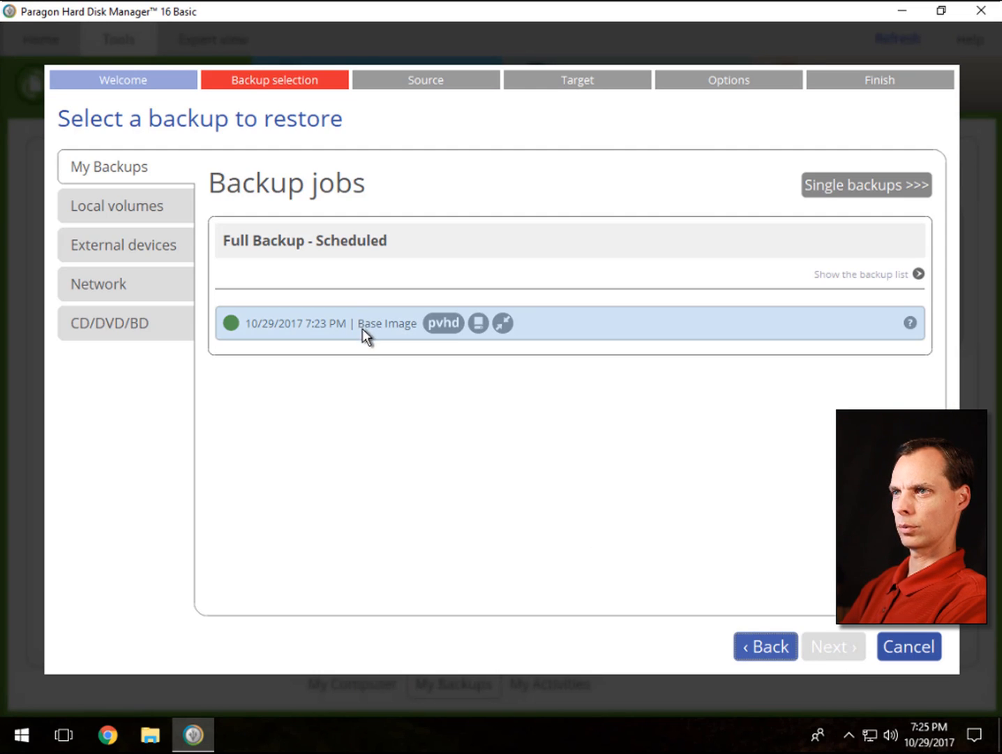
{"action": "left_click", "coordinate": [391, 322]}
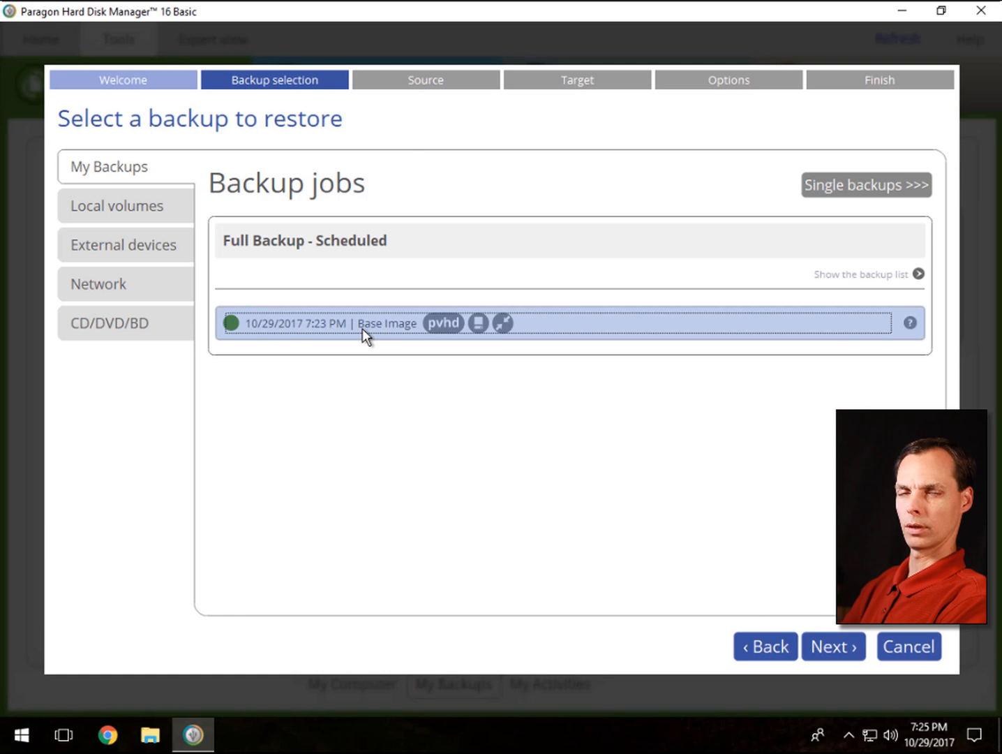
{"action": "mouse_move", "coordinate": [729, 592]}
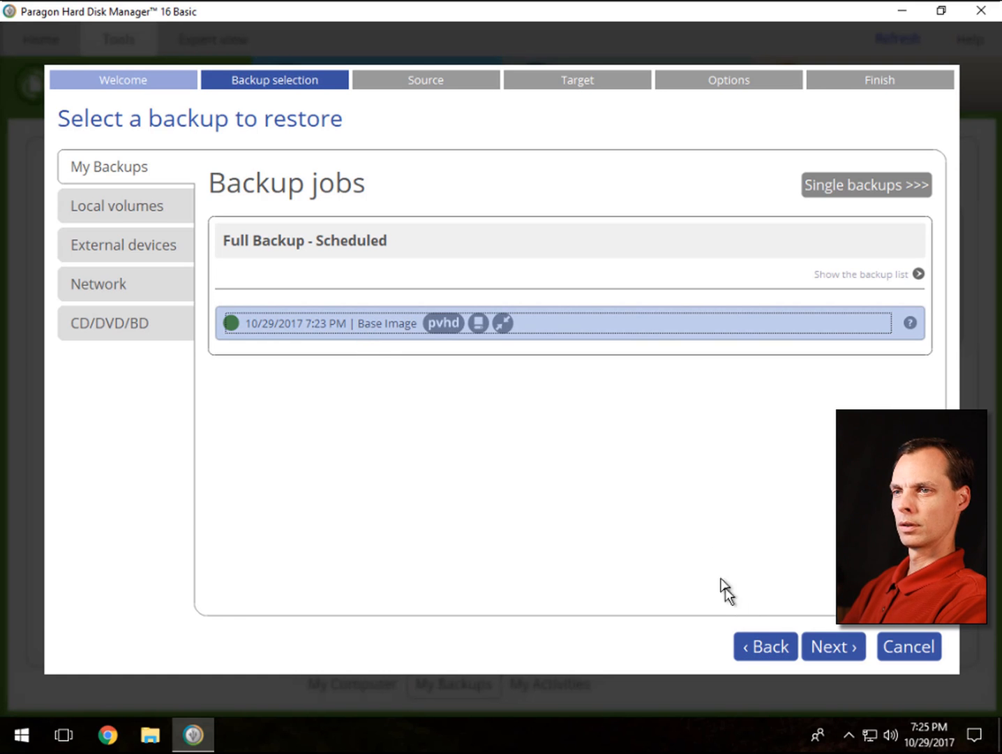
{"action": "left_click", "coordinate": [833, 644]}
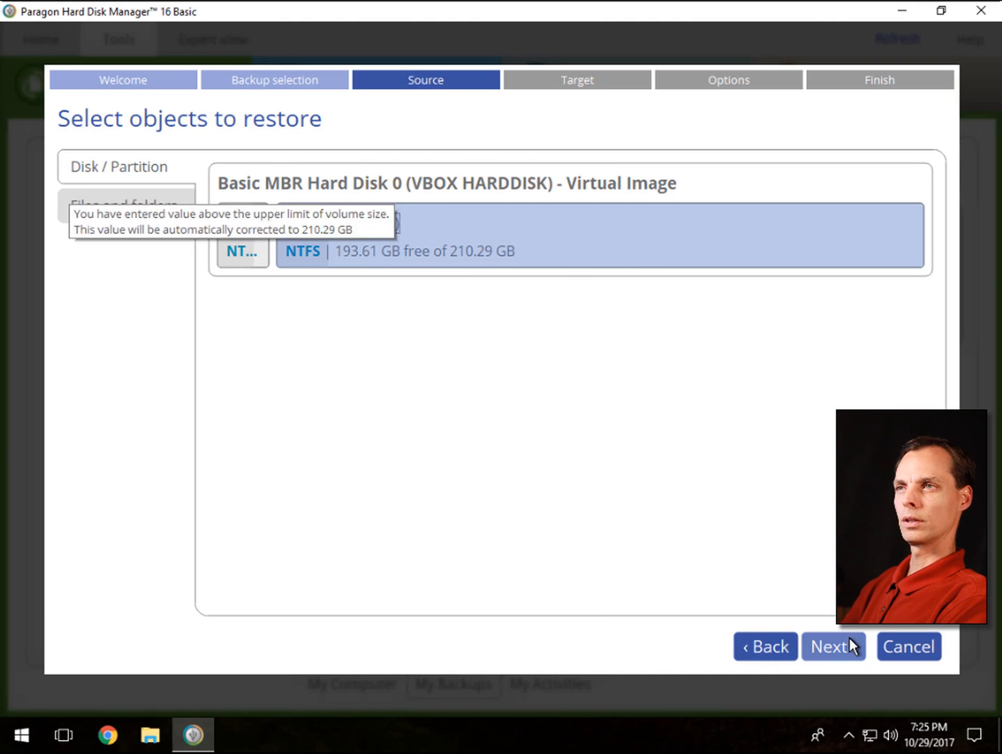
{"action": "left_click", "coordinate": [831, 645]}
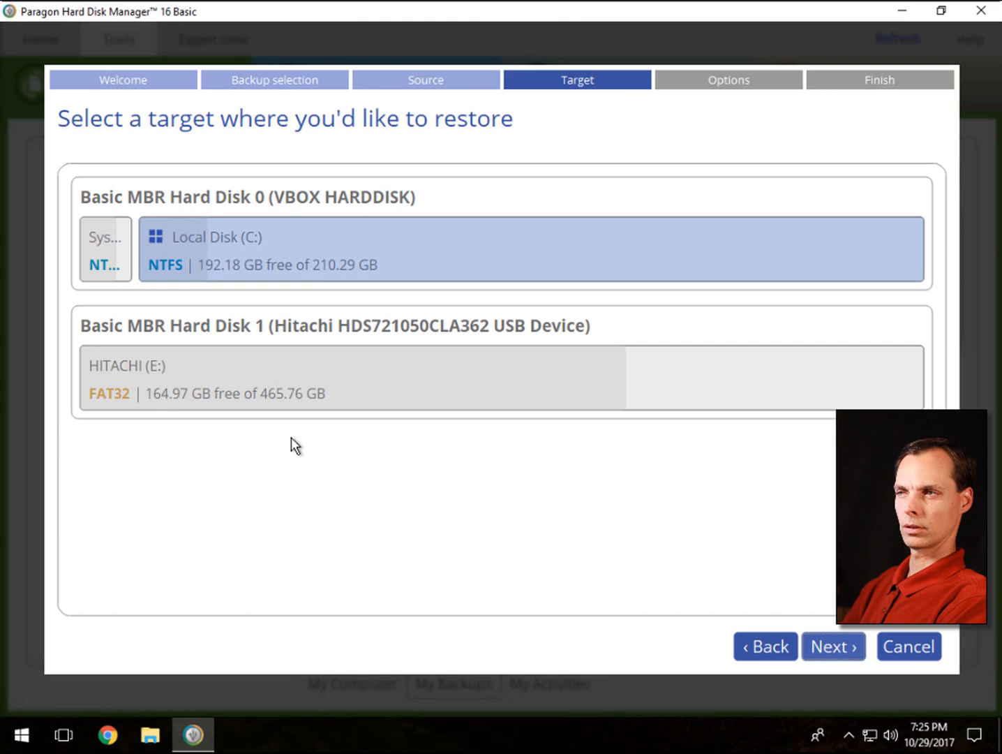
{"action": "mouse_move", "coordinate": [267, 268]}
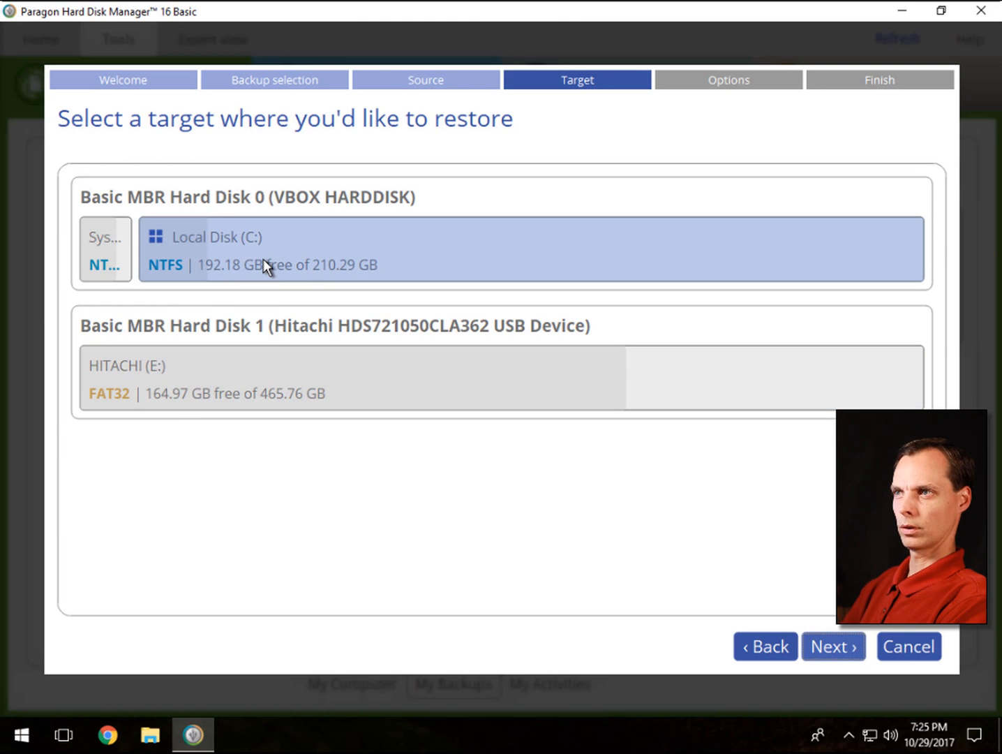
{"action": "mouse_move", "coordinate": [248, 274]}
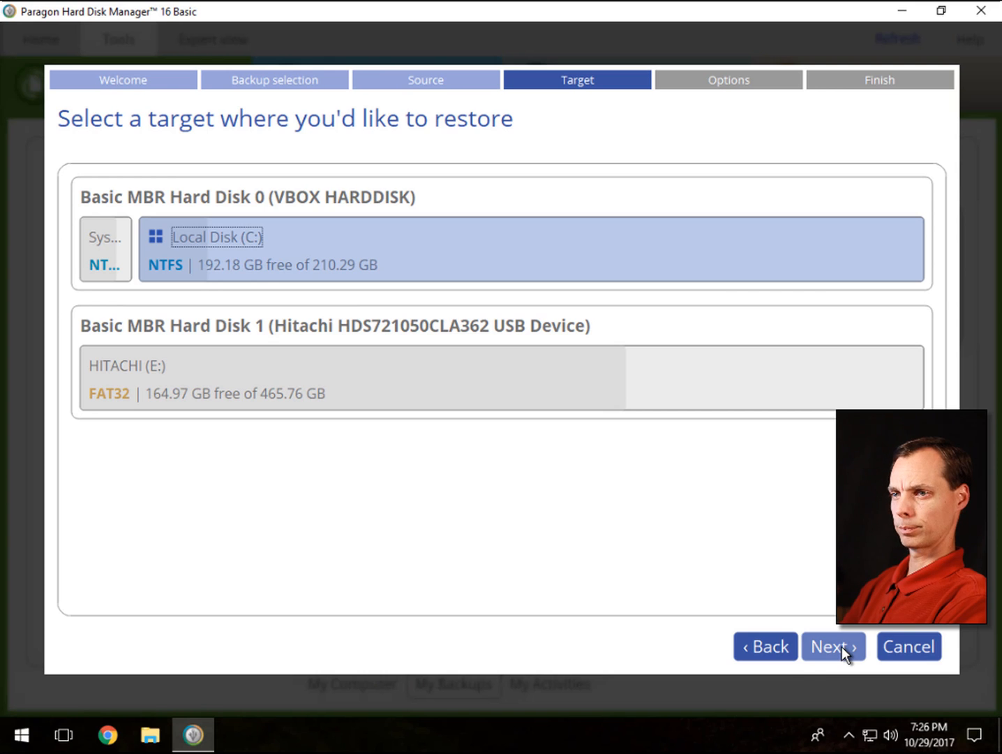
- Go back, switch to Files and folders, and expand C:\Users\<user> inside the backup
{"action": "left_click", "coordinate": [765, 645]}
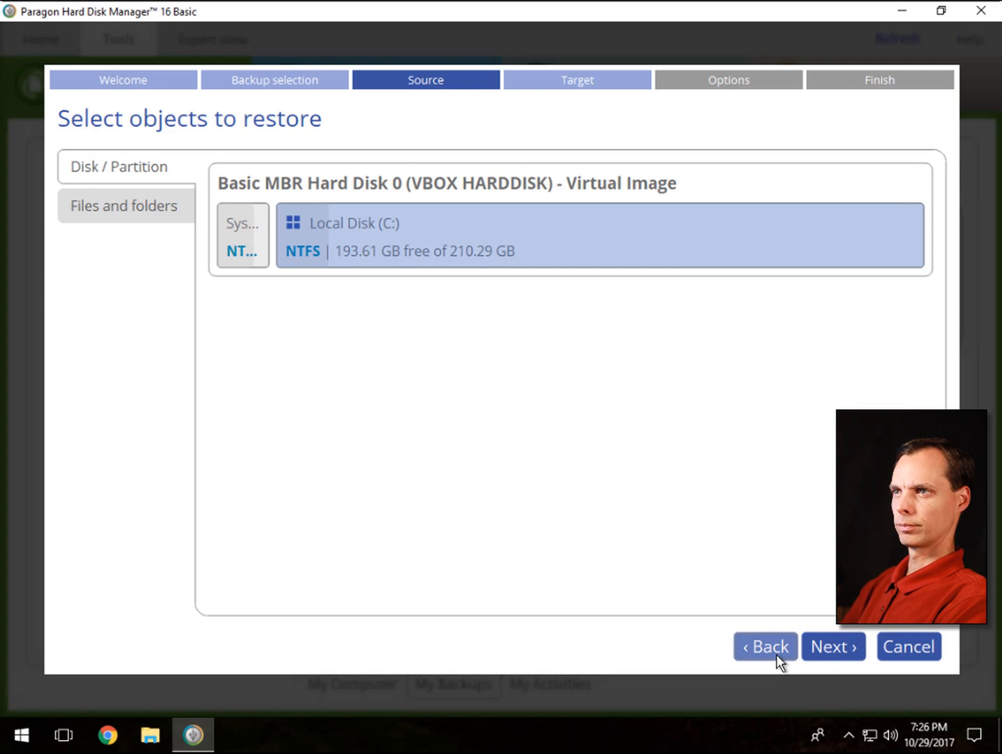
{"action": "left_click", "coordinate": [122, 205]}
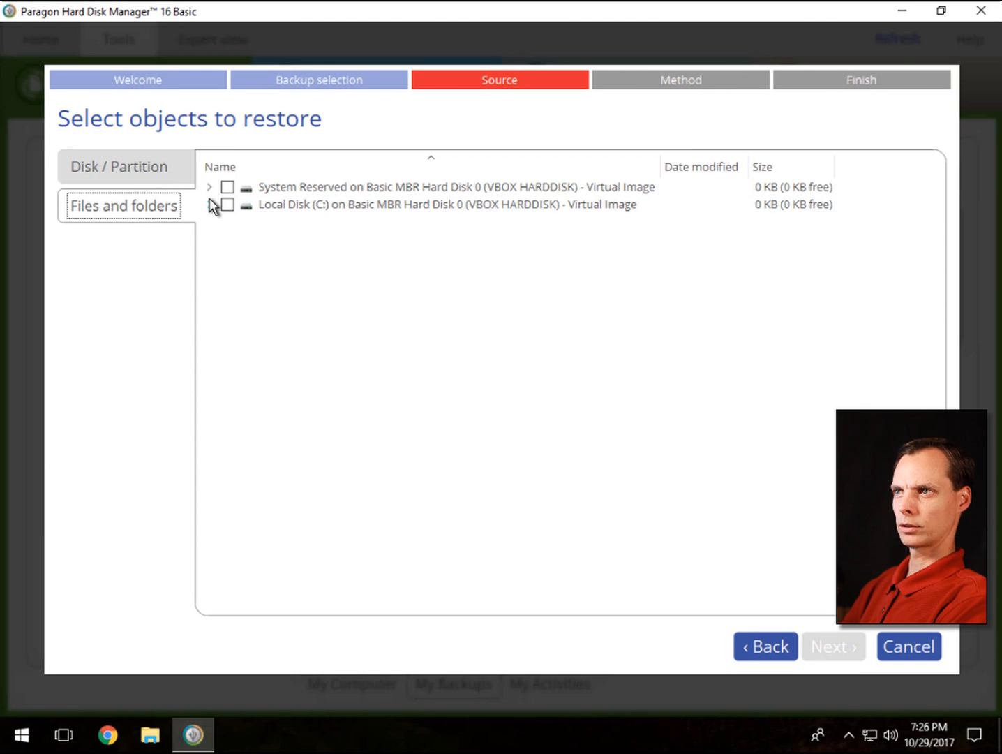
{"action": "left_click", "coordinate": [208, 204]}
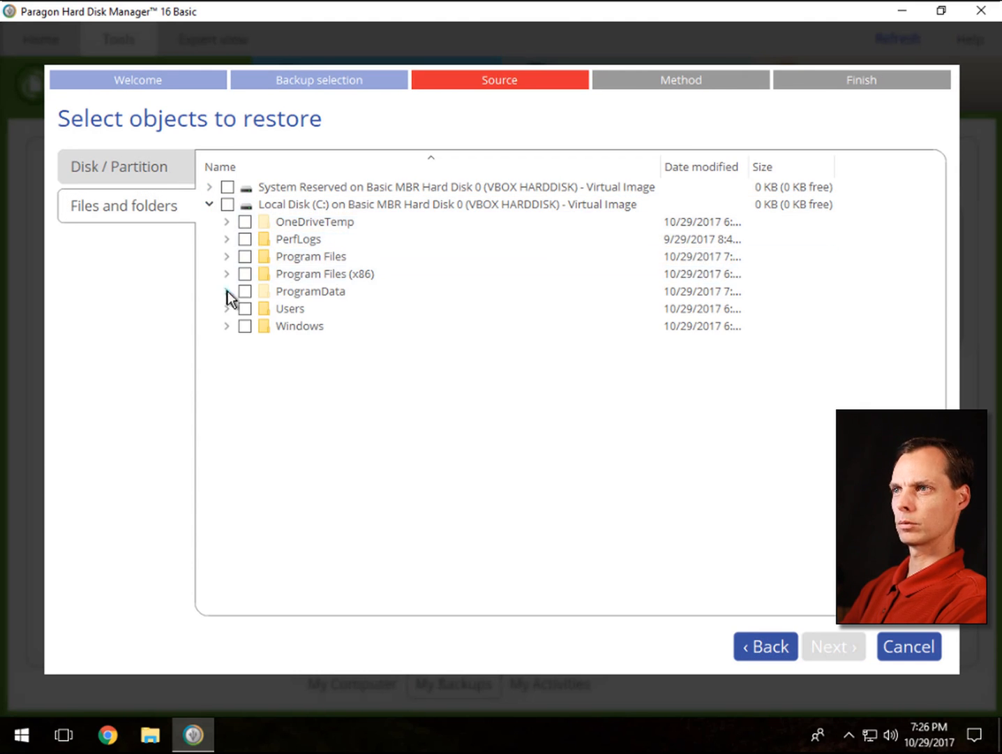
{"action": "left_click", "coordinate": [226, 309]}
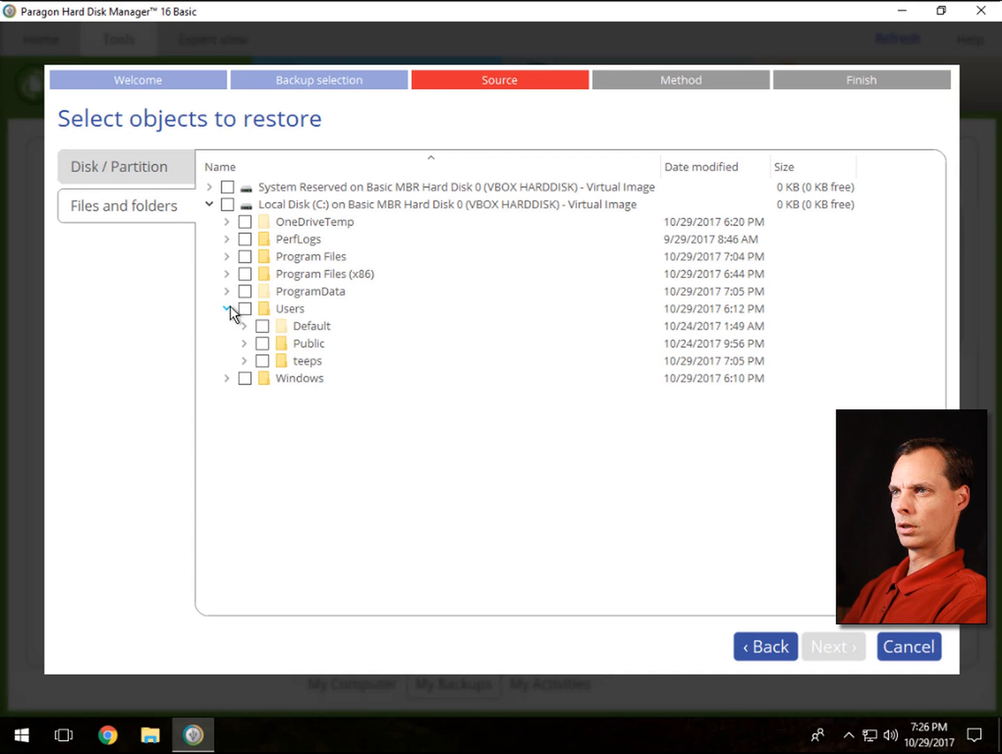
{"action": "left_click", "coordinate": [243, 360]}
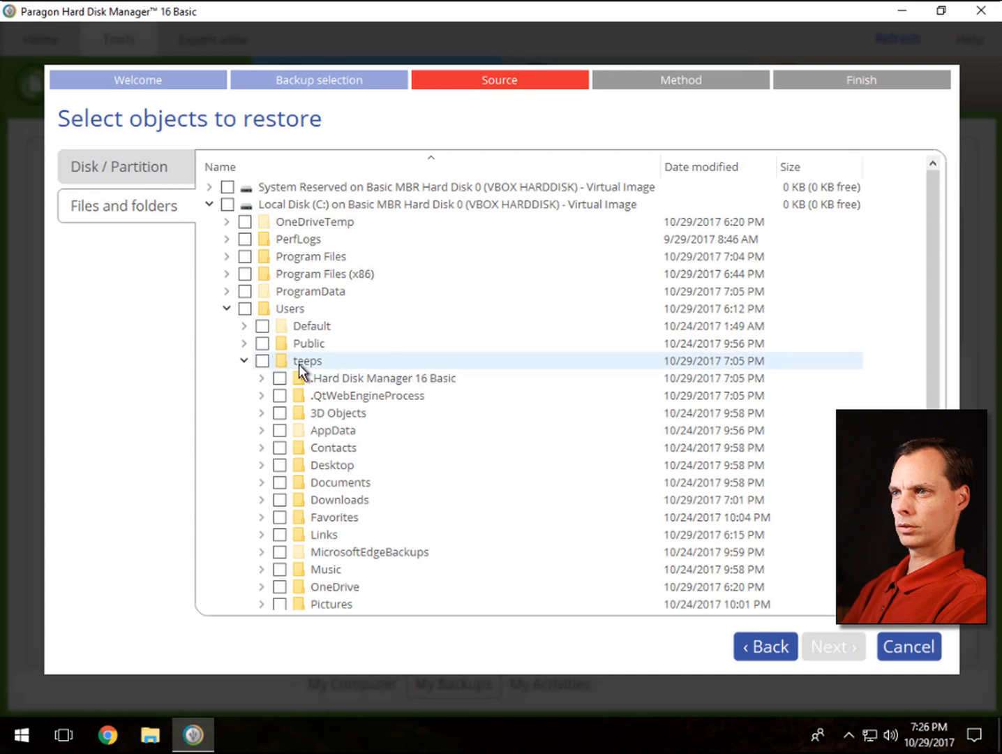
- Tick Camera Roll and Saved Pictures under Pictures for restore and continue
{"action": "scroll", "scroll_direction": "down", "scroll_amount": 3}
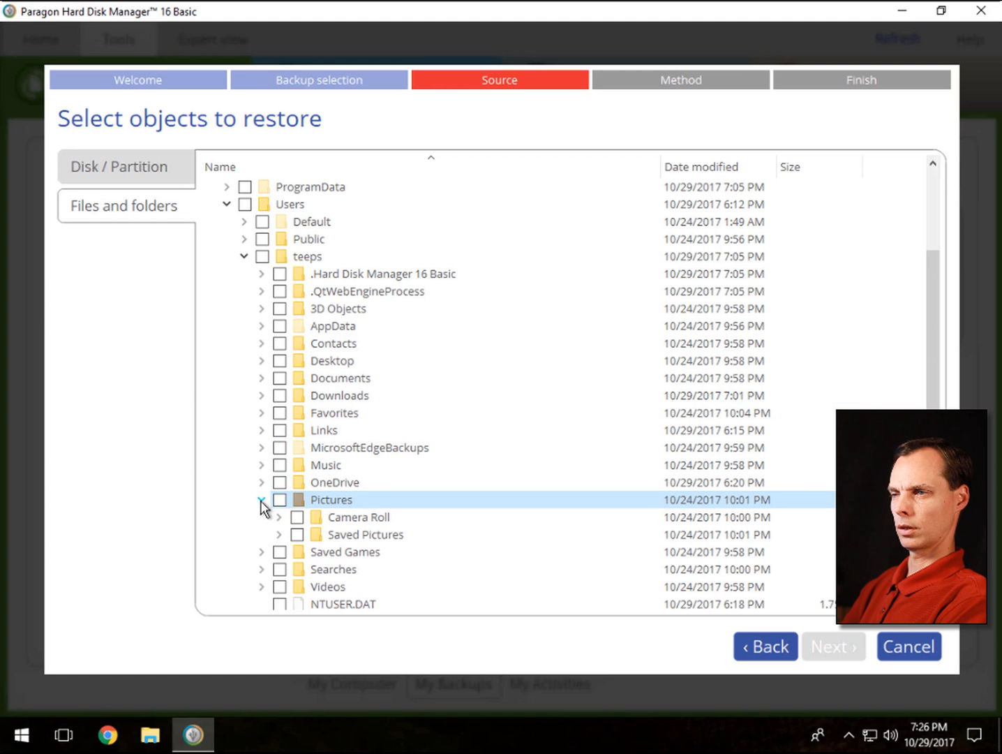
{"action": "left_click", "coordinate": [279, 500]}
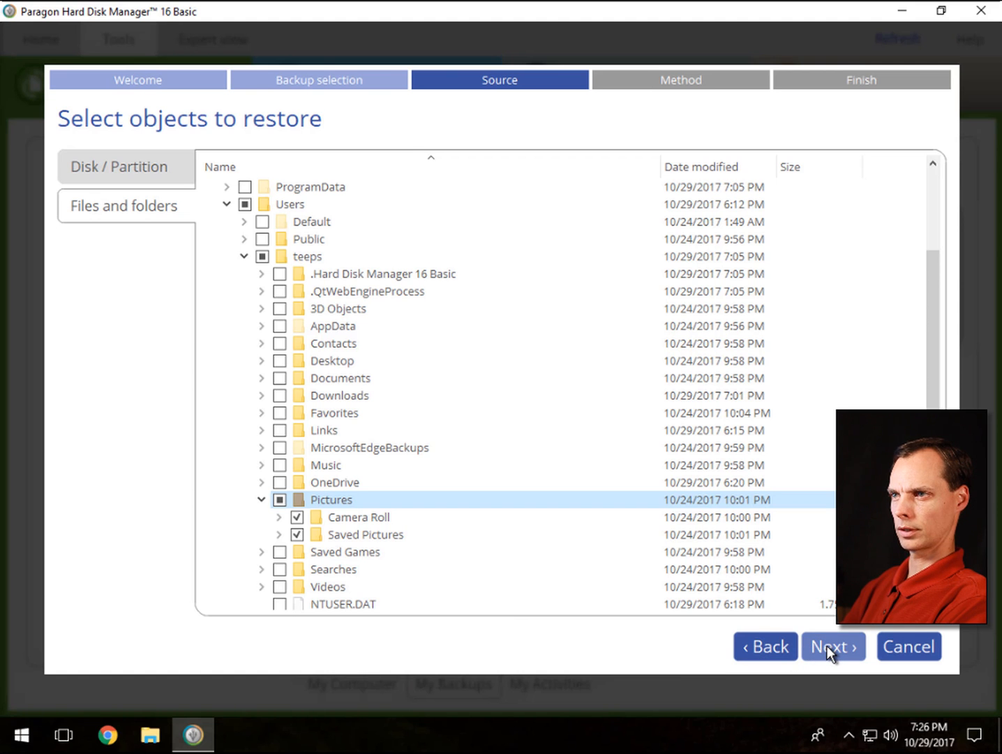
{"action": "left_click", "coordinate": [832, 645]}
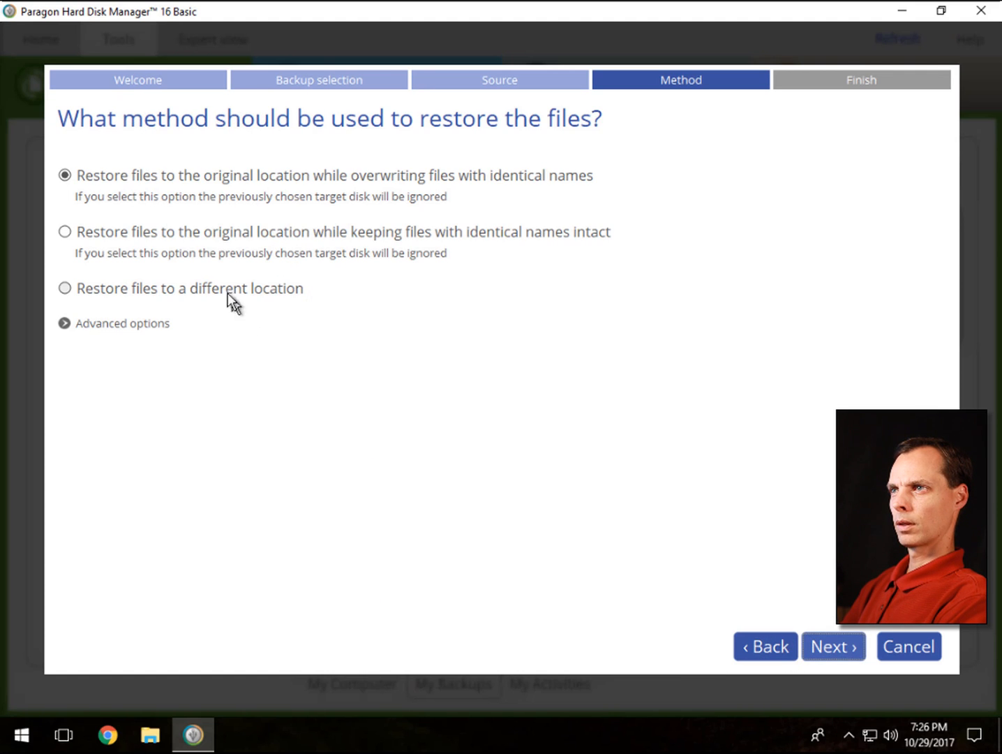
{"action": "mouse_move", "coordinate": [342, 206]}
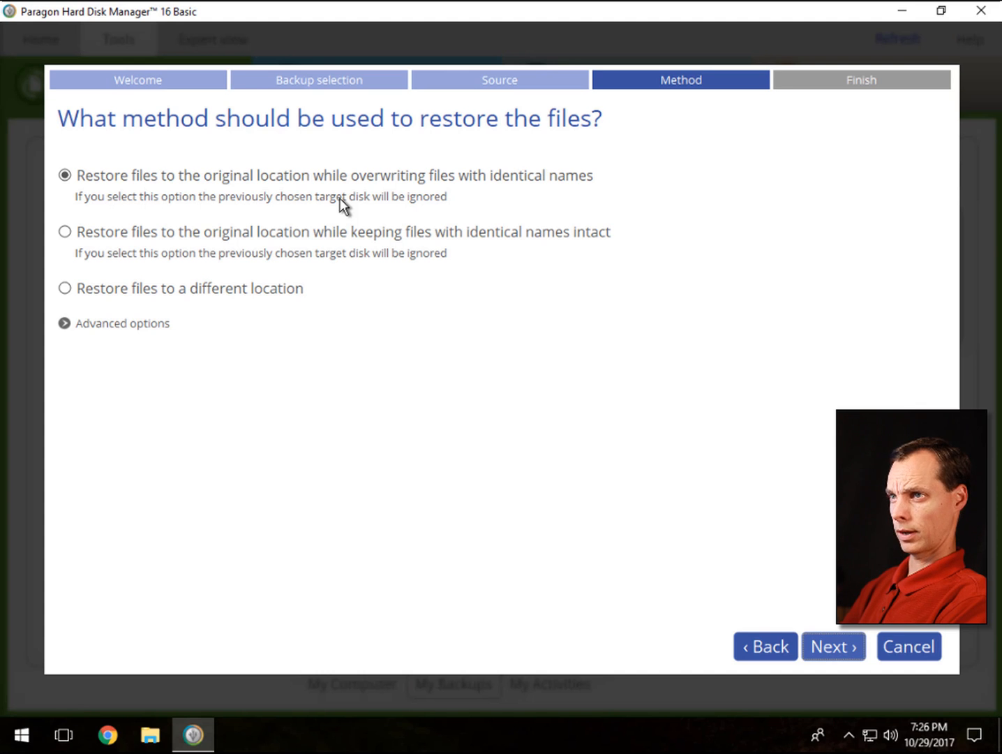
{"action": "mouse_move", "coordinate": [329, 282]}
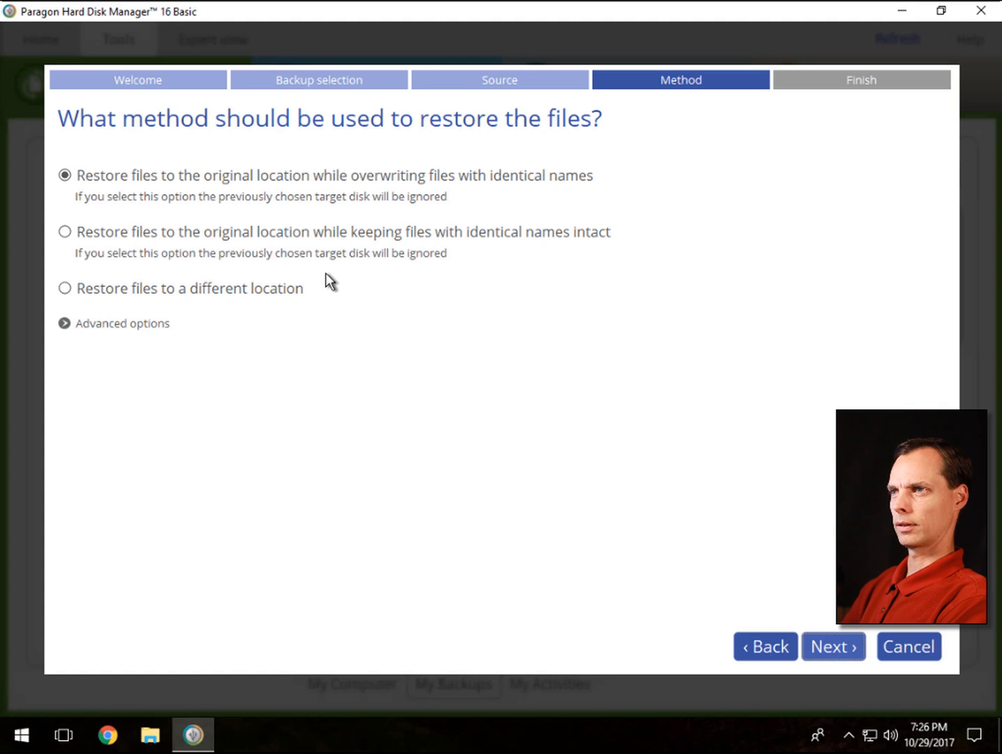
{"action": "mouse_move", "coordinate": [104, 318]}
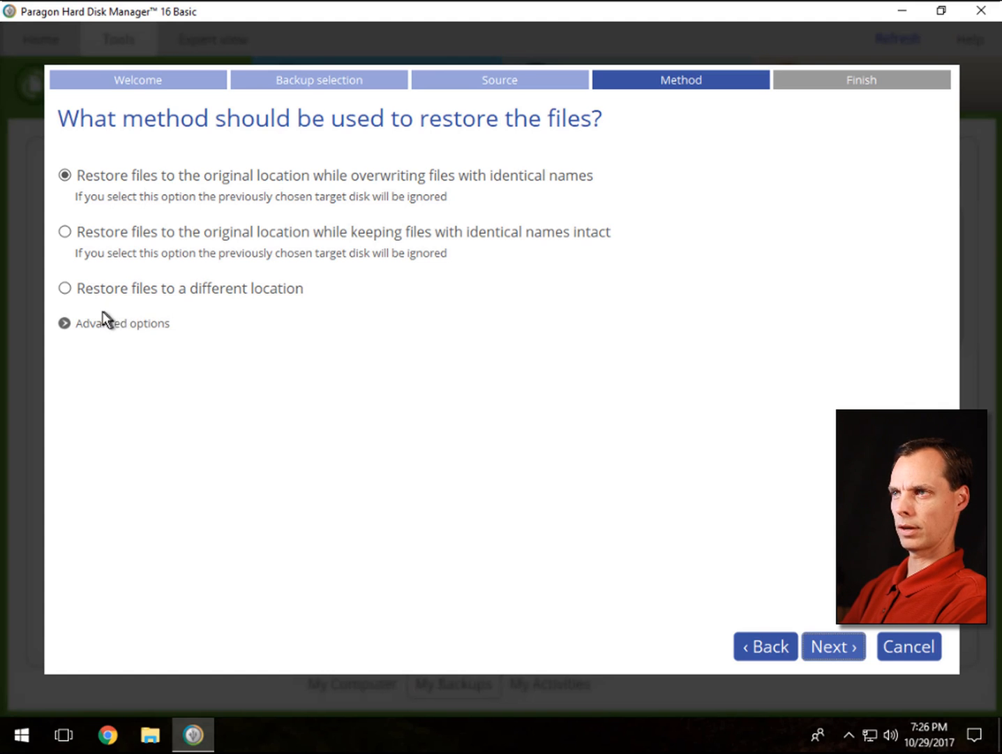
{"action": "mouse_move", "coordinate": [257, 316]}
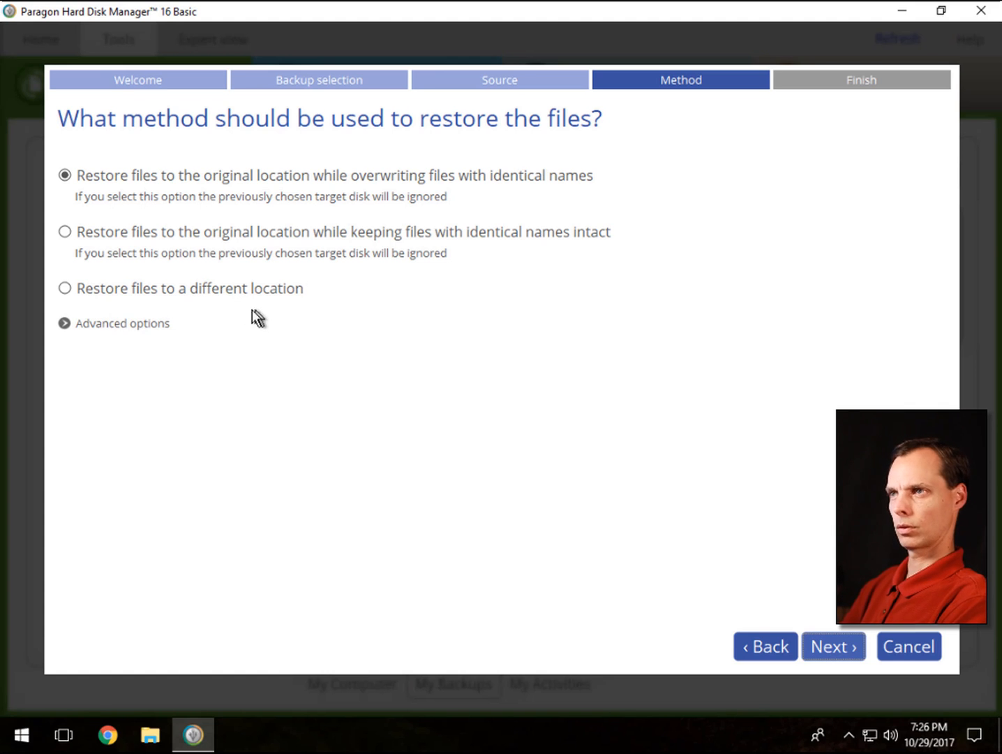
{"action": "mouse_move", "coordinate": [733, 579]}
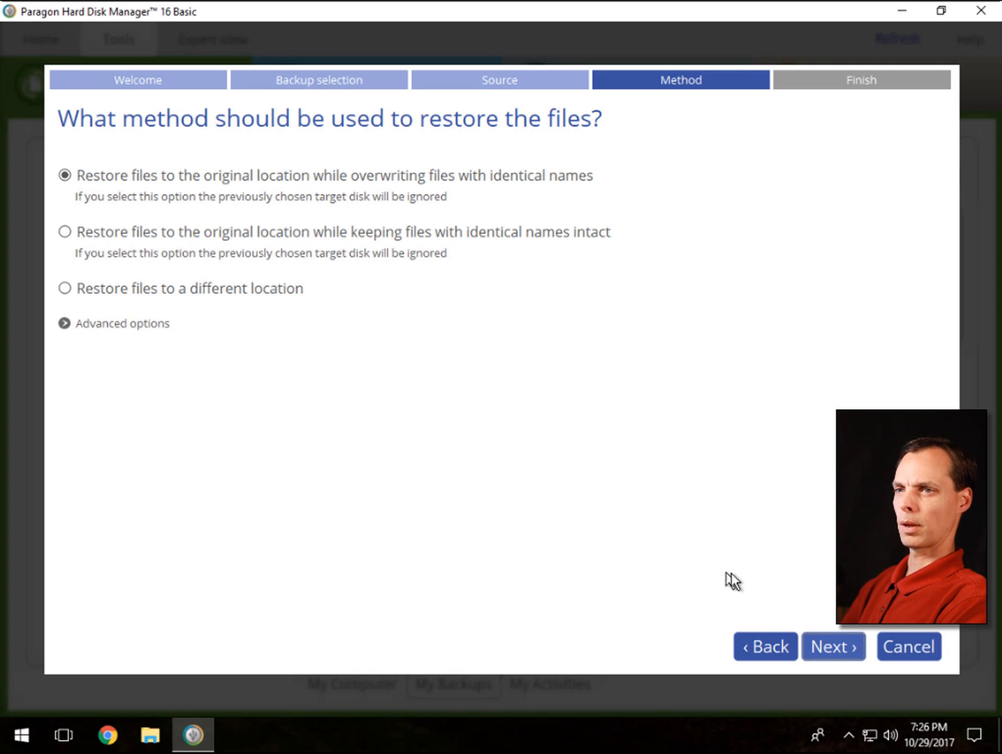
- Keep restoring to the original location with overwrite and start the restore now
{"action": "left_click", "coordinate": [832, 645]}
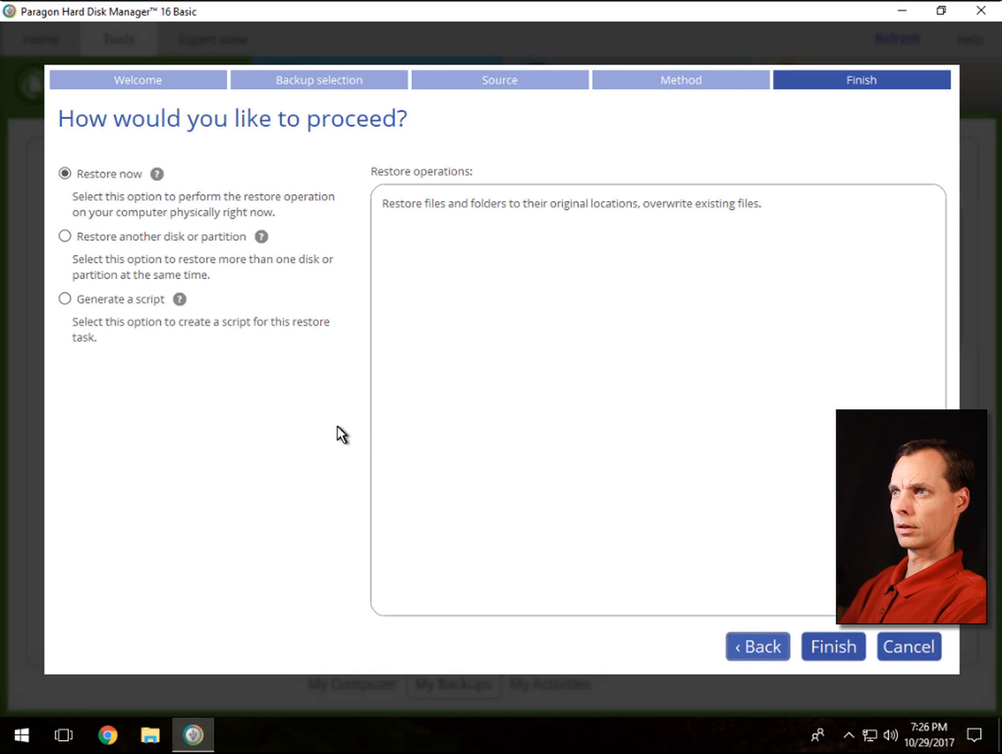
{"action": "mouse_move", "coordinate": [832, 645]}
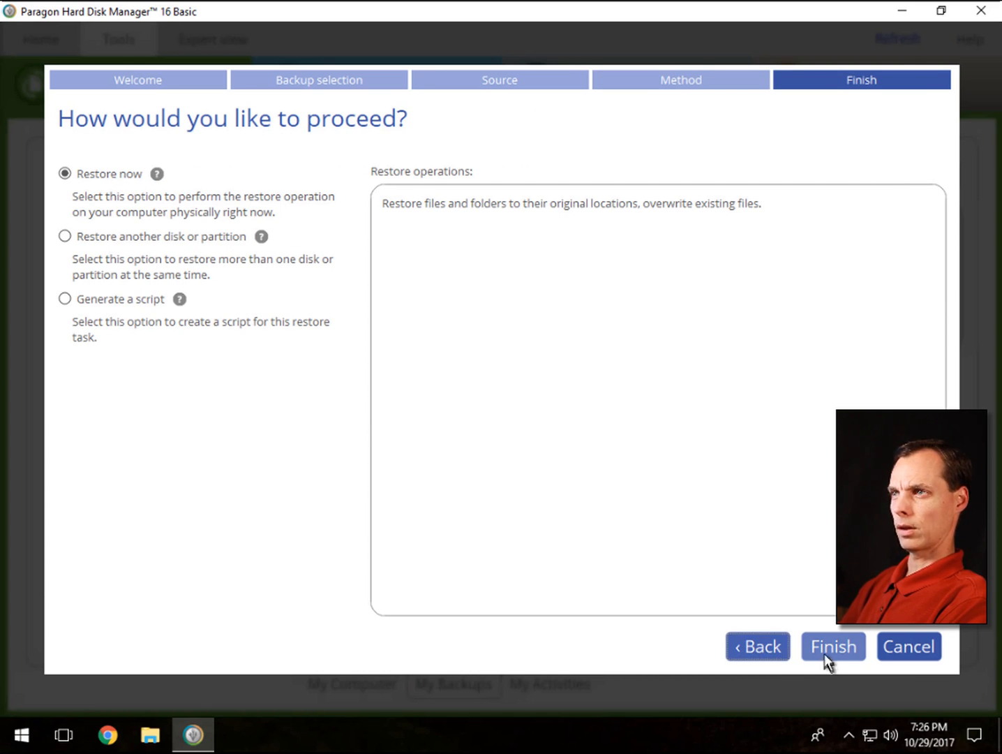
{"action": "left_click", "coordinate": [832, 645]}
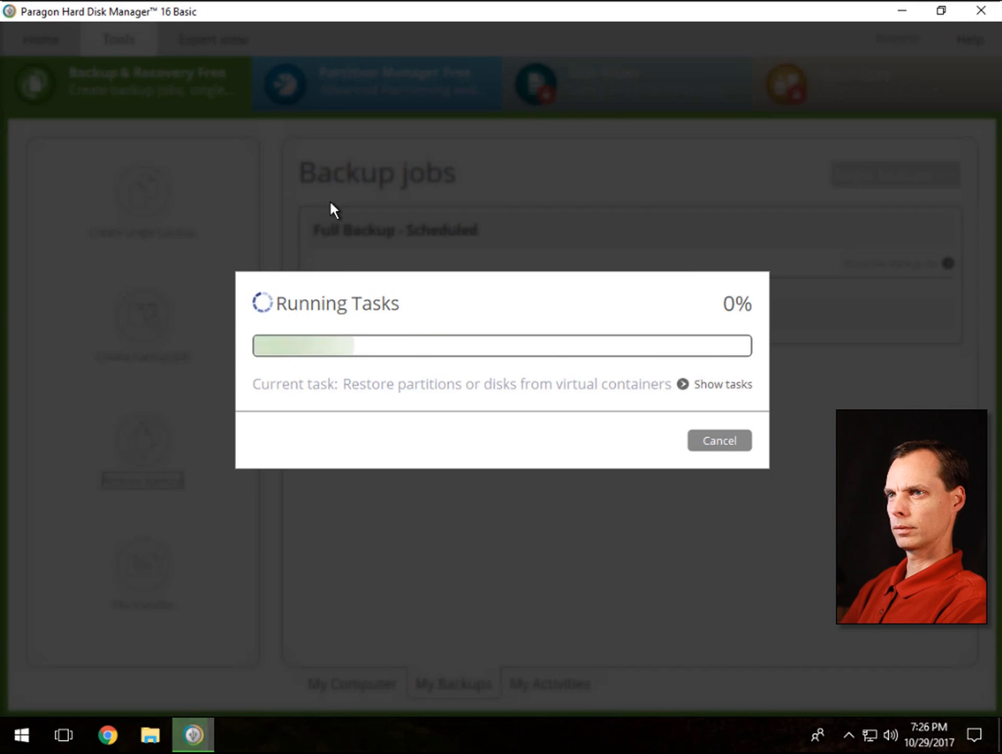
- Watch the restore task reach 100% and close the completed tasks report
{"action": "left_click", "coordinate": [723, 384]}
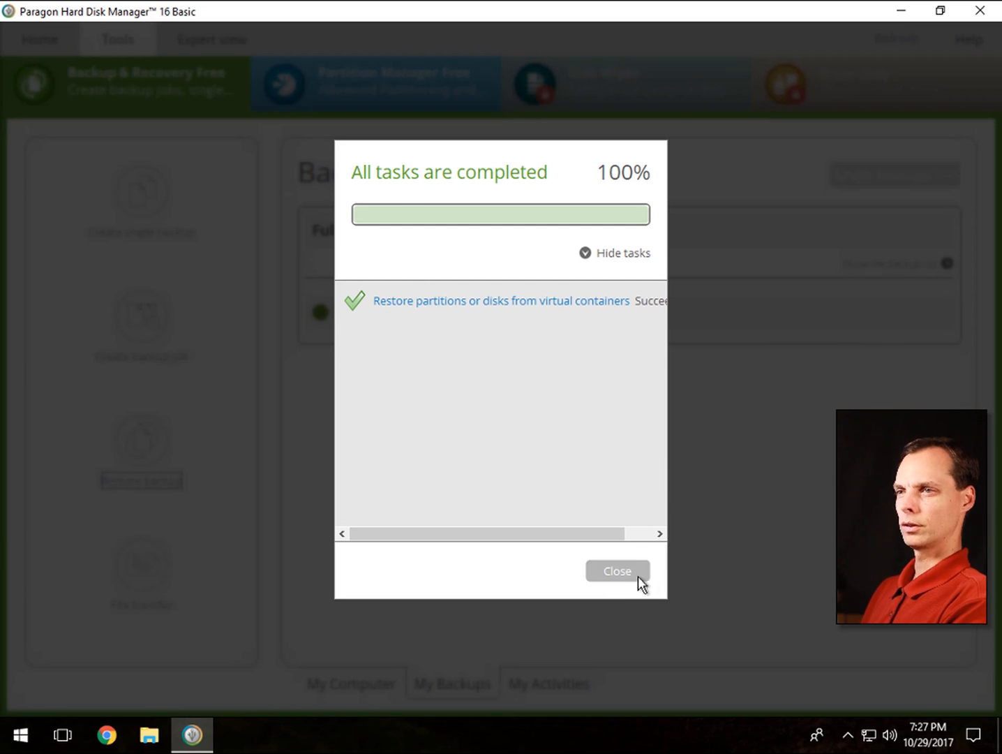
{"action": "left_click", "coordinate": [617, 571]}
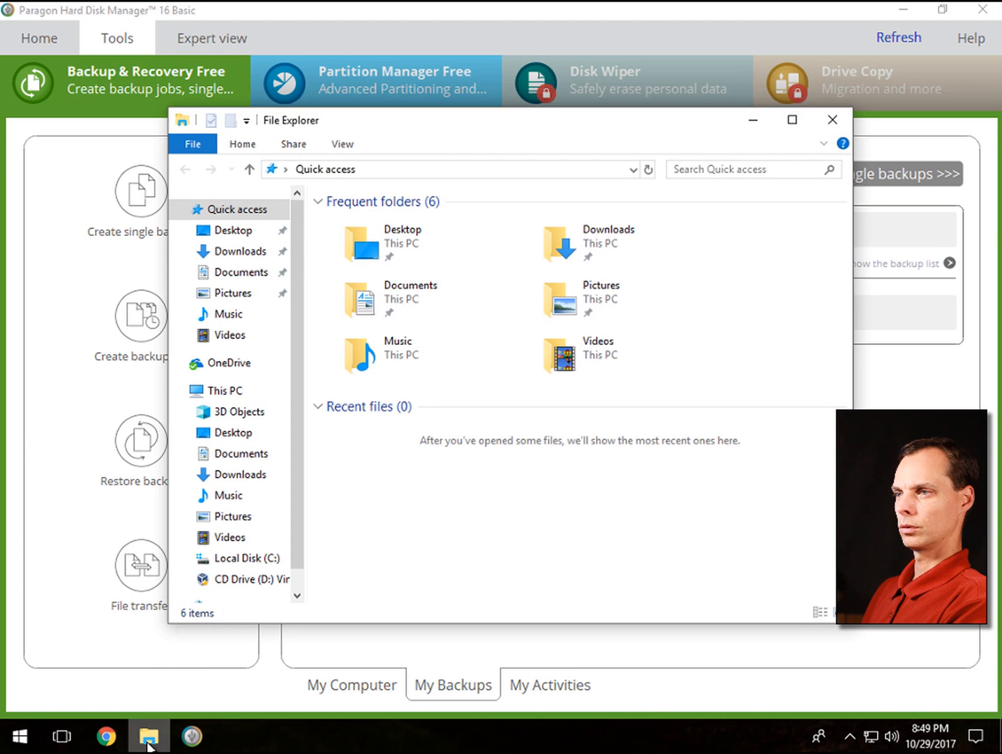
- Confirm Camera Roll and Saved Pictures are back in Pictures, then close File Explorer
{"action": "double_click", "coordinate": [601, 285]}
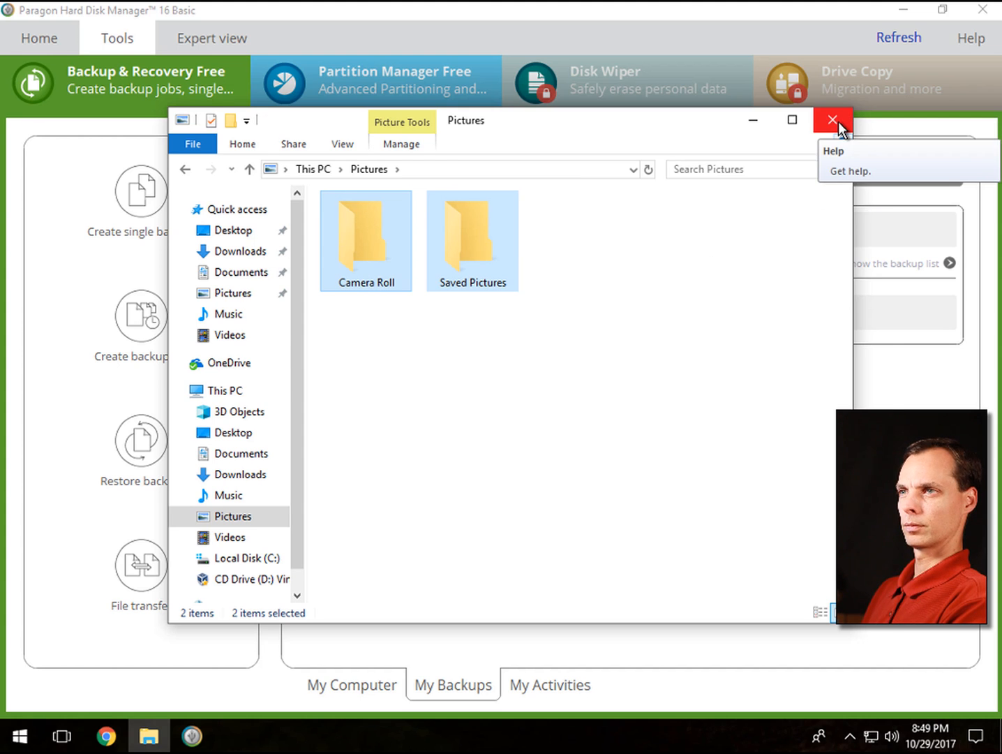
{"action": "left_click", "coordinate": [832, 120]}
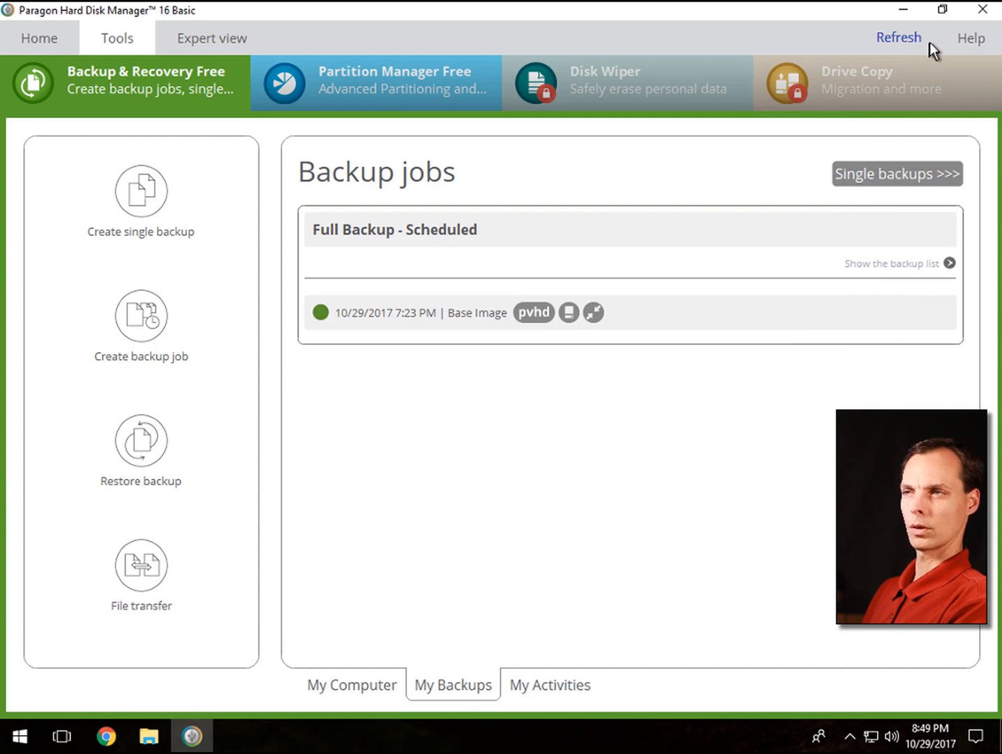